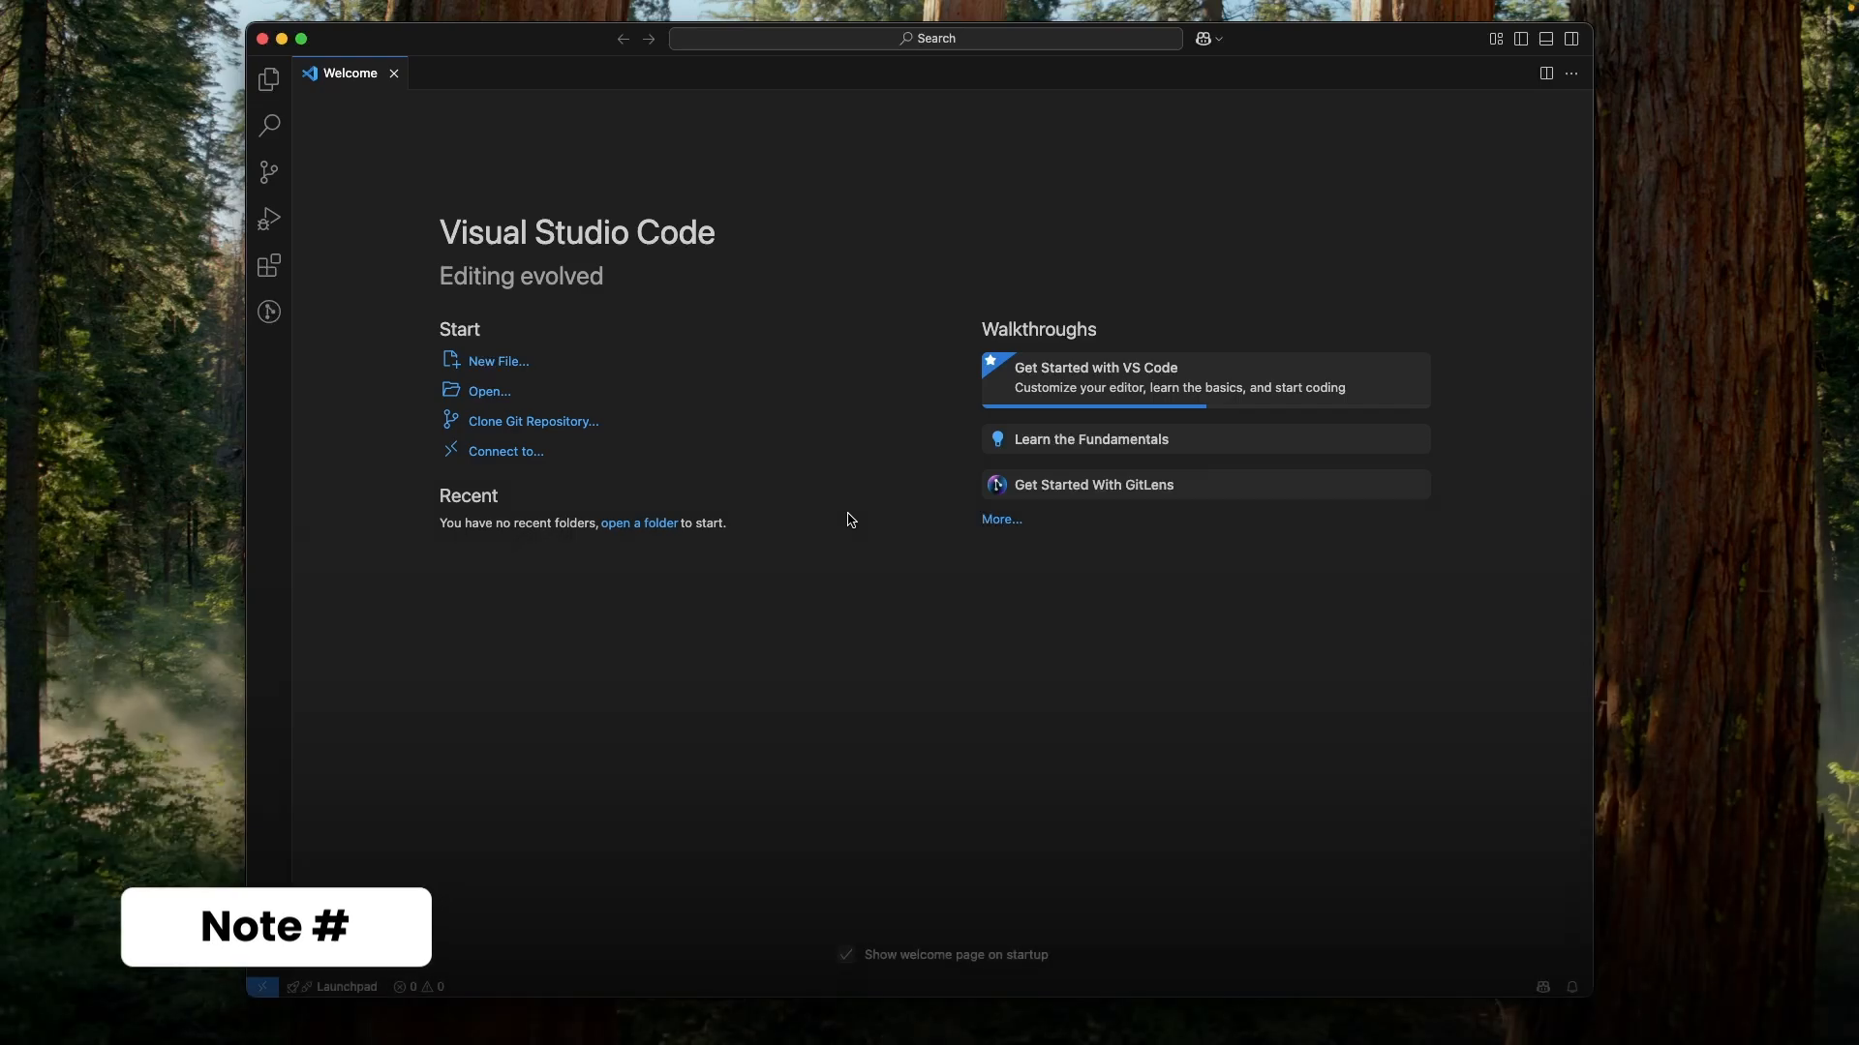
Open the Copilot chat panel in Agent mode with Cmd+Shift+I.
key("Cmd+Shift+I")
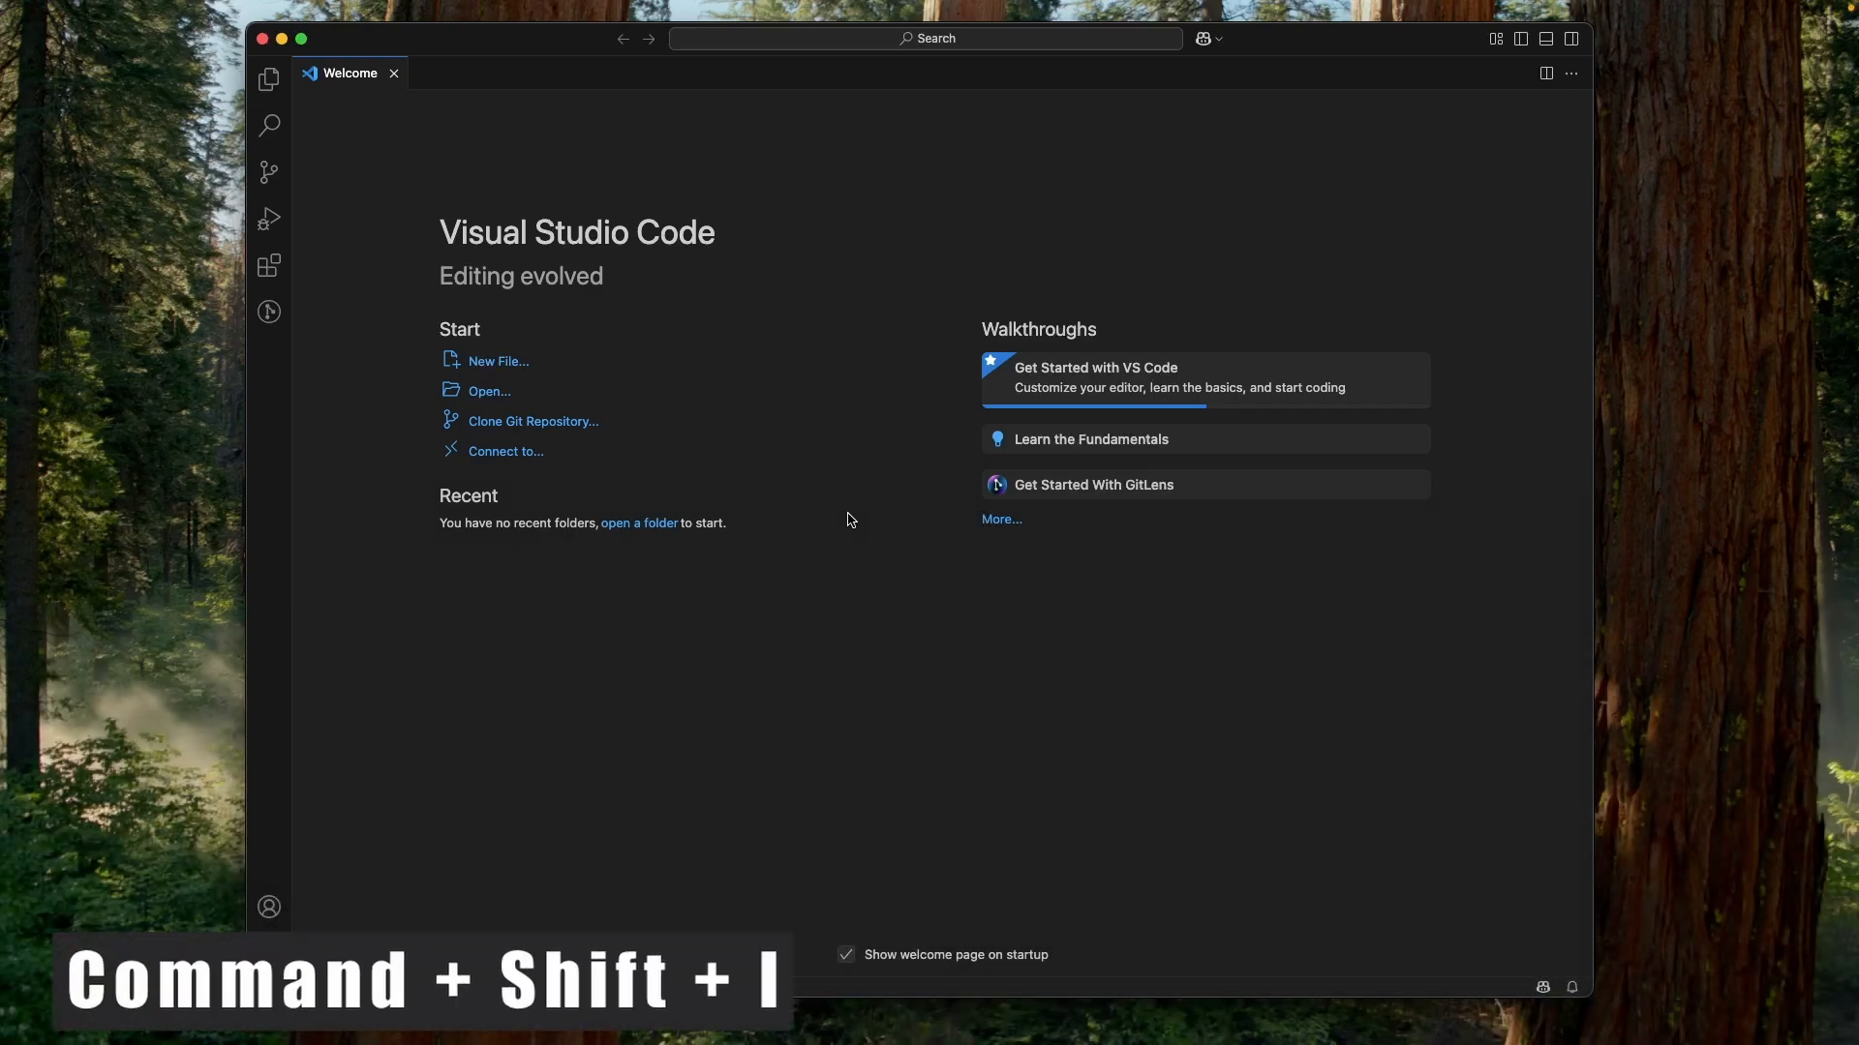
key("Cmd+Shift+I")
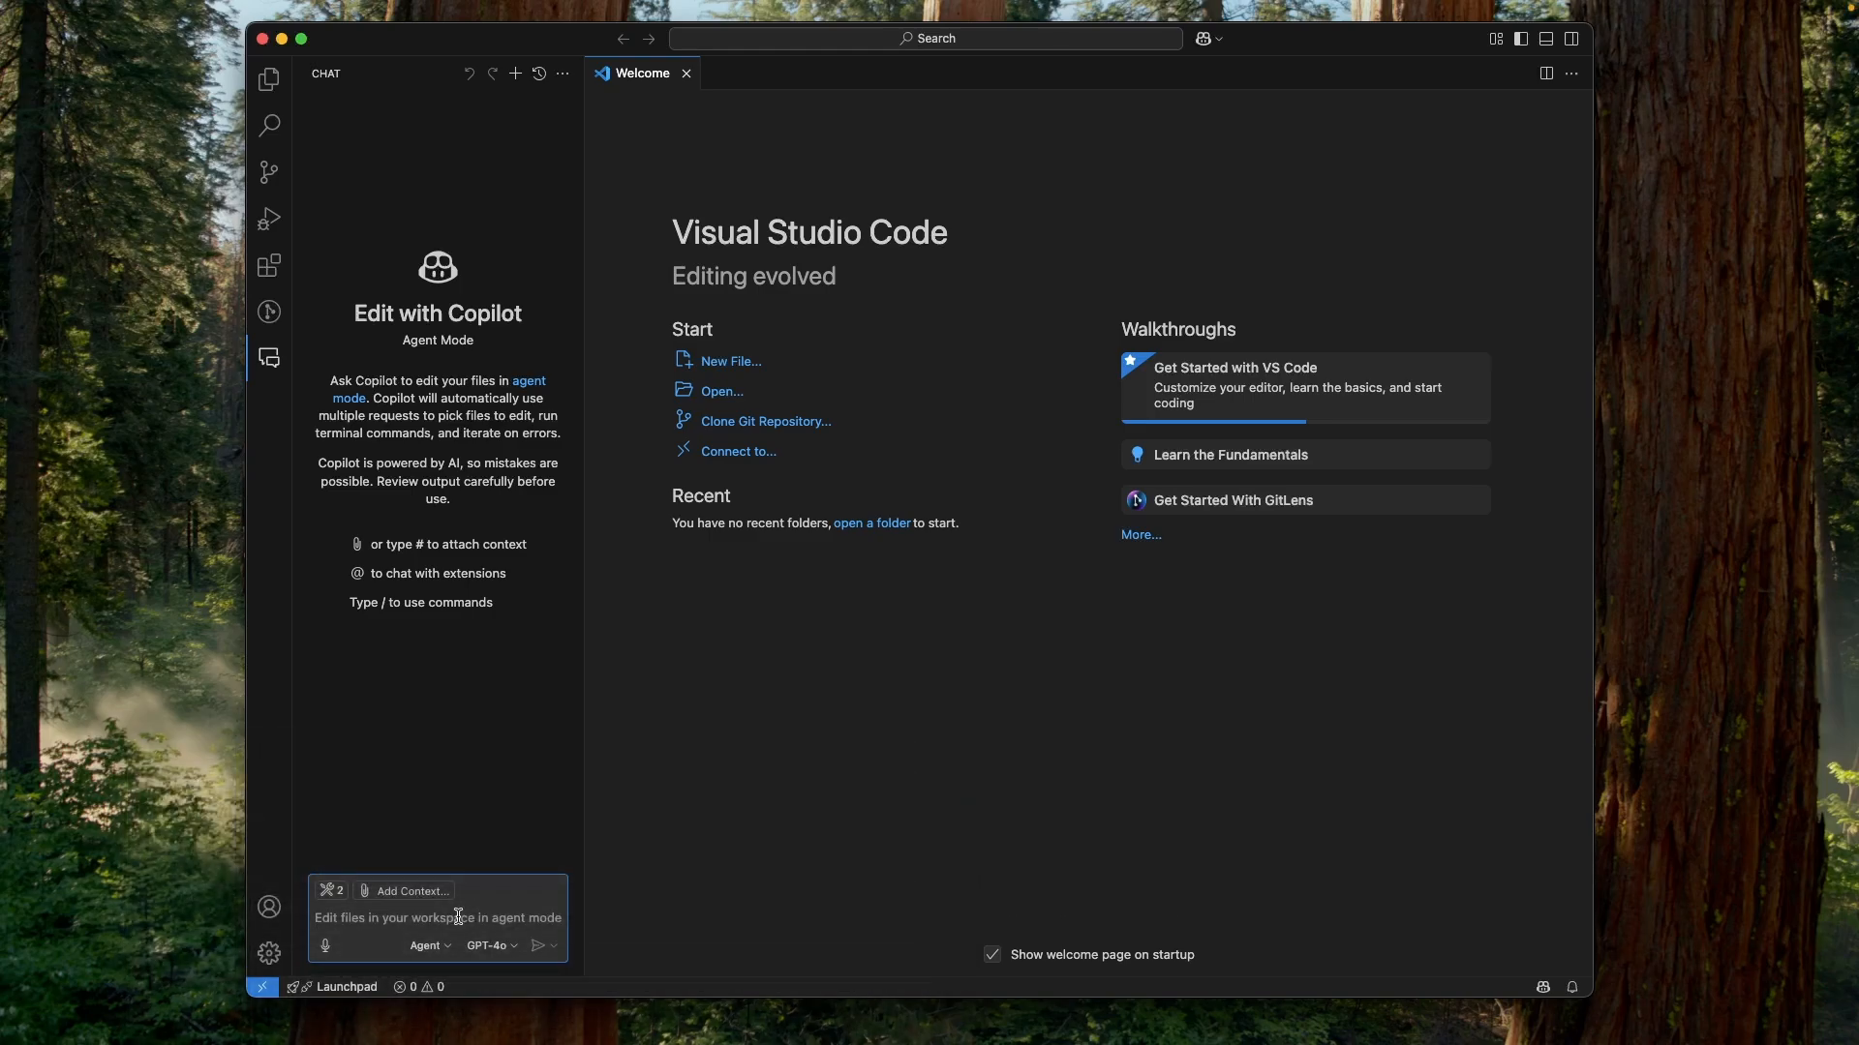
Start the fluttercli server from the Command Palette's MCP: List Servers.
key("Cmd+Shift")
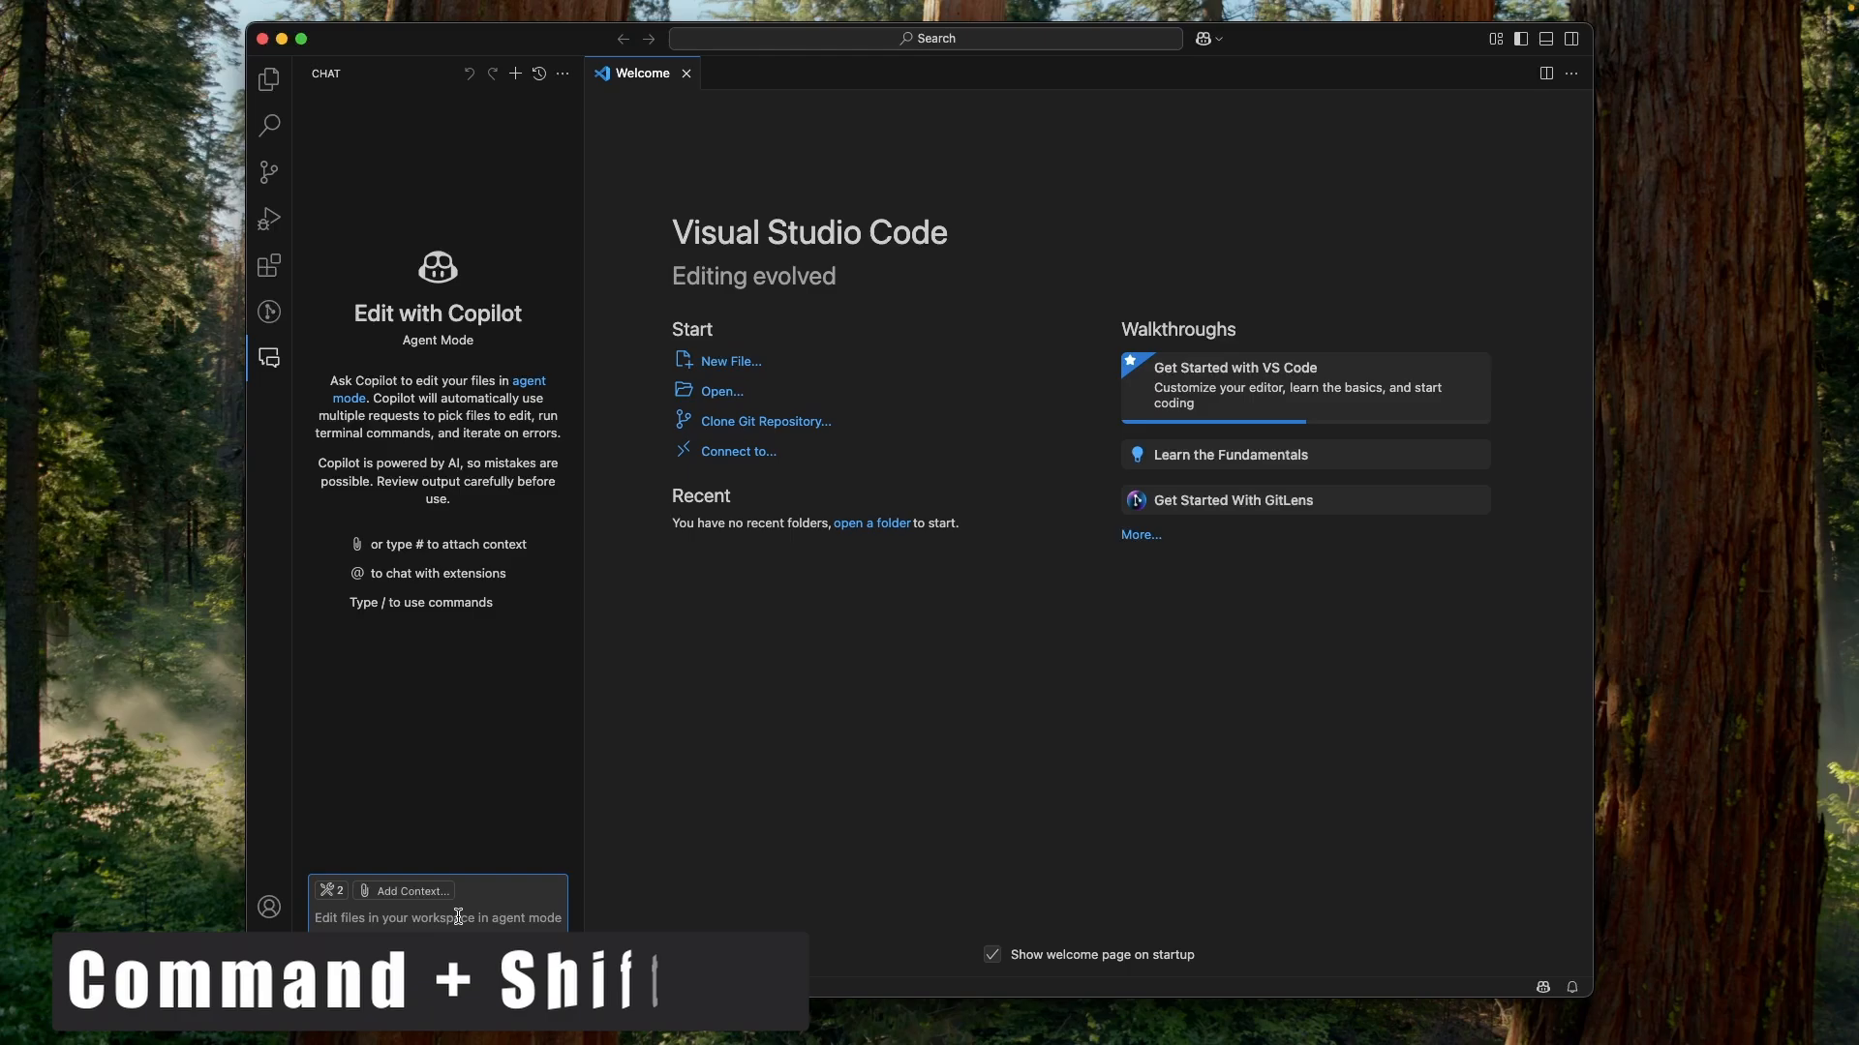
key("Cmd+Shift+P")
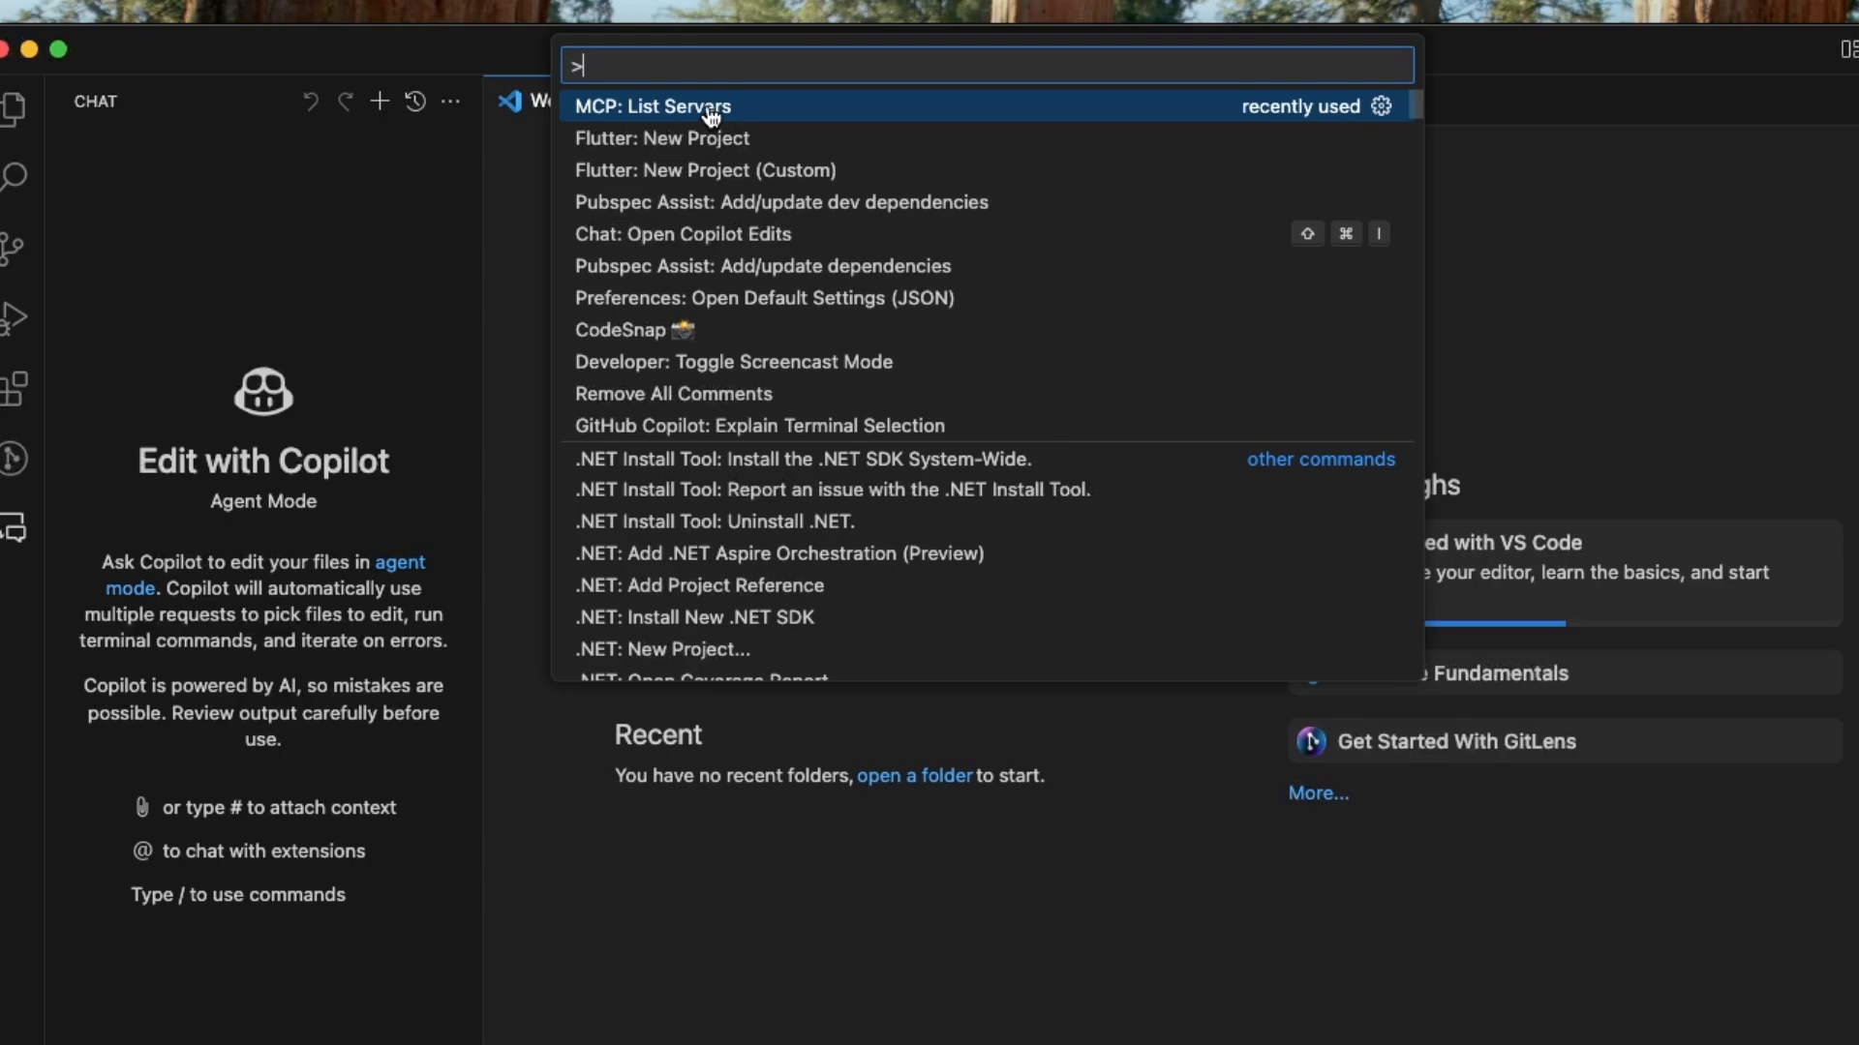
left_click(663, 106)
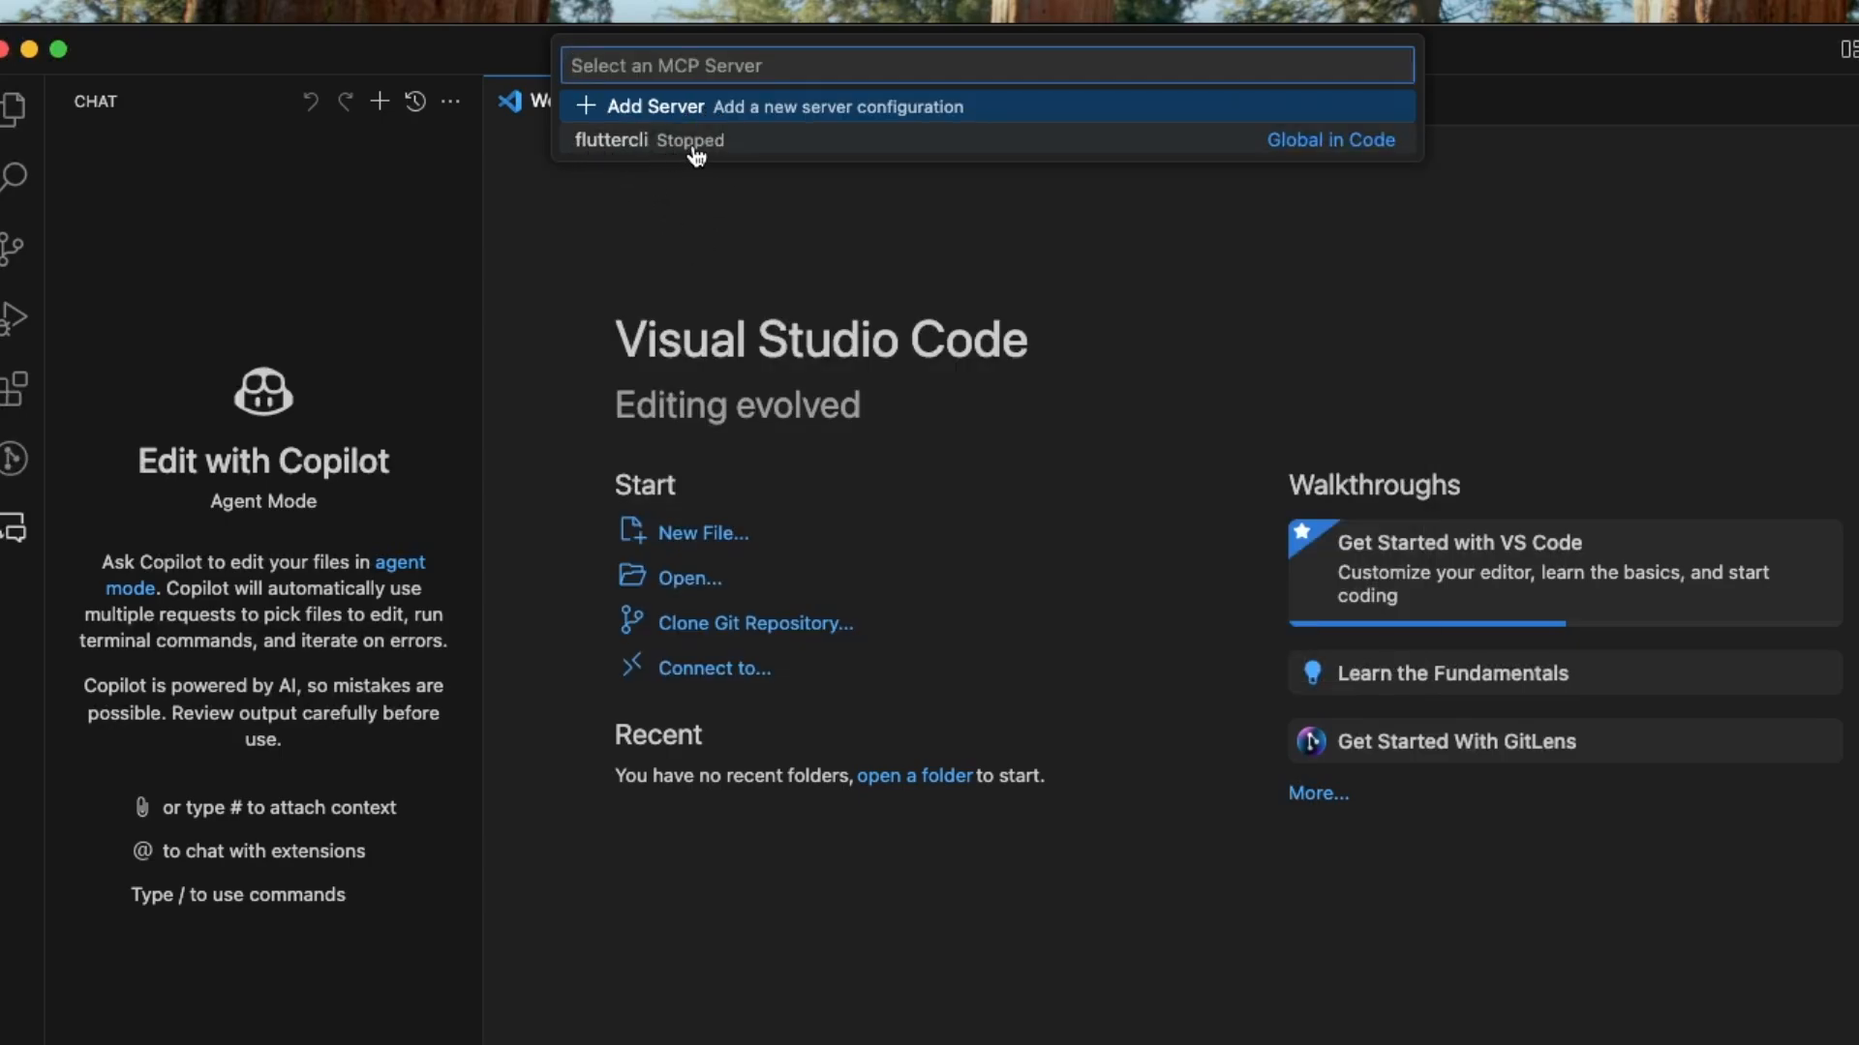
mouse_move(683, 163)
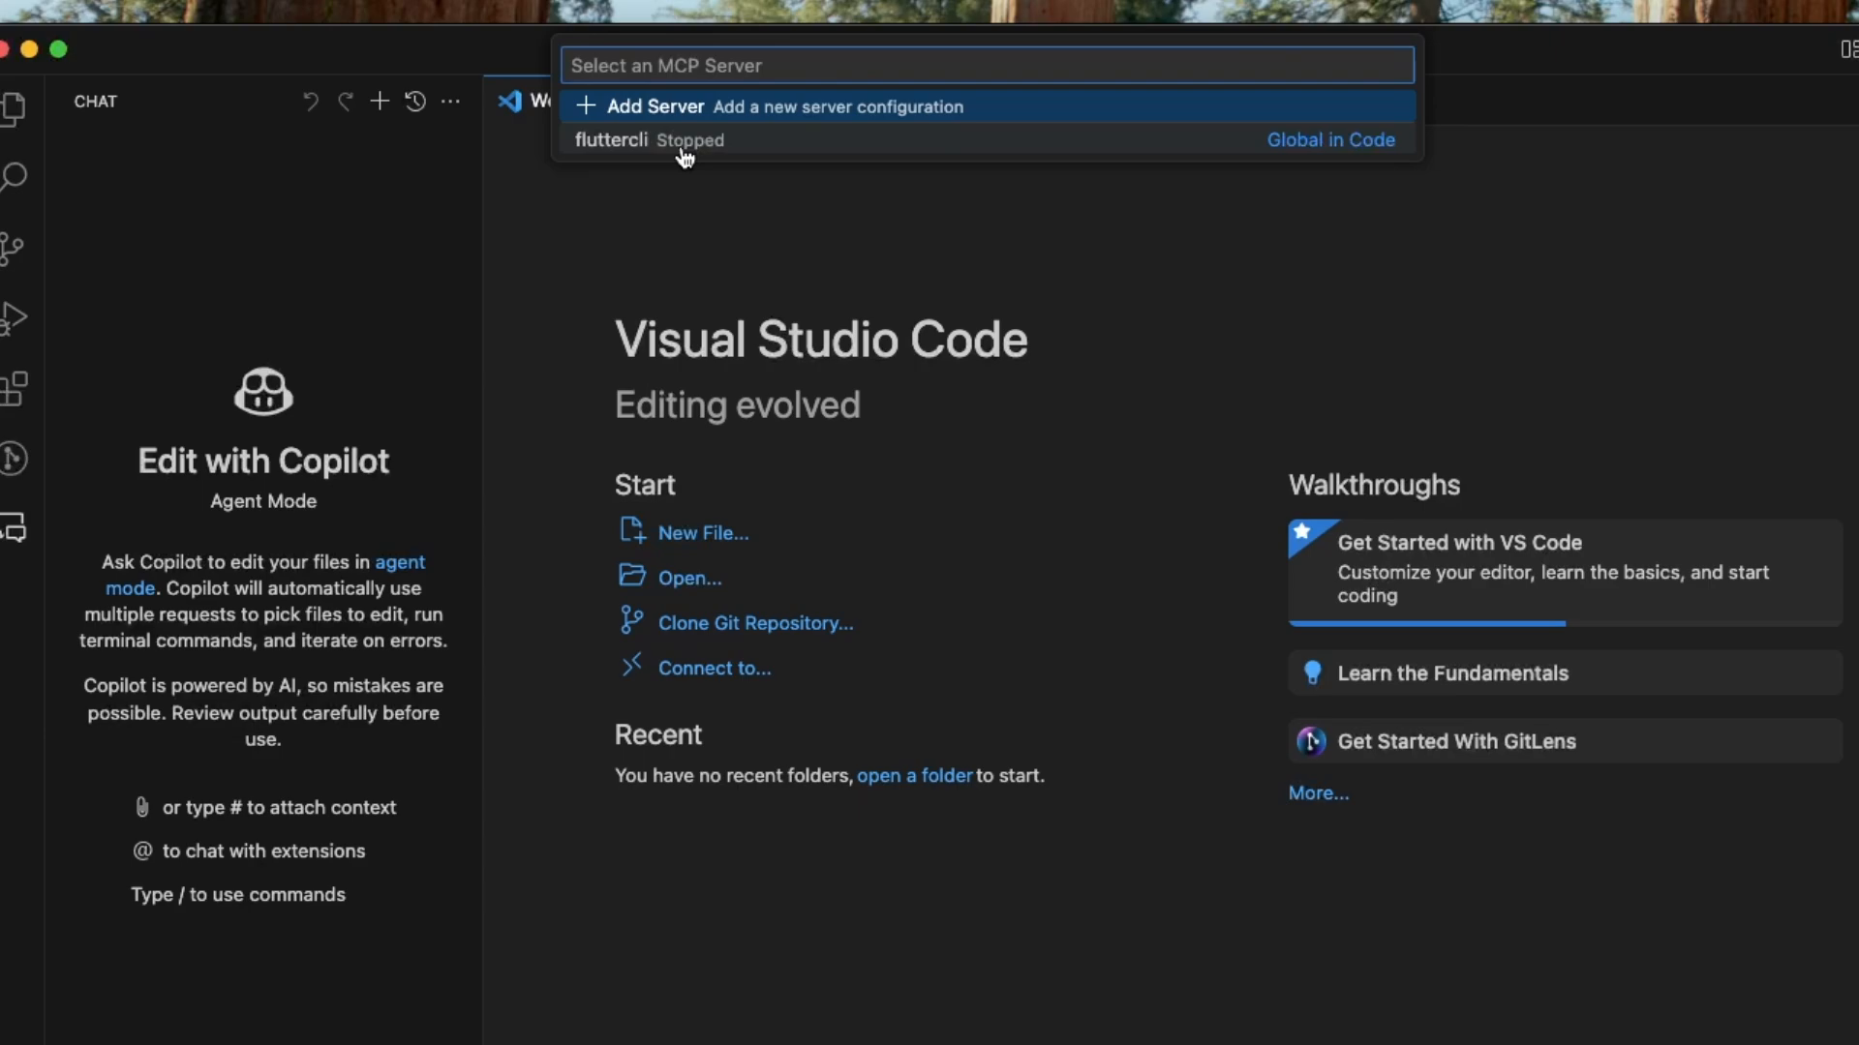
left_click(649, 140)
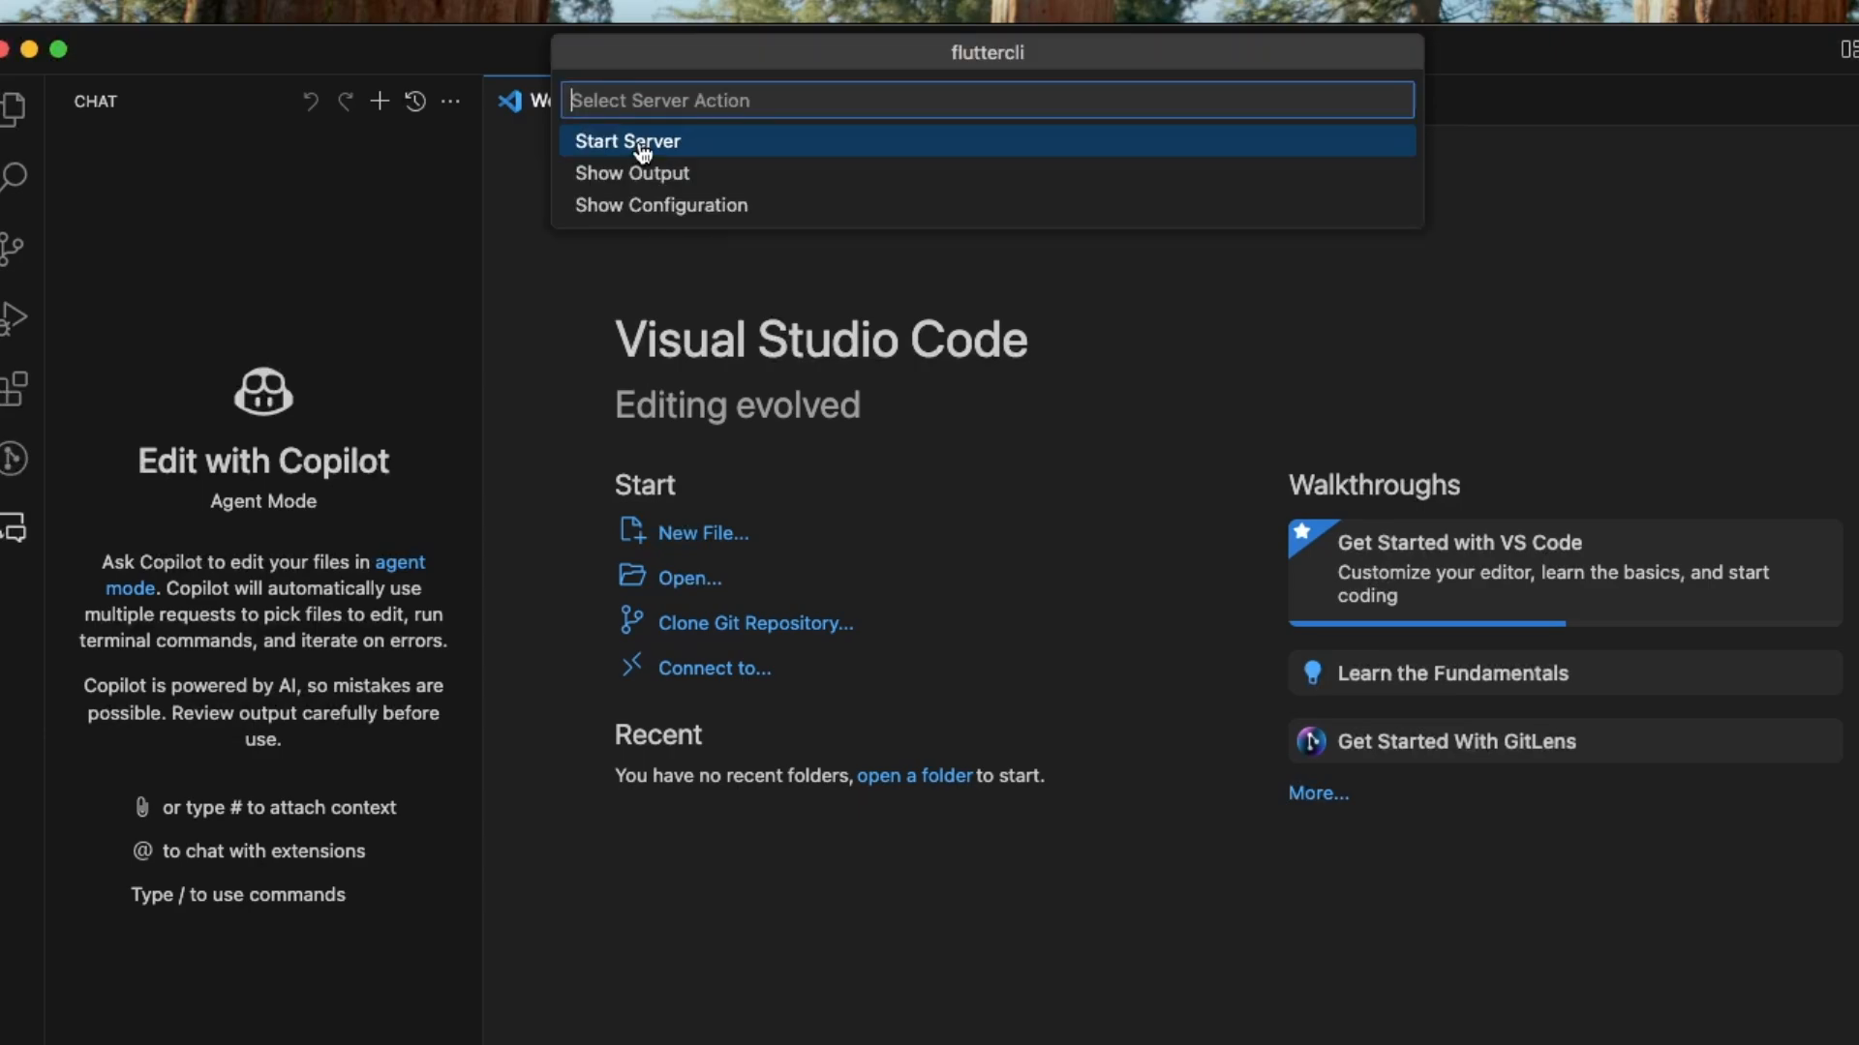
mouse_move(700, 173)
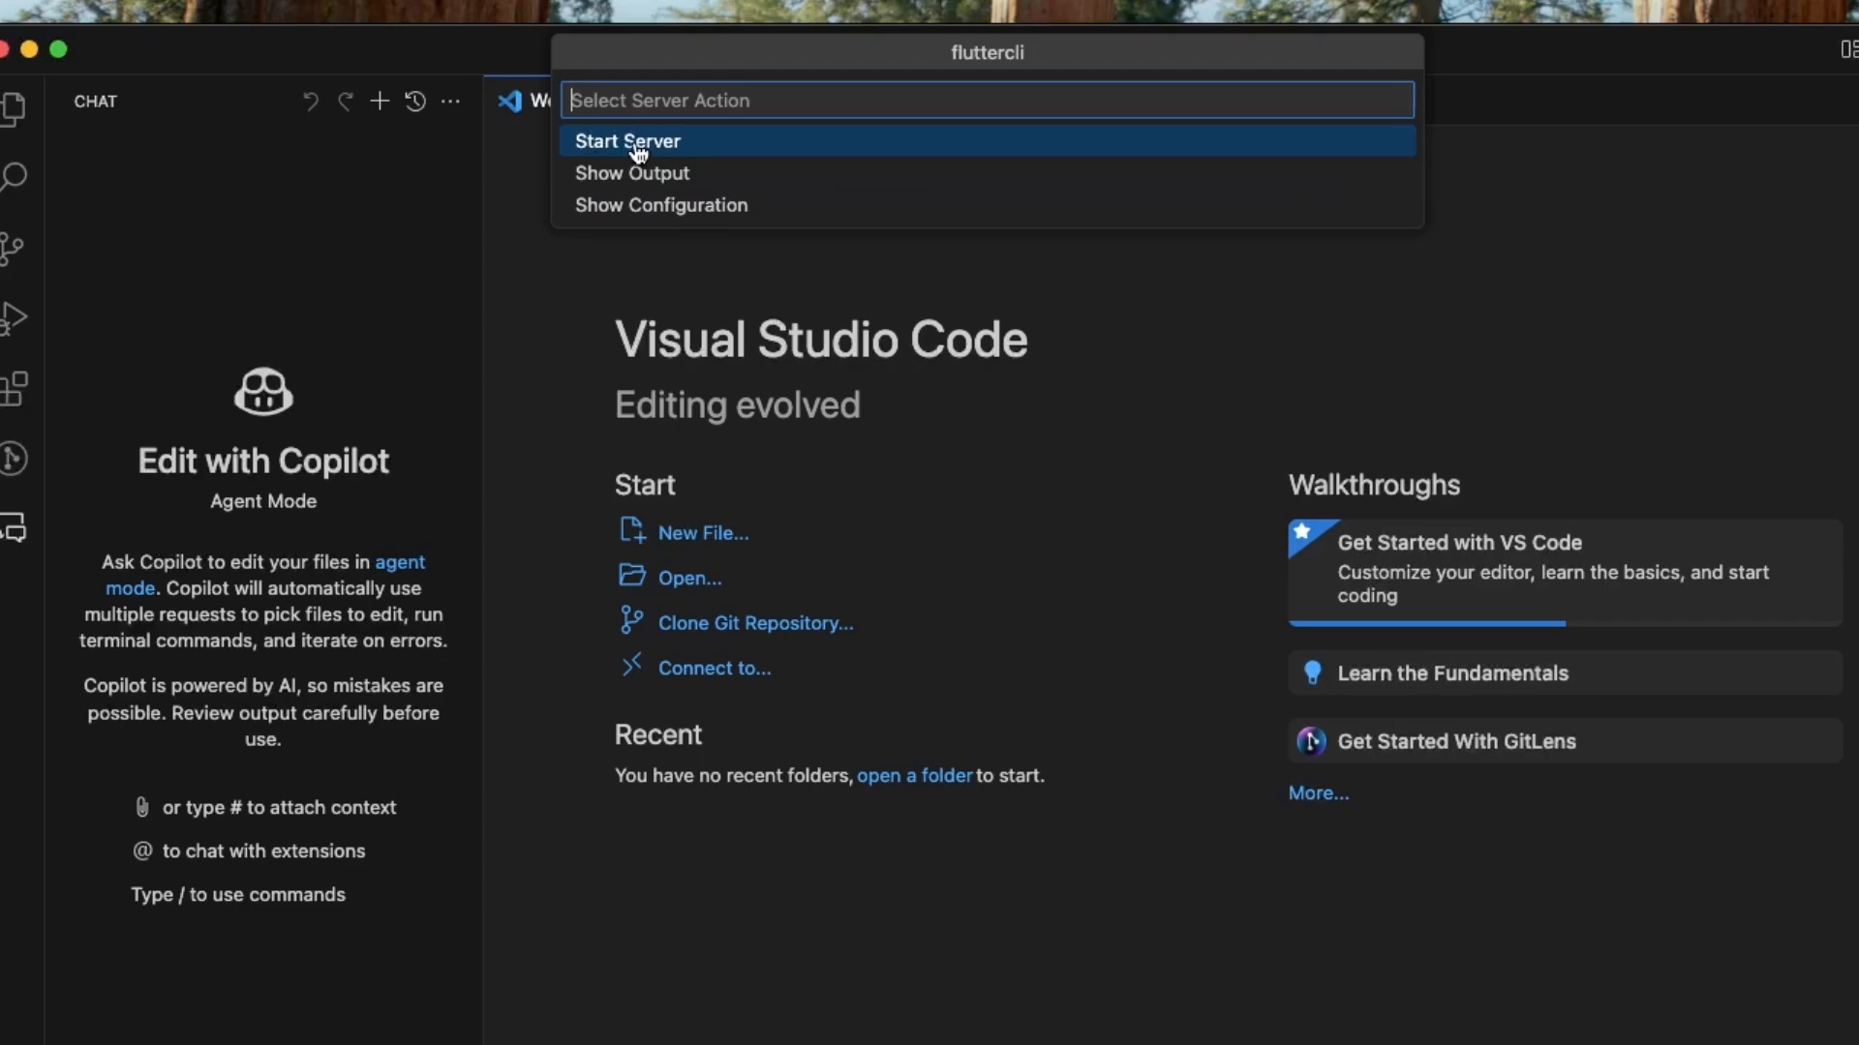
left_click(626, 141)
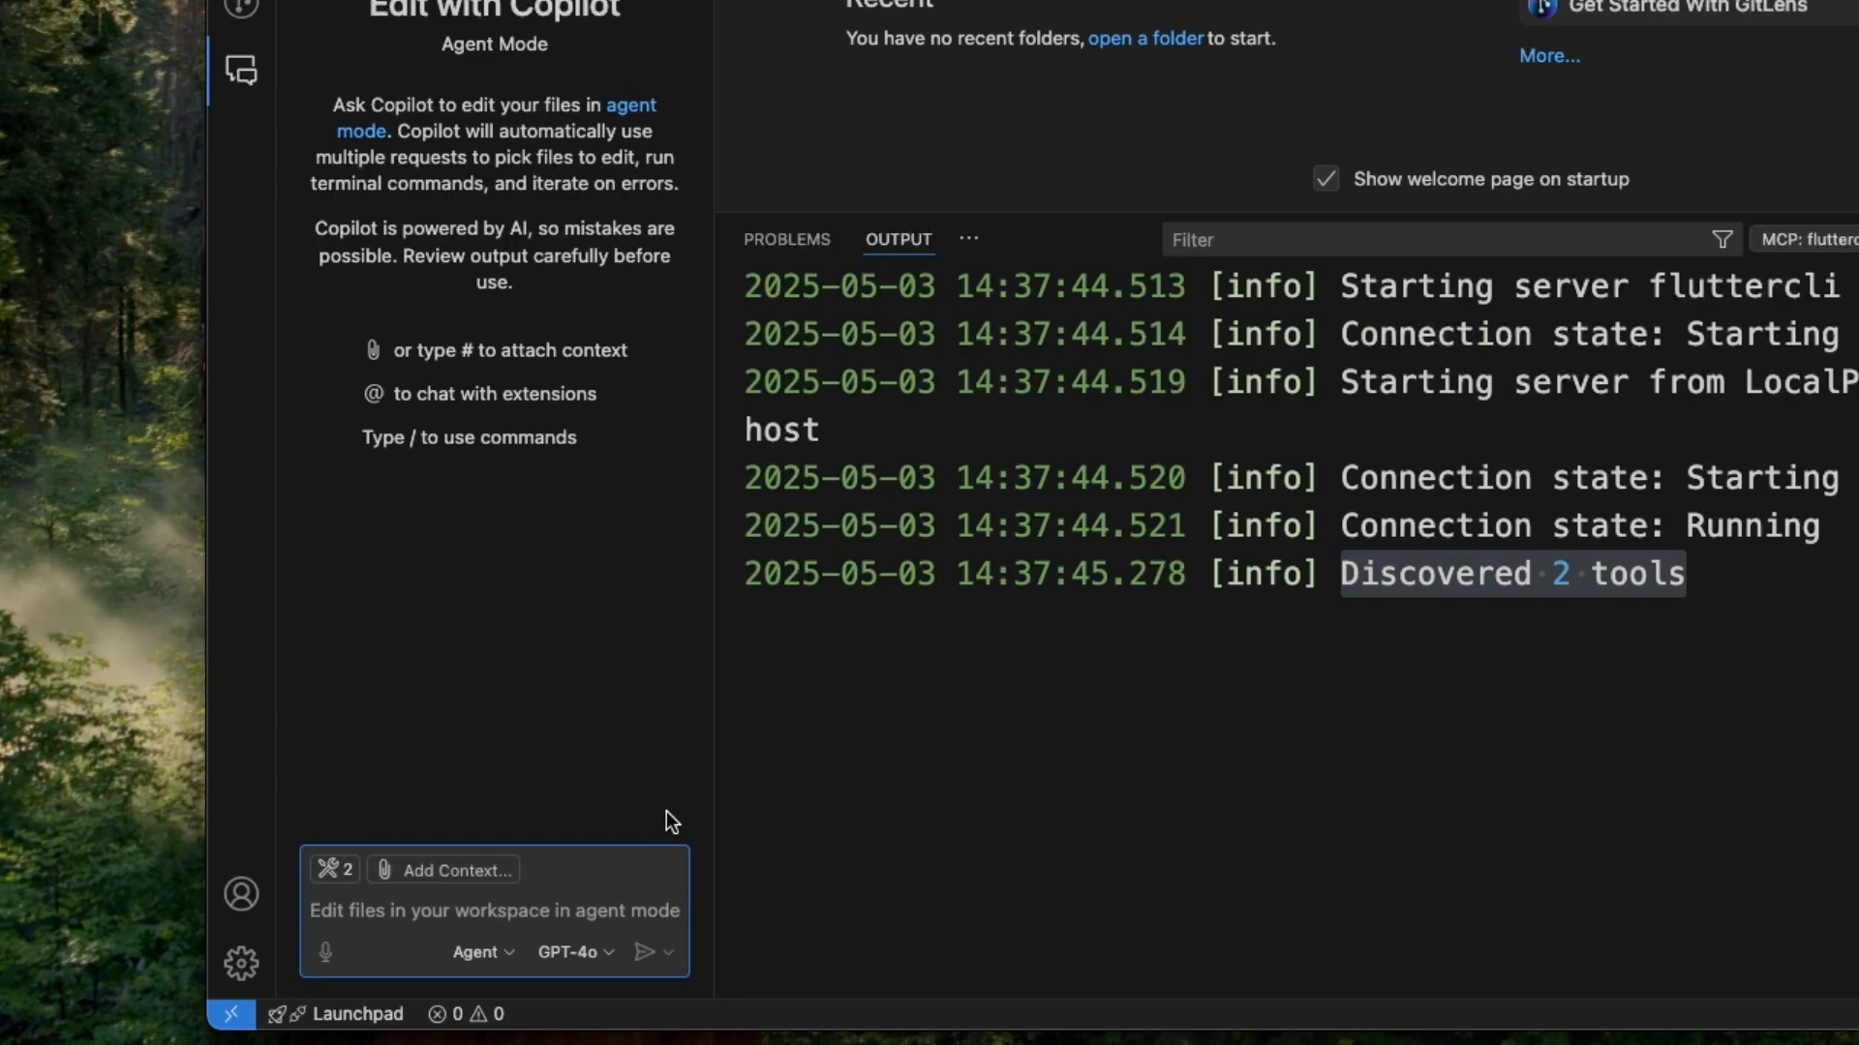
Send Copilot the shopping_app create request and approve its project-creation tool.
type("Create.")
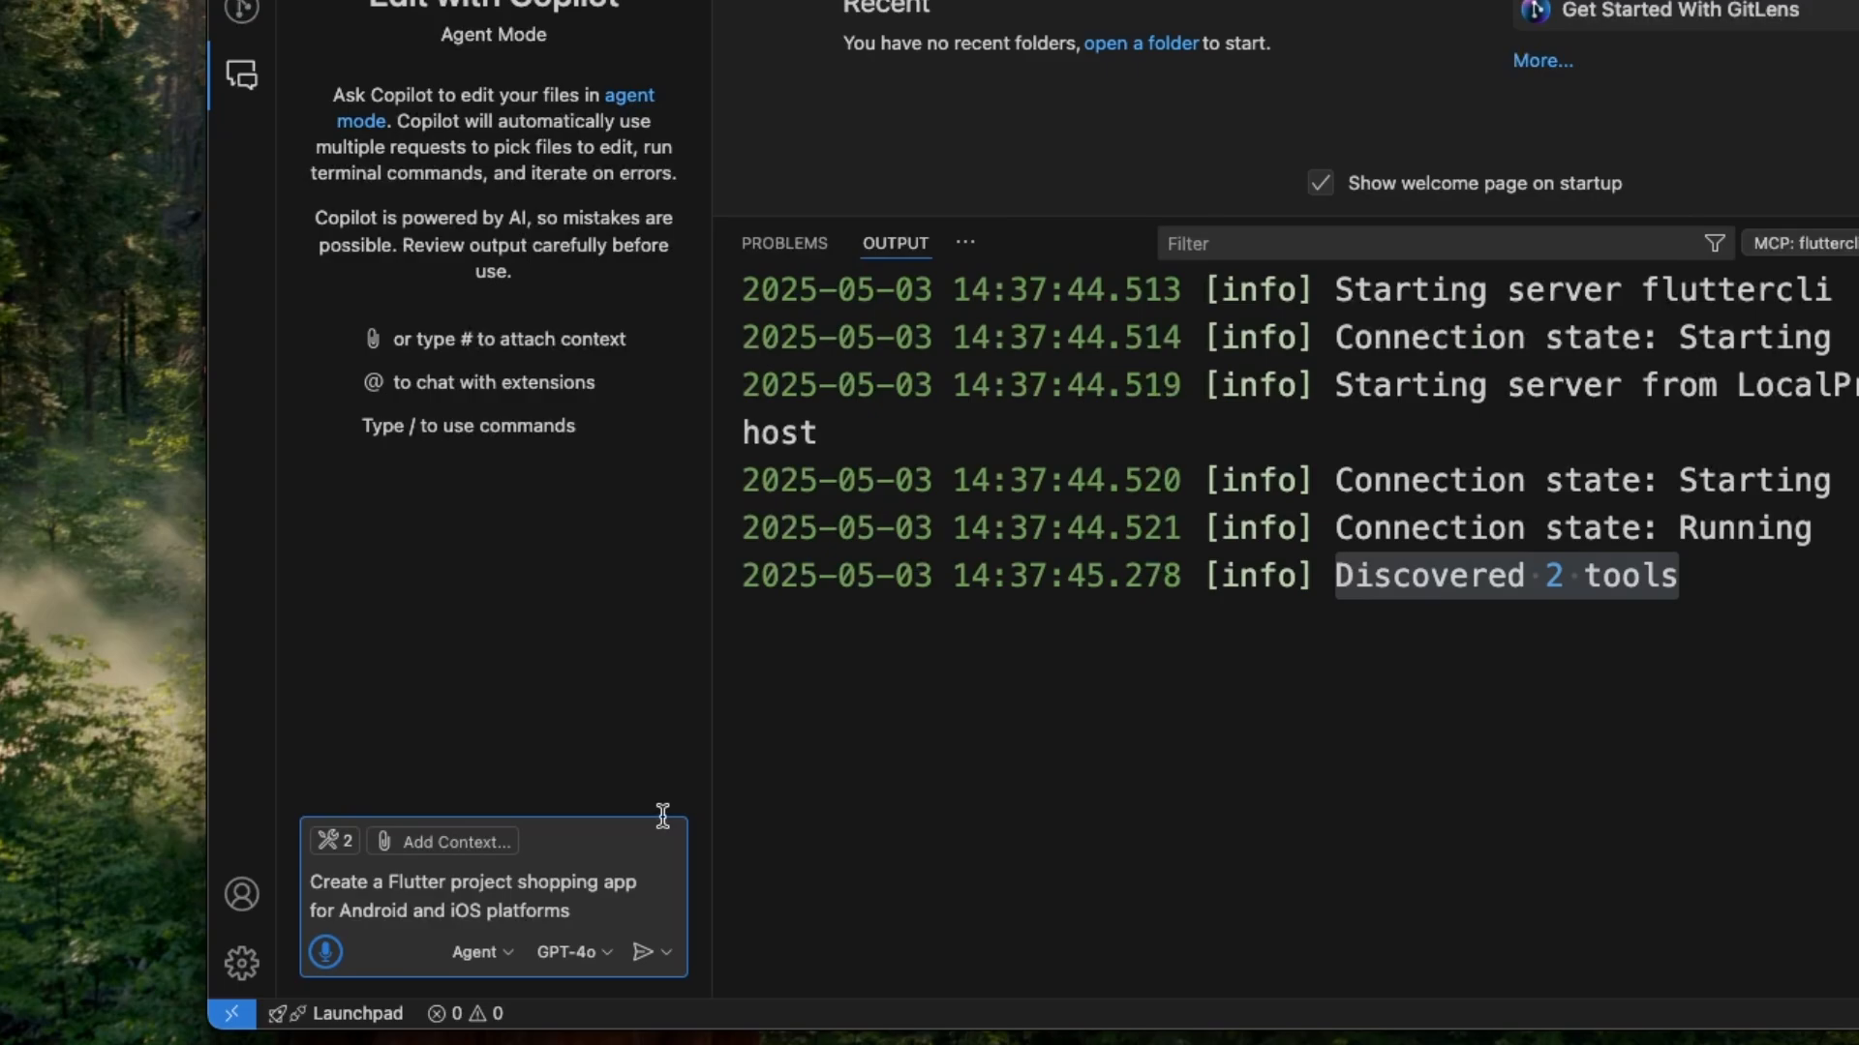
left_click(643, 953)
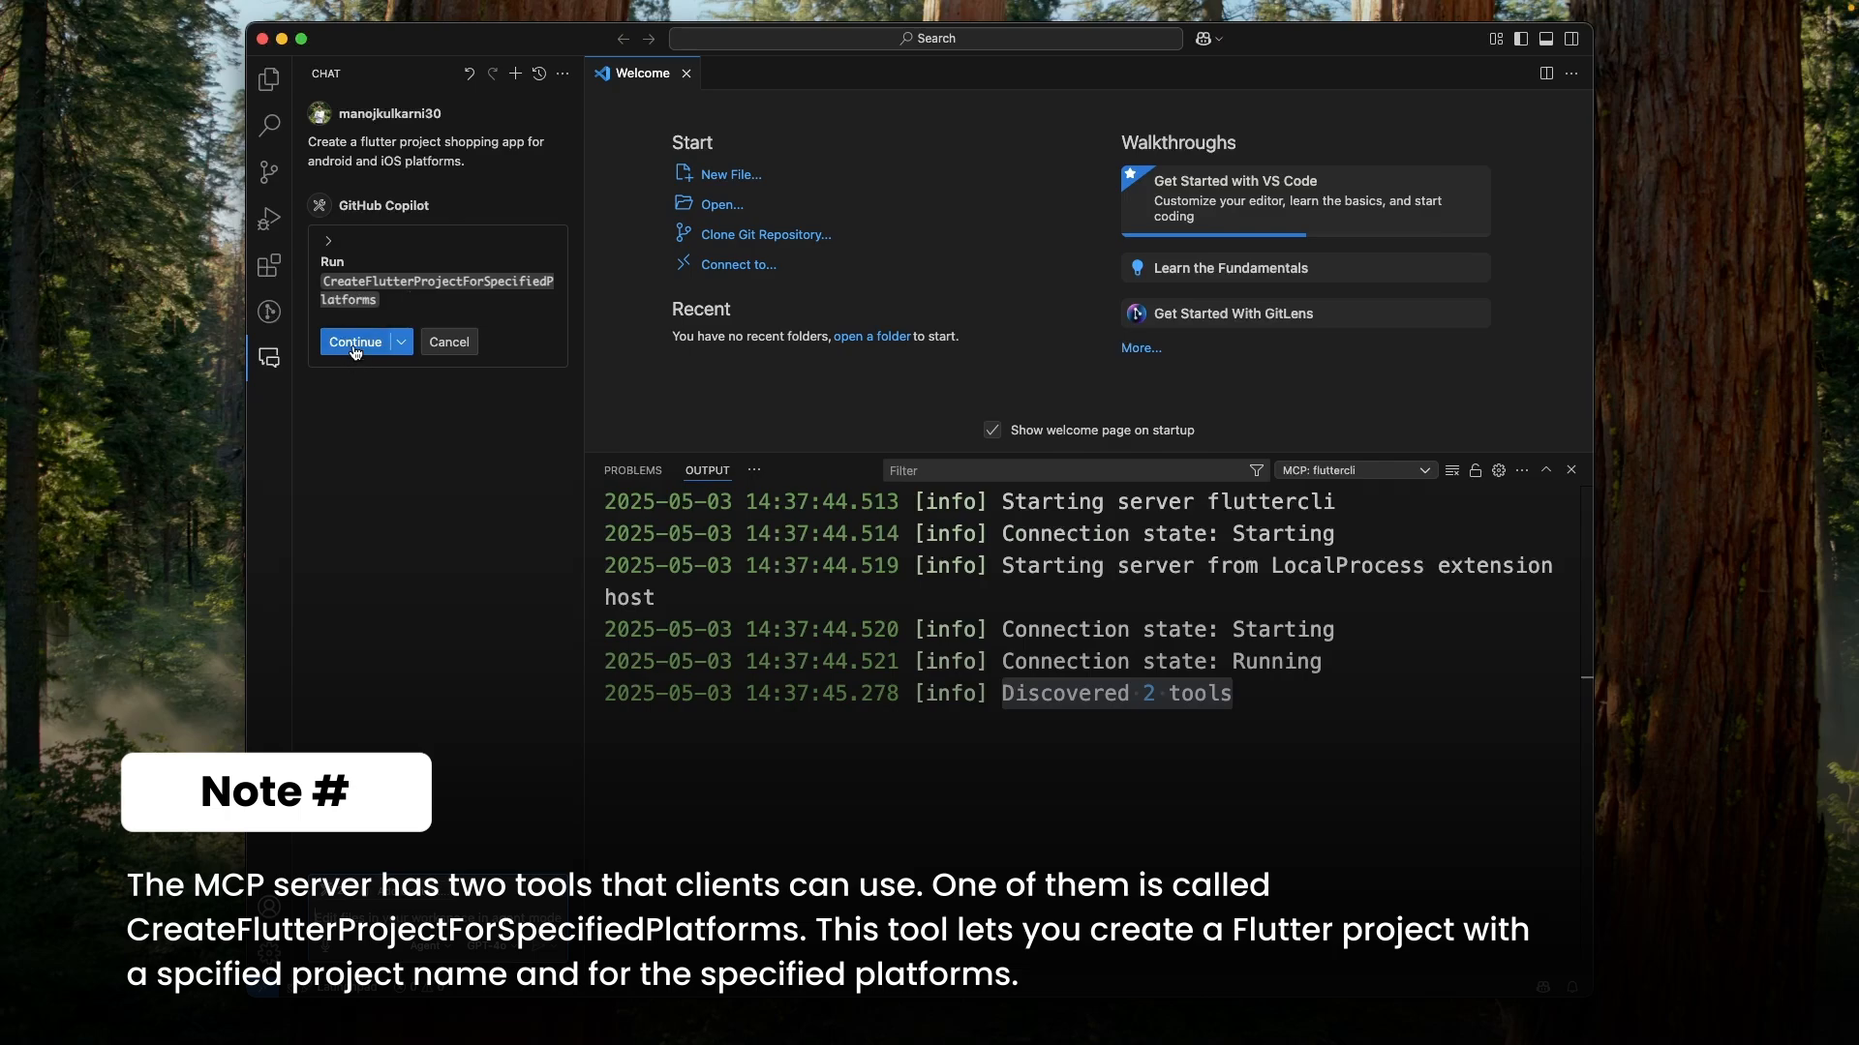
left_click(355, 342)
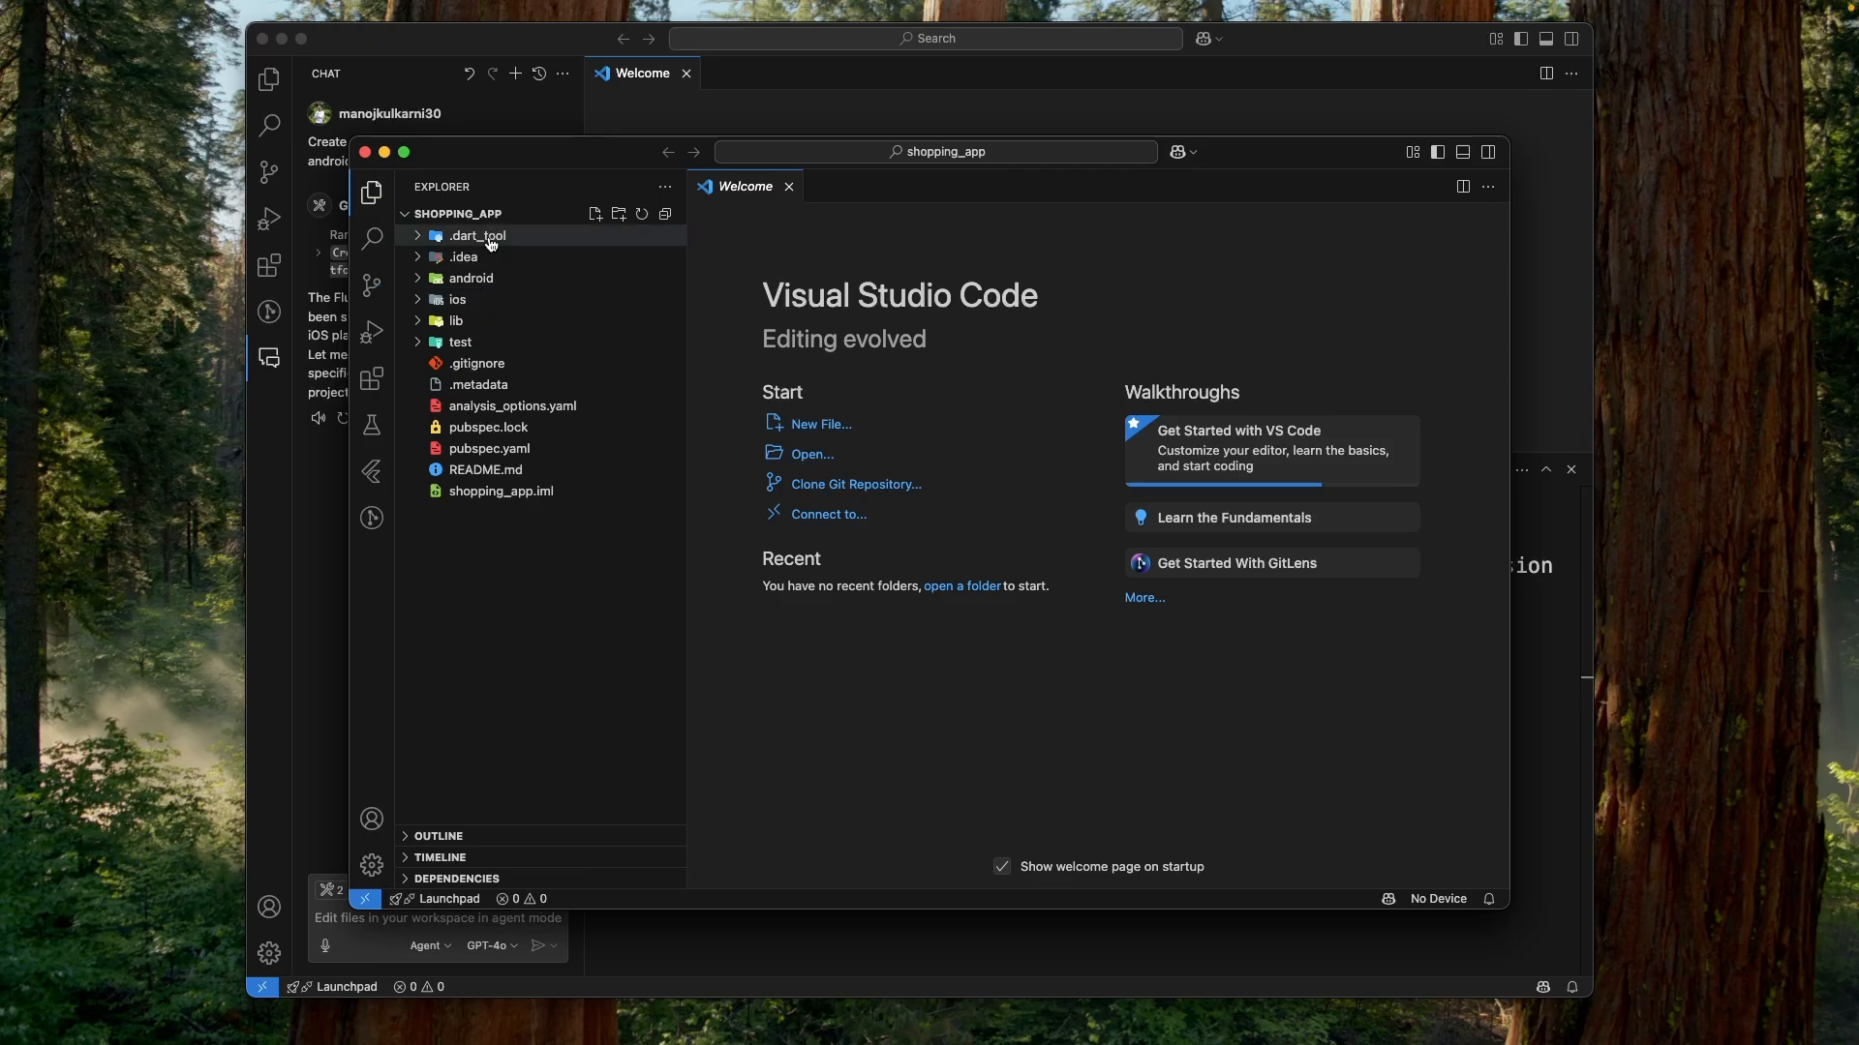
mouse_move(459, 308)
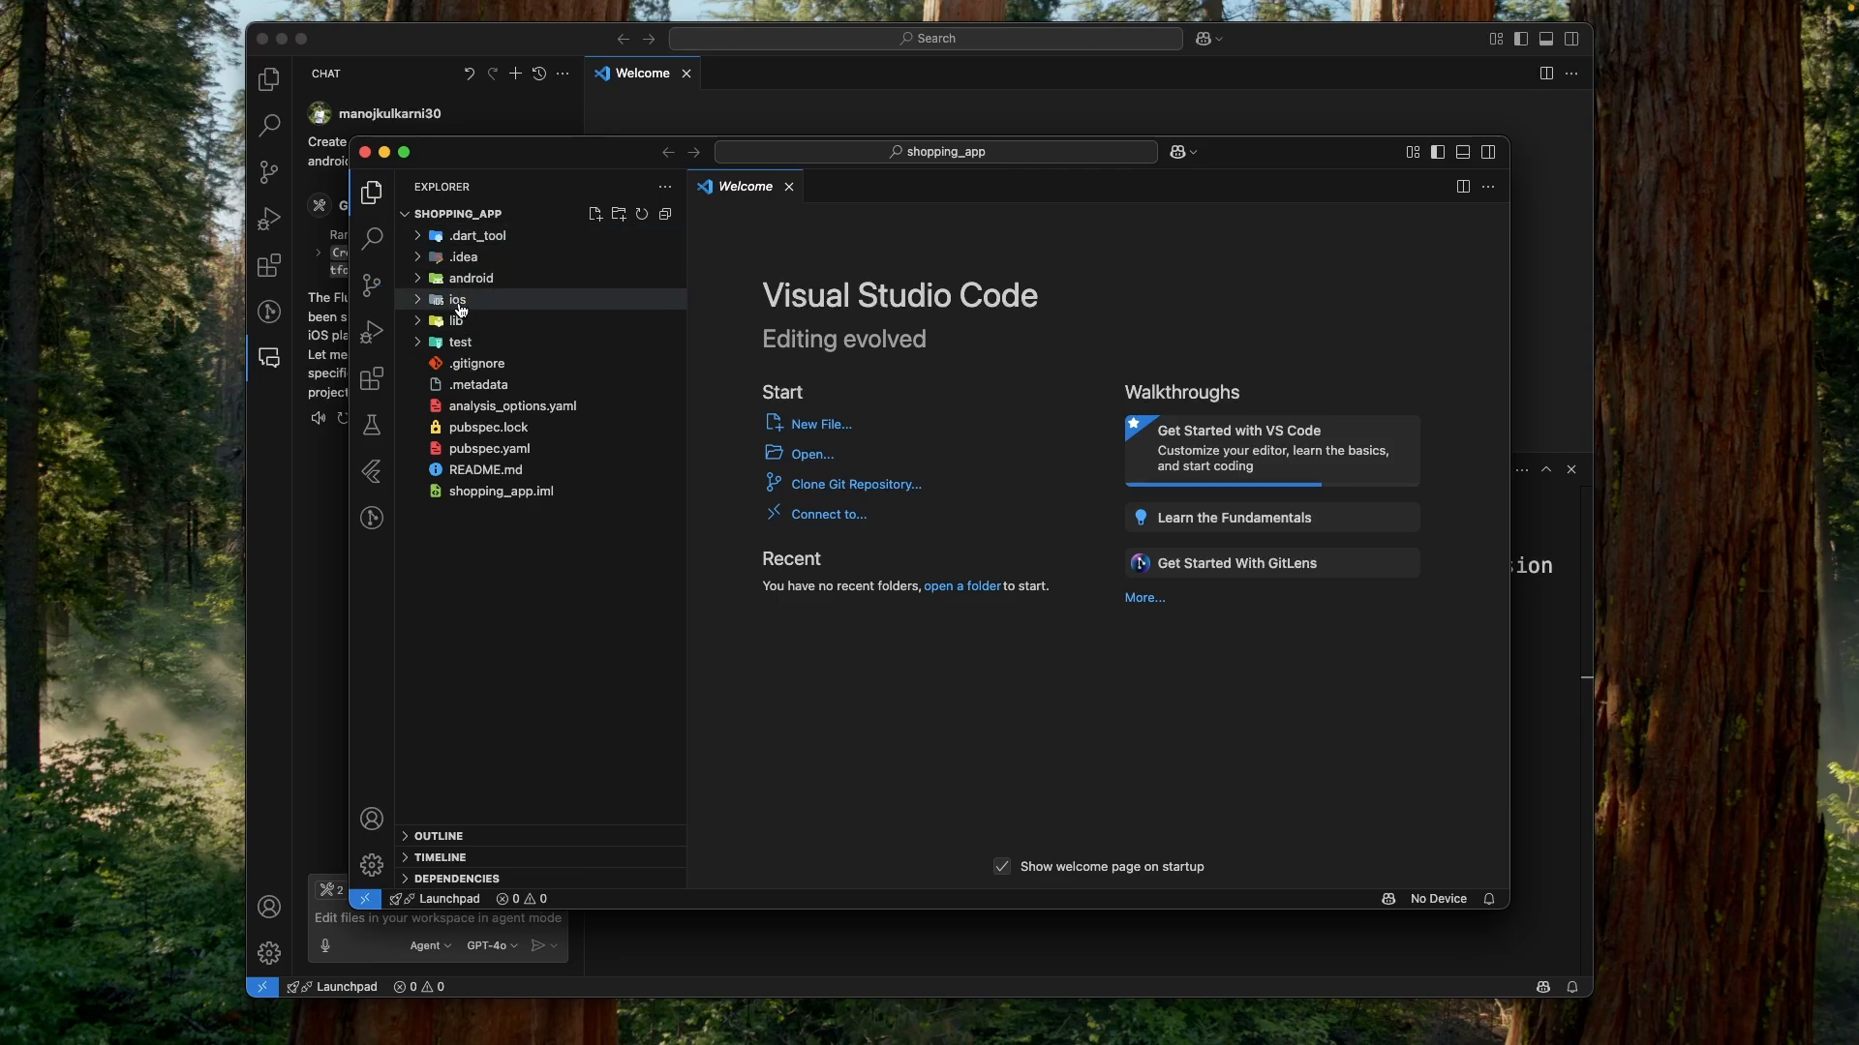
mouse_move(459, 300)
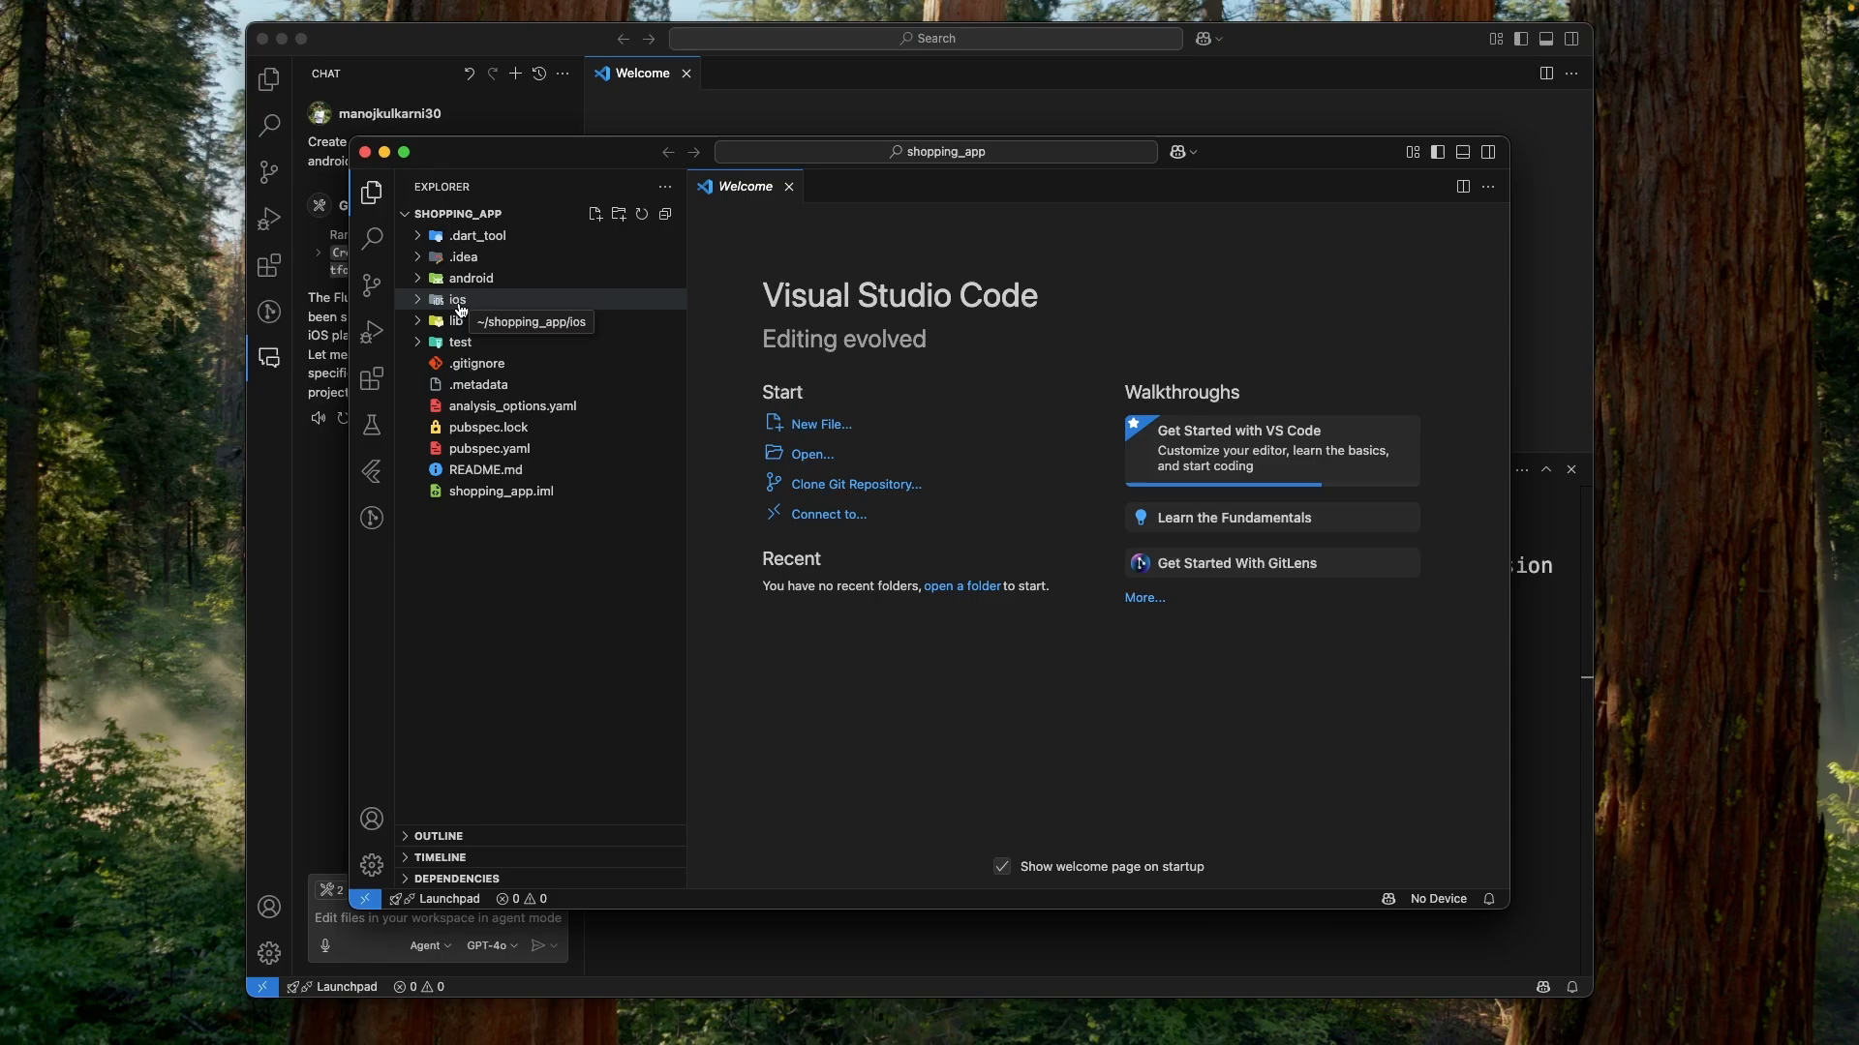
mouse_move(365, 152)
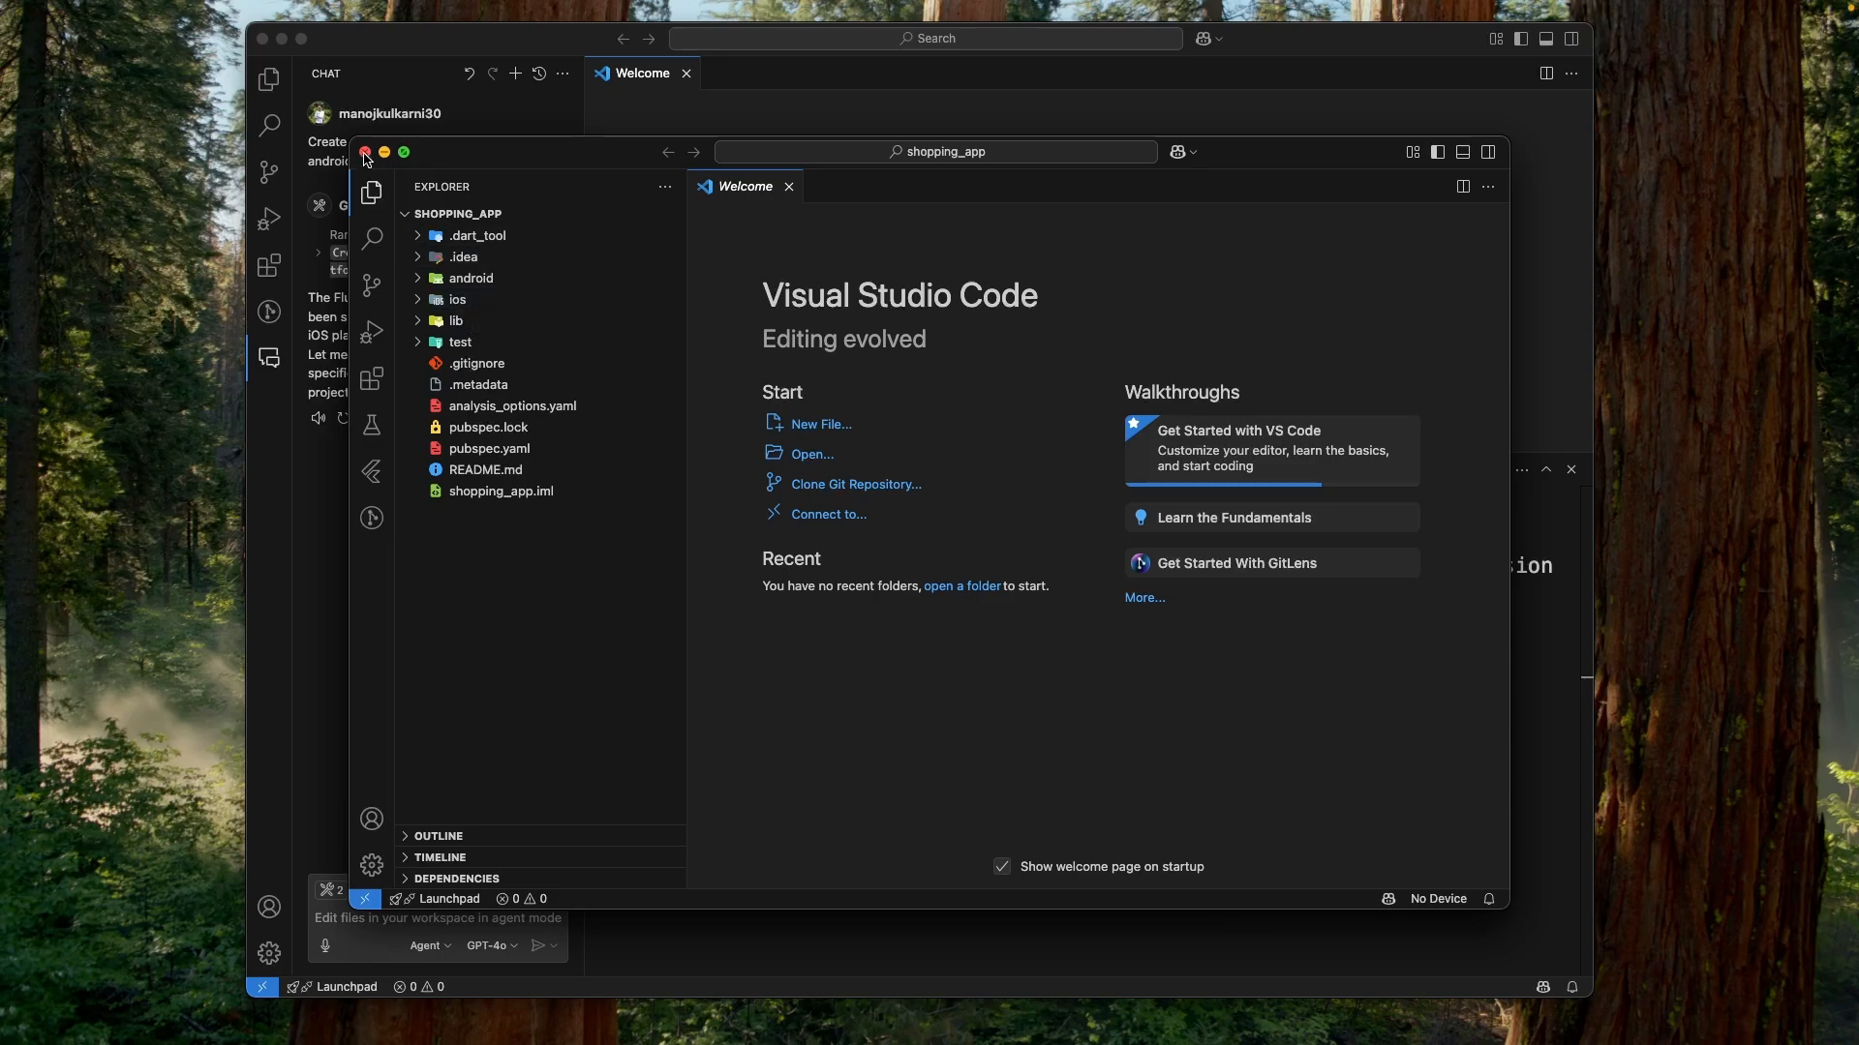
Close the shopping_app window and have Copilot's CreateFlutterProject tool build todo_app.
left_click(364, 152)
type("create flutter projec")
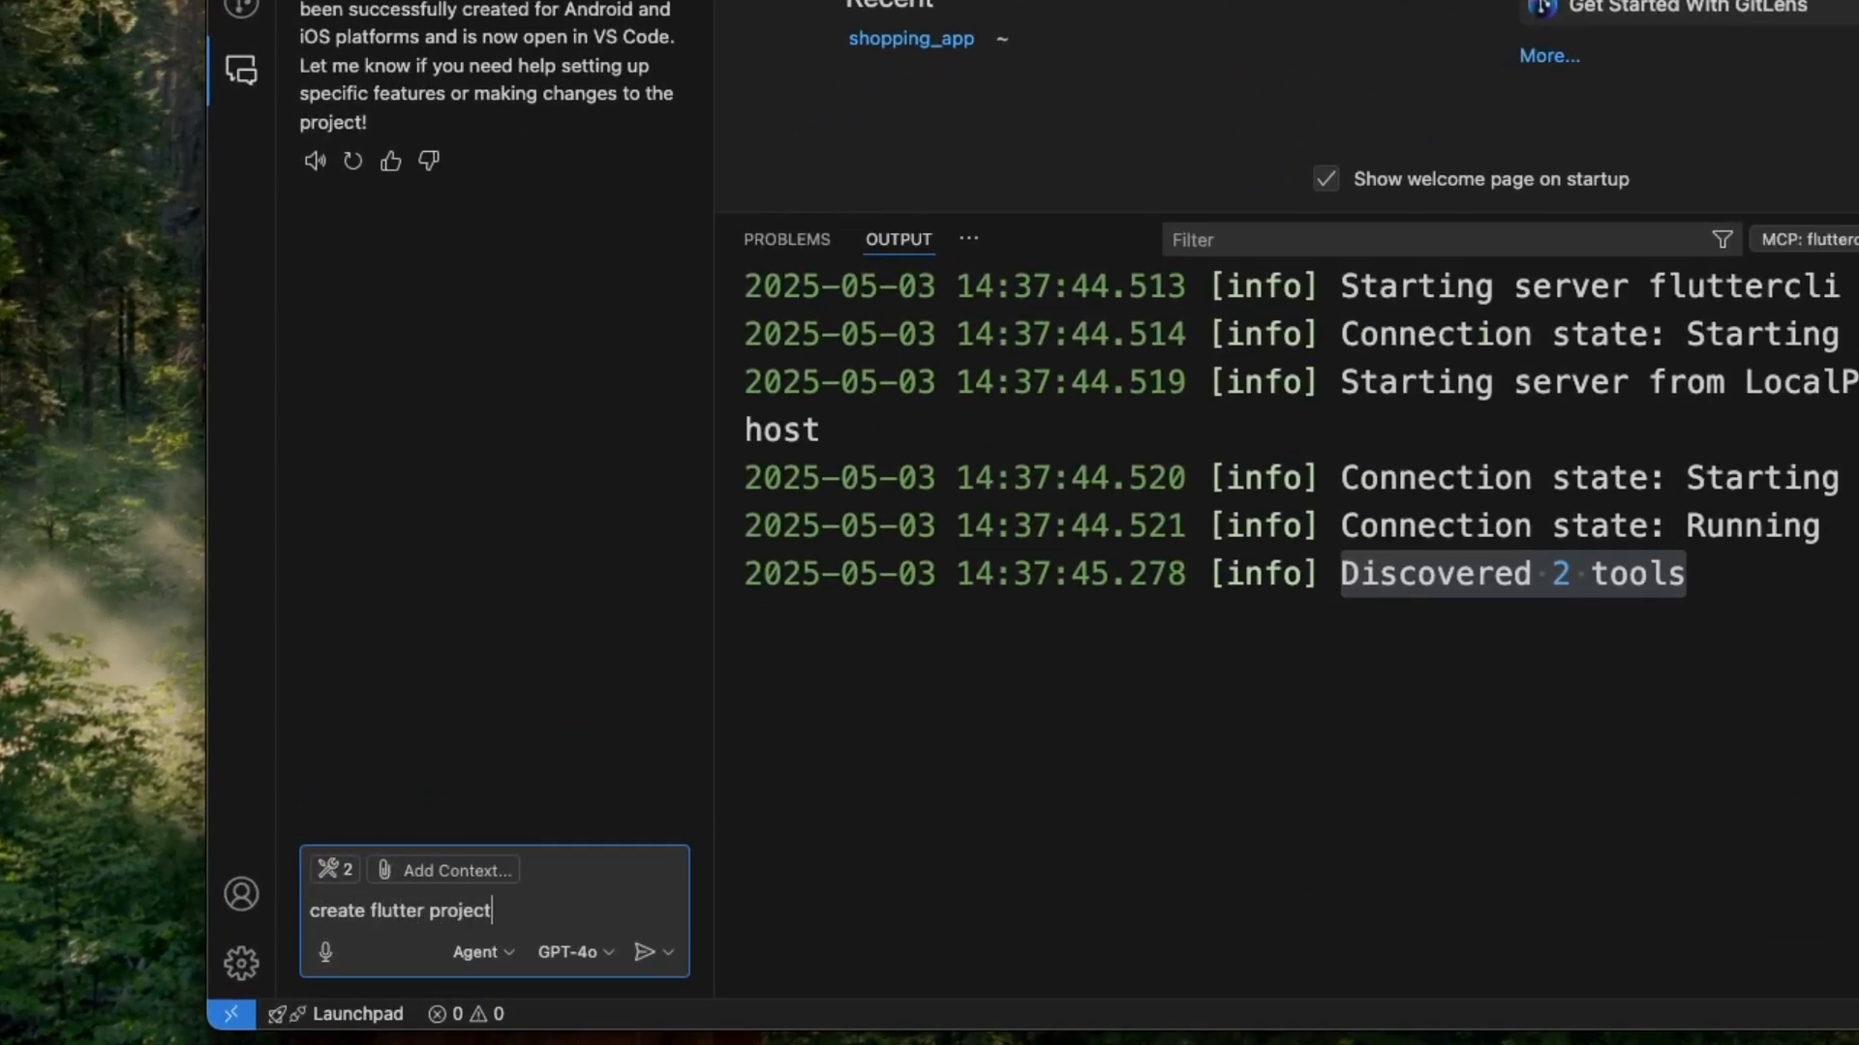
type("todo_ap")
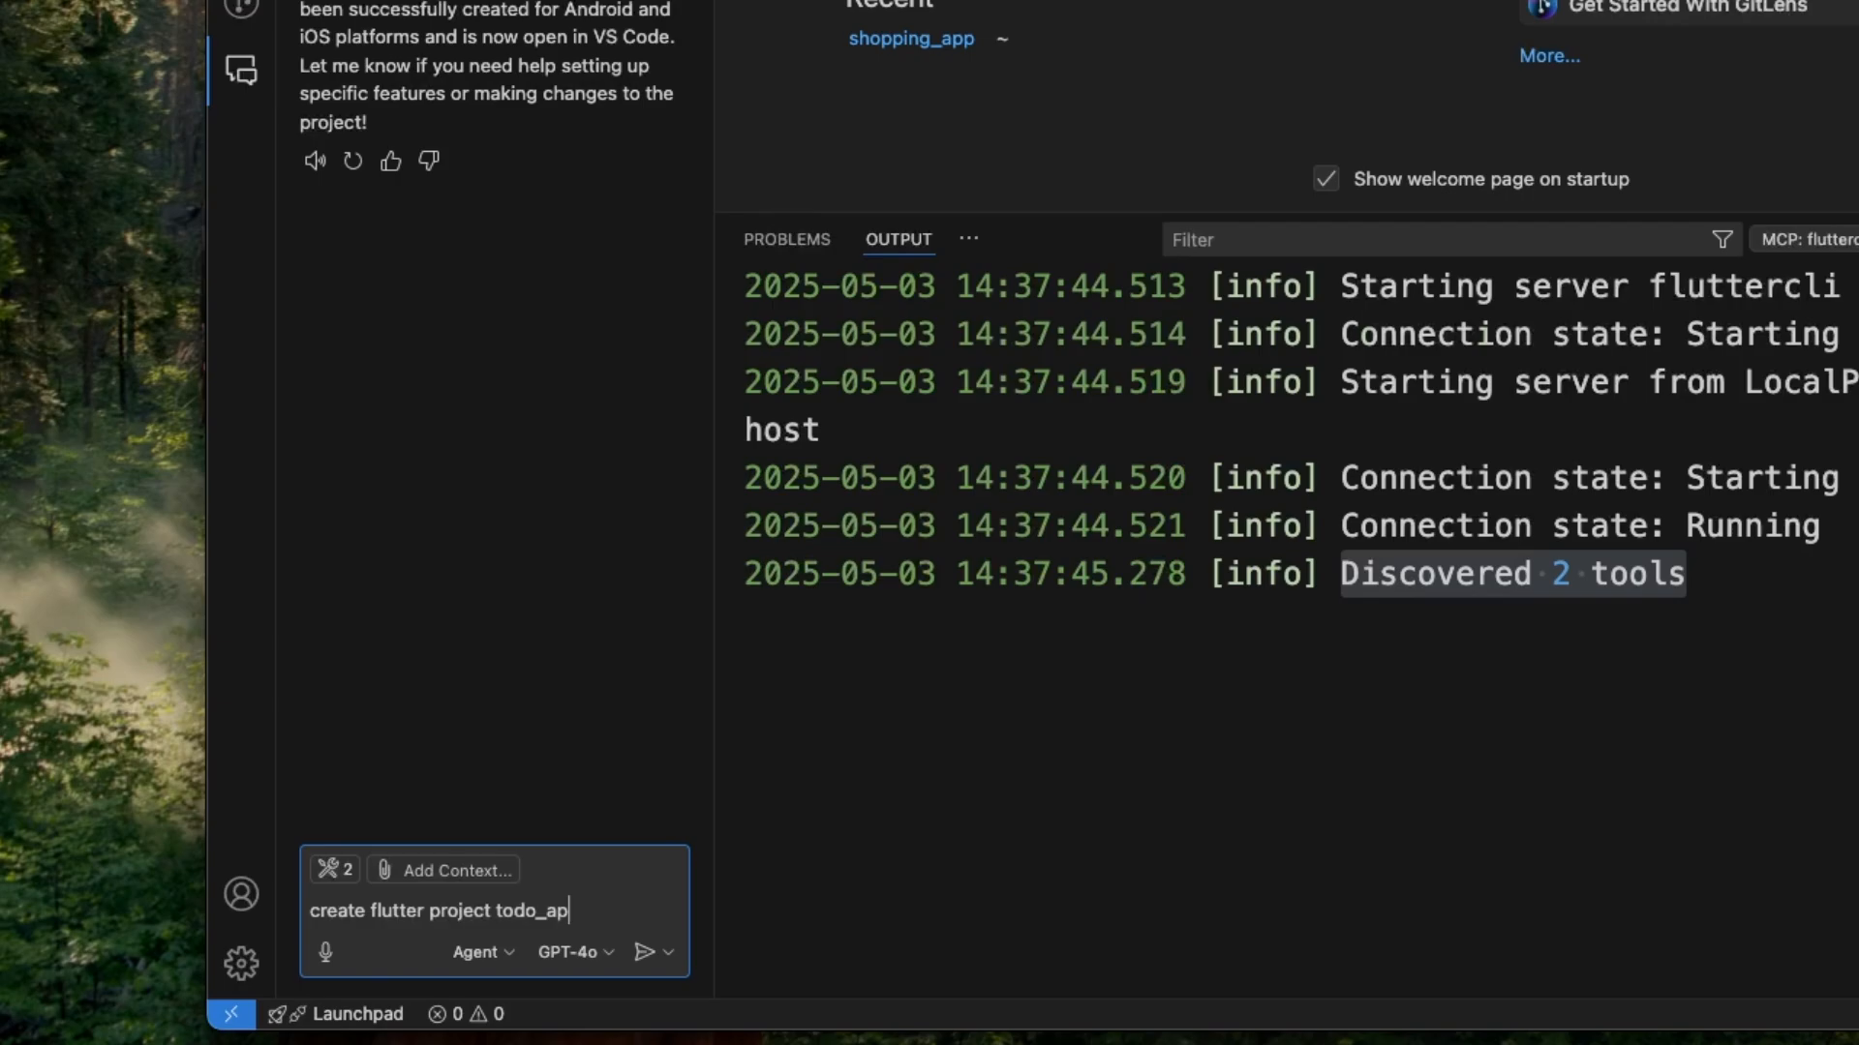
type("p")
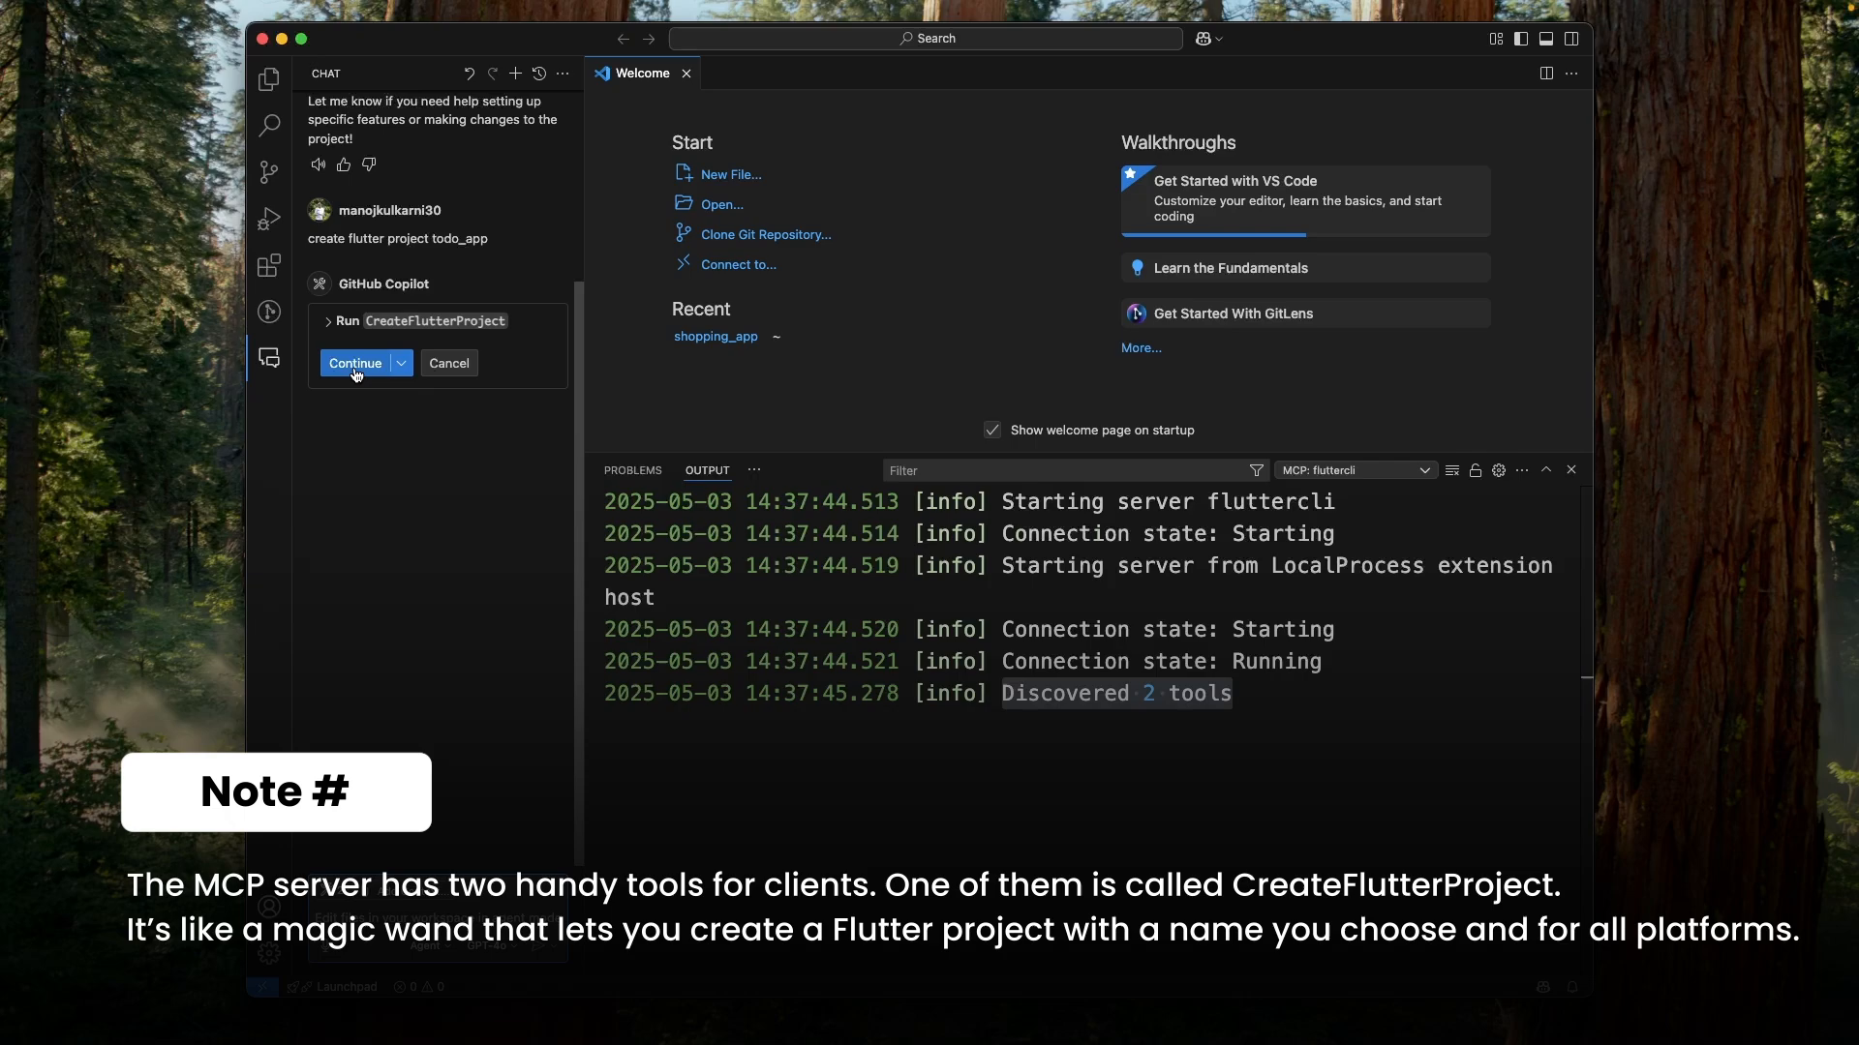
left_click(357, 363)
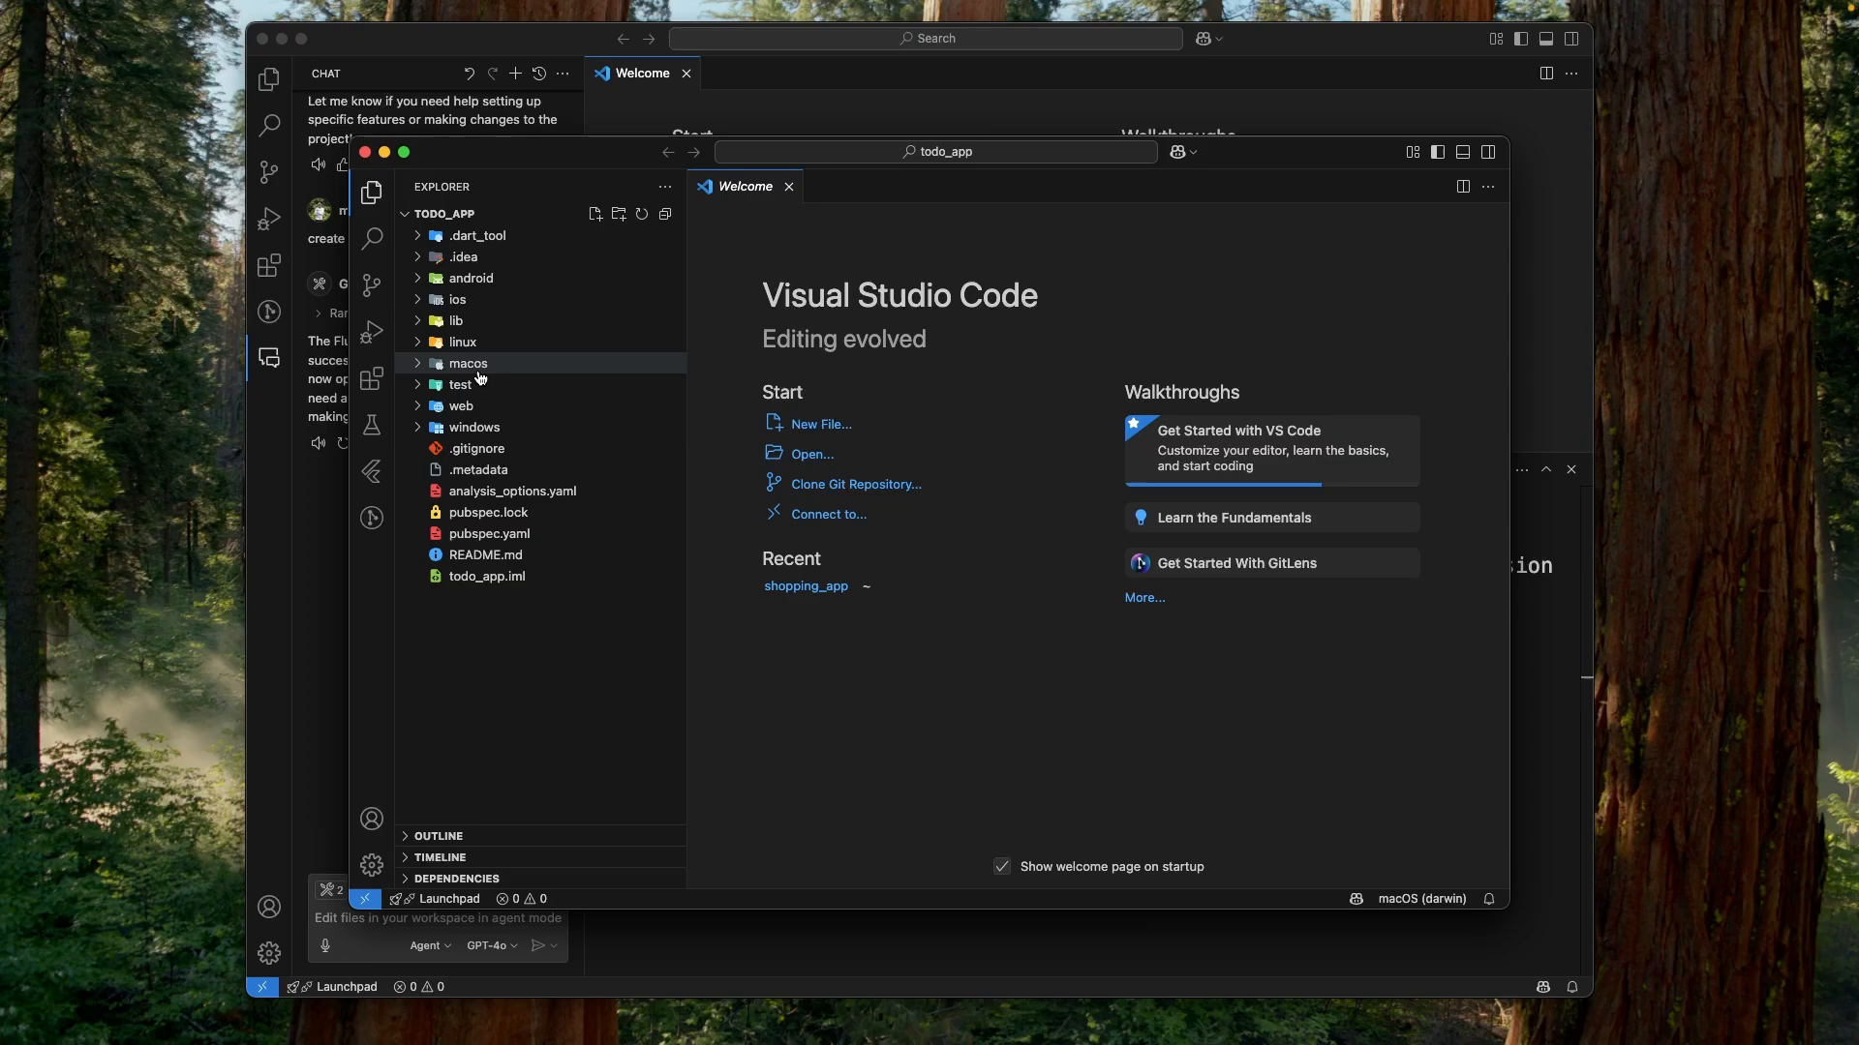
mouse_move(477, 375)
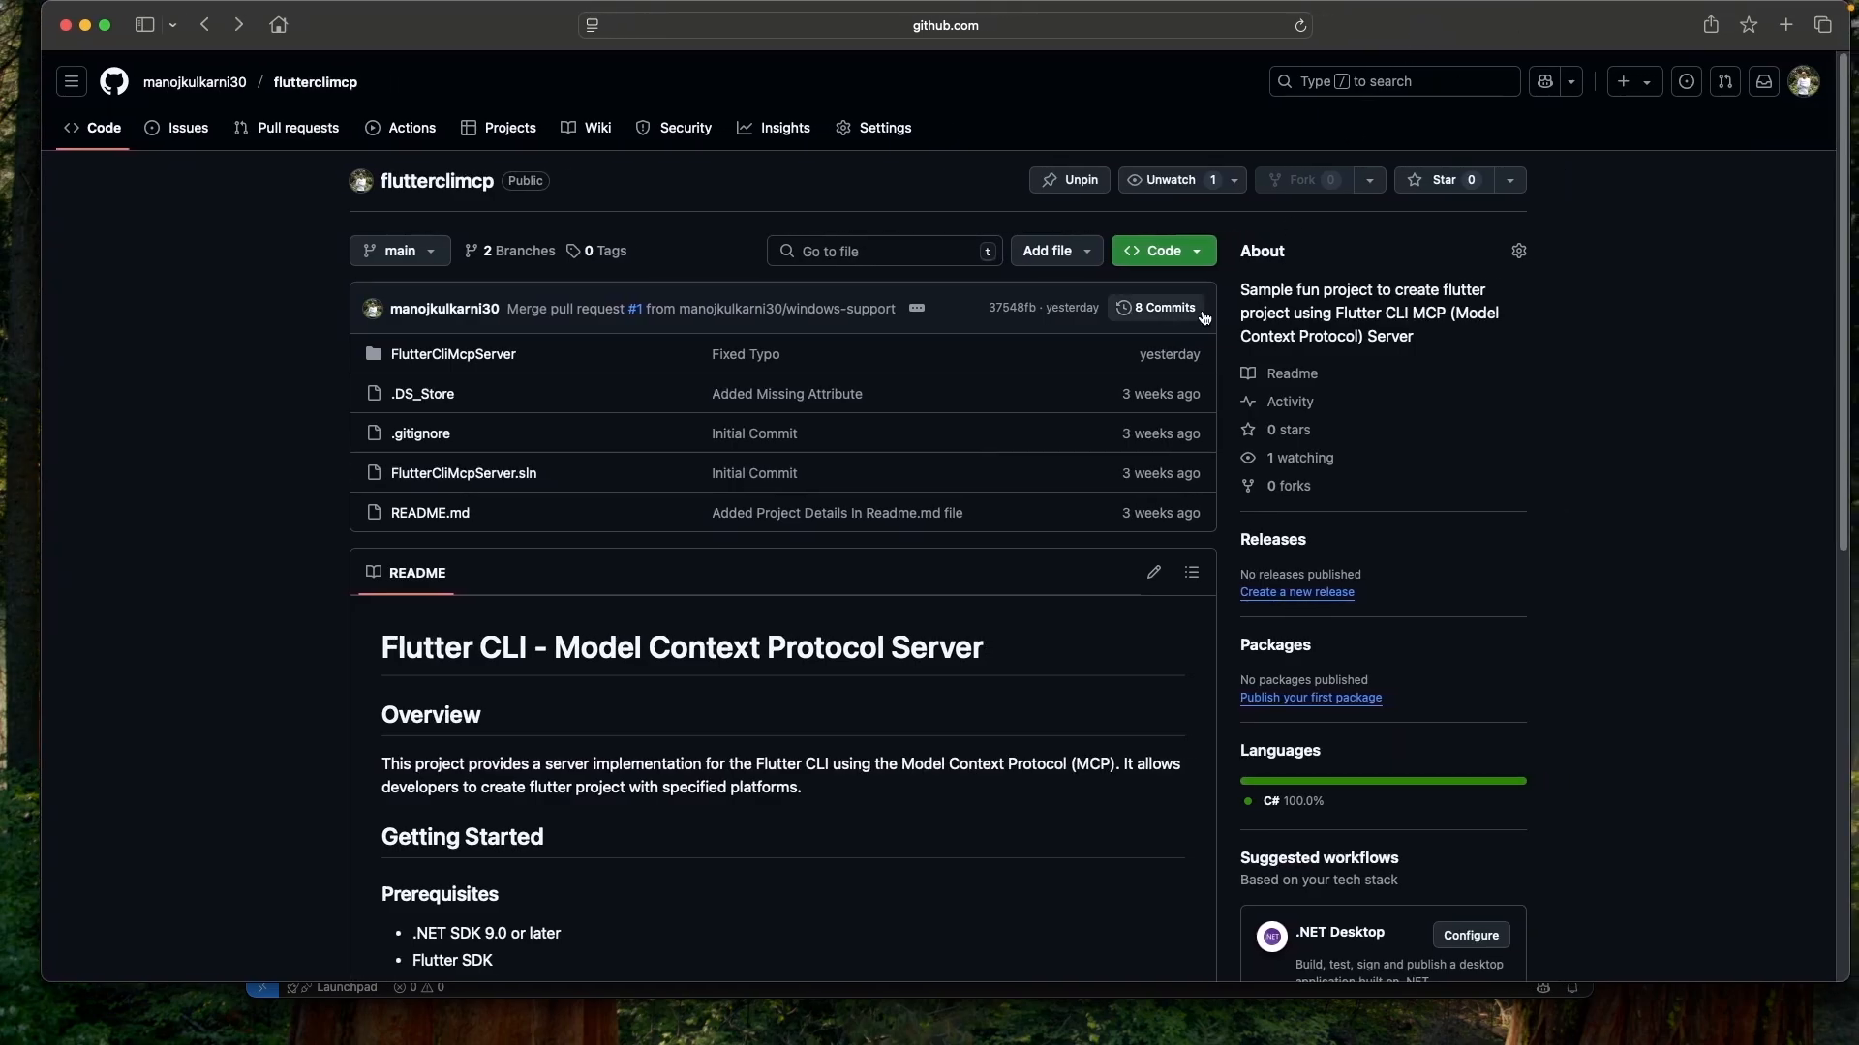
mouse_move(1010, 688)
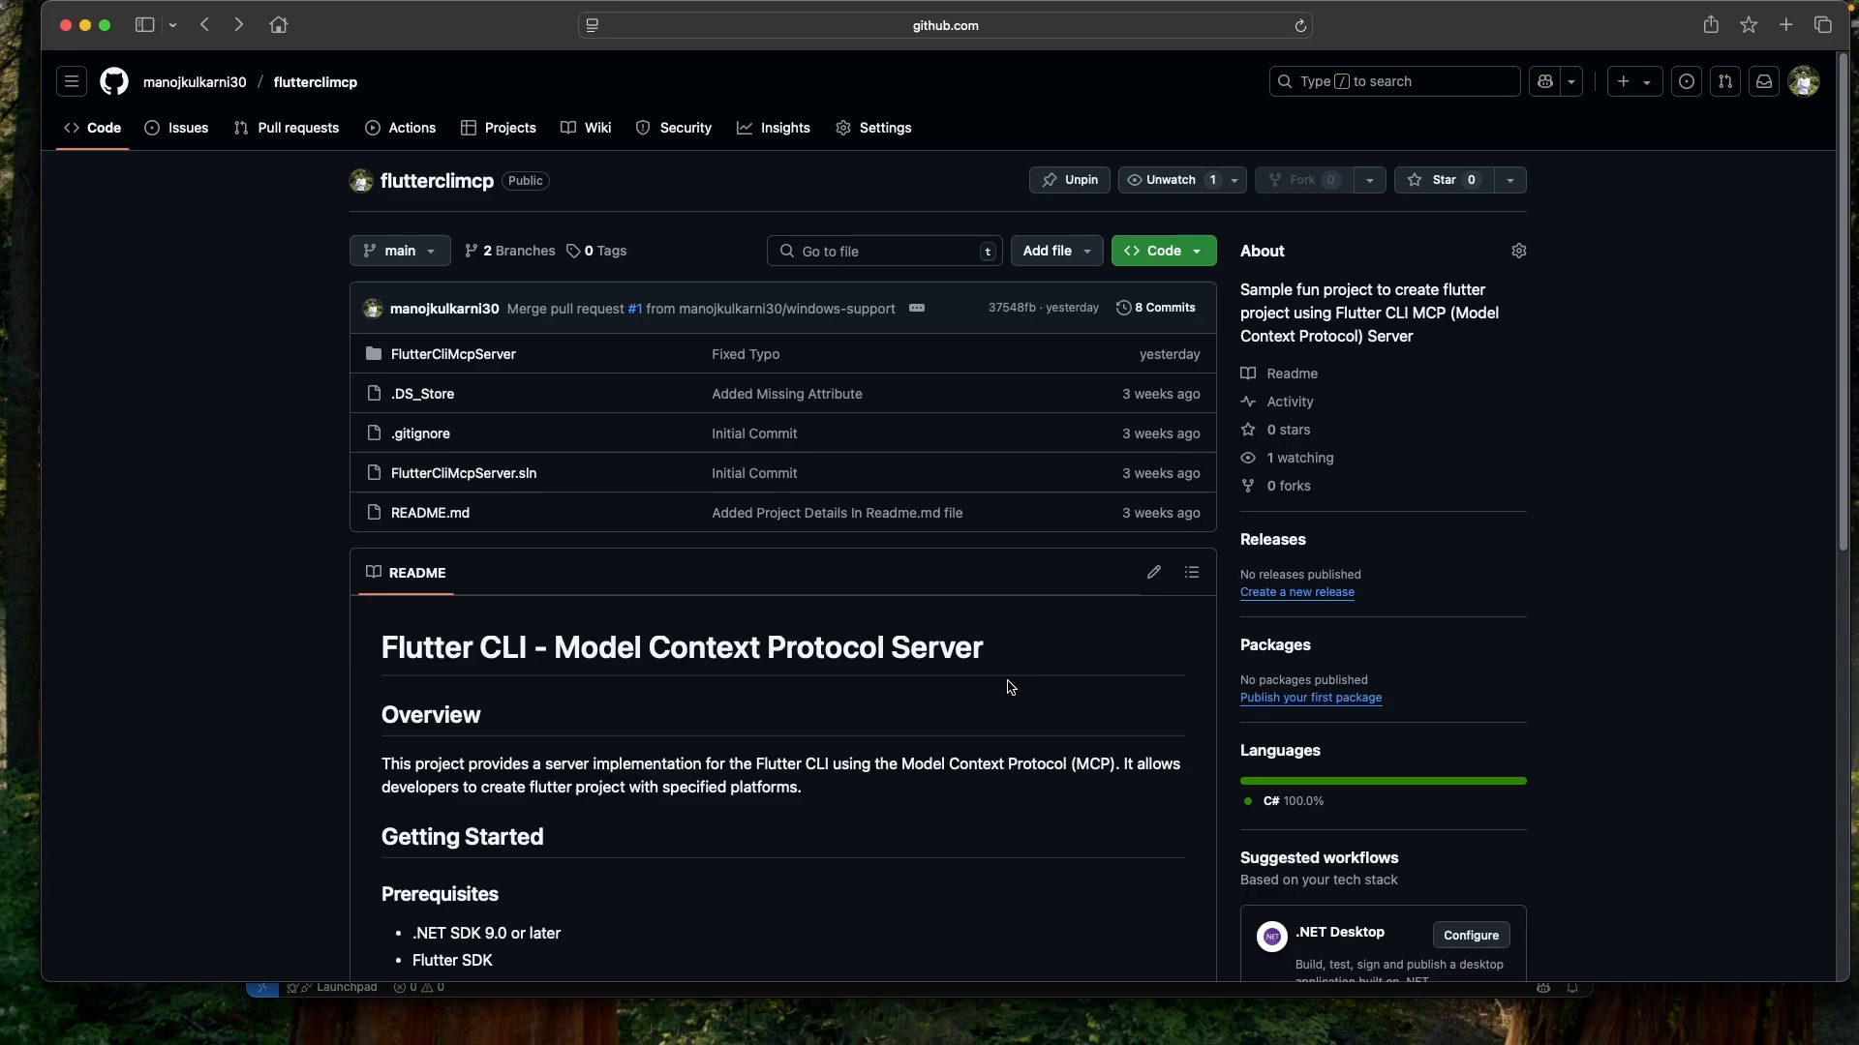
Scroll the flutterclimcp README to the dotnet build command and the fluttercli JSON config.
scroll("down", 3)
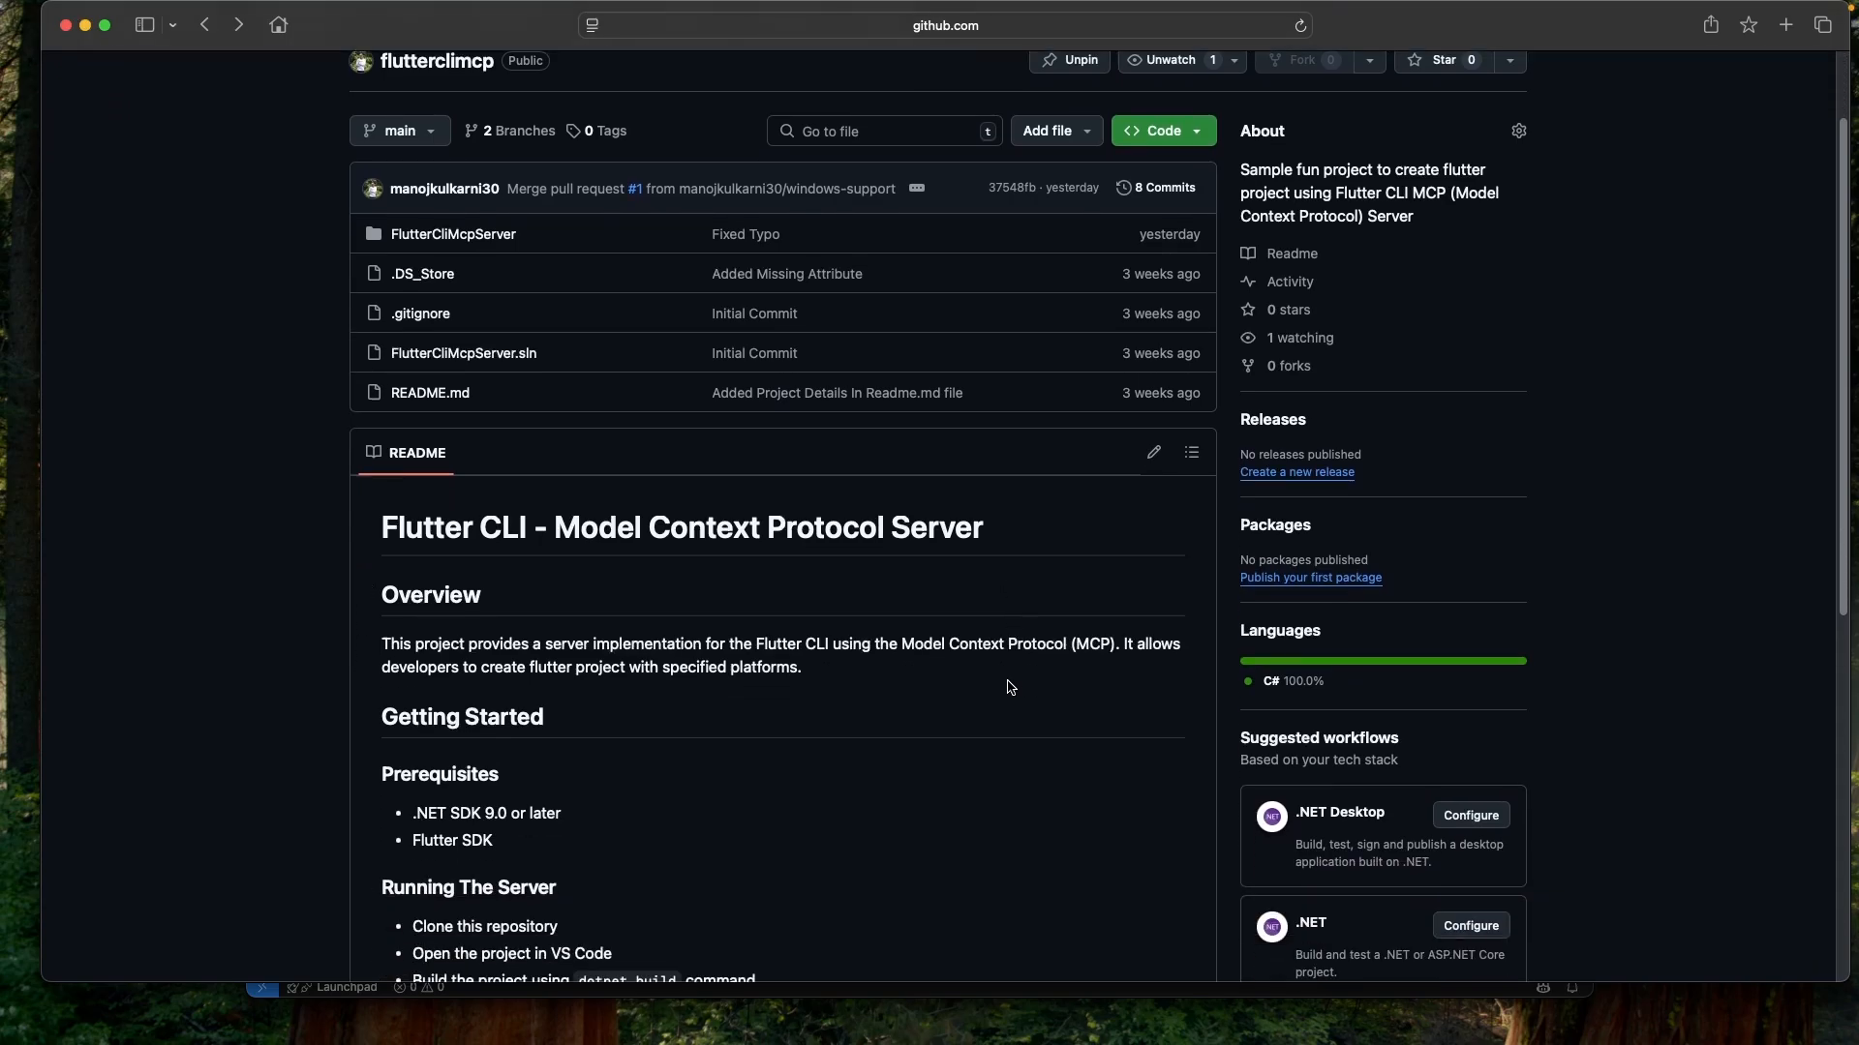
scroll("down", 3)
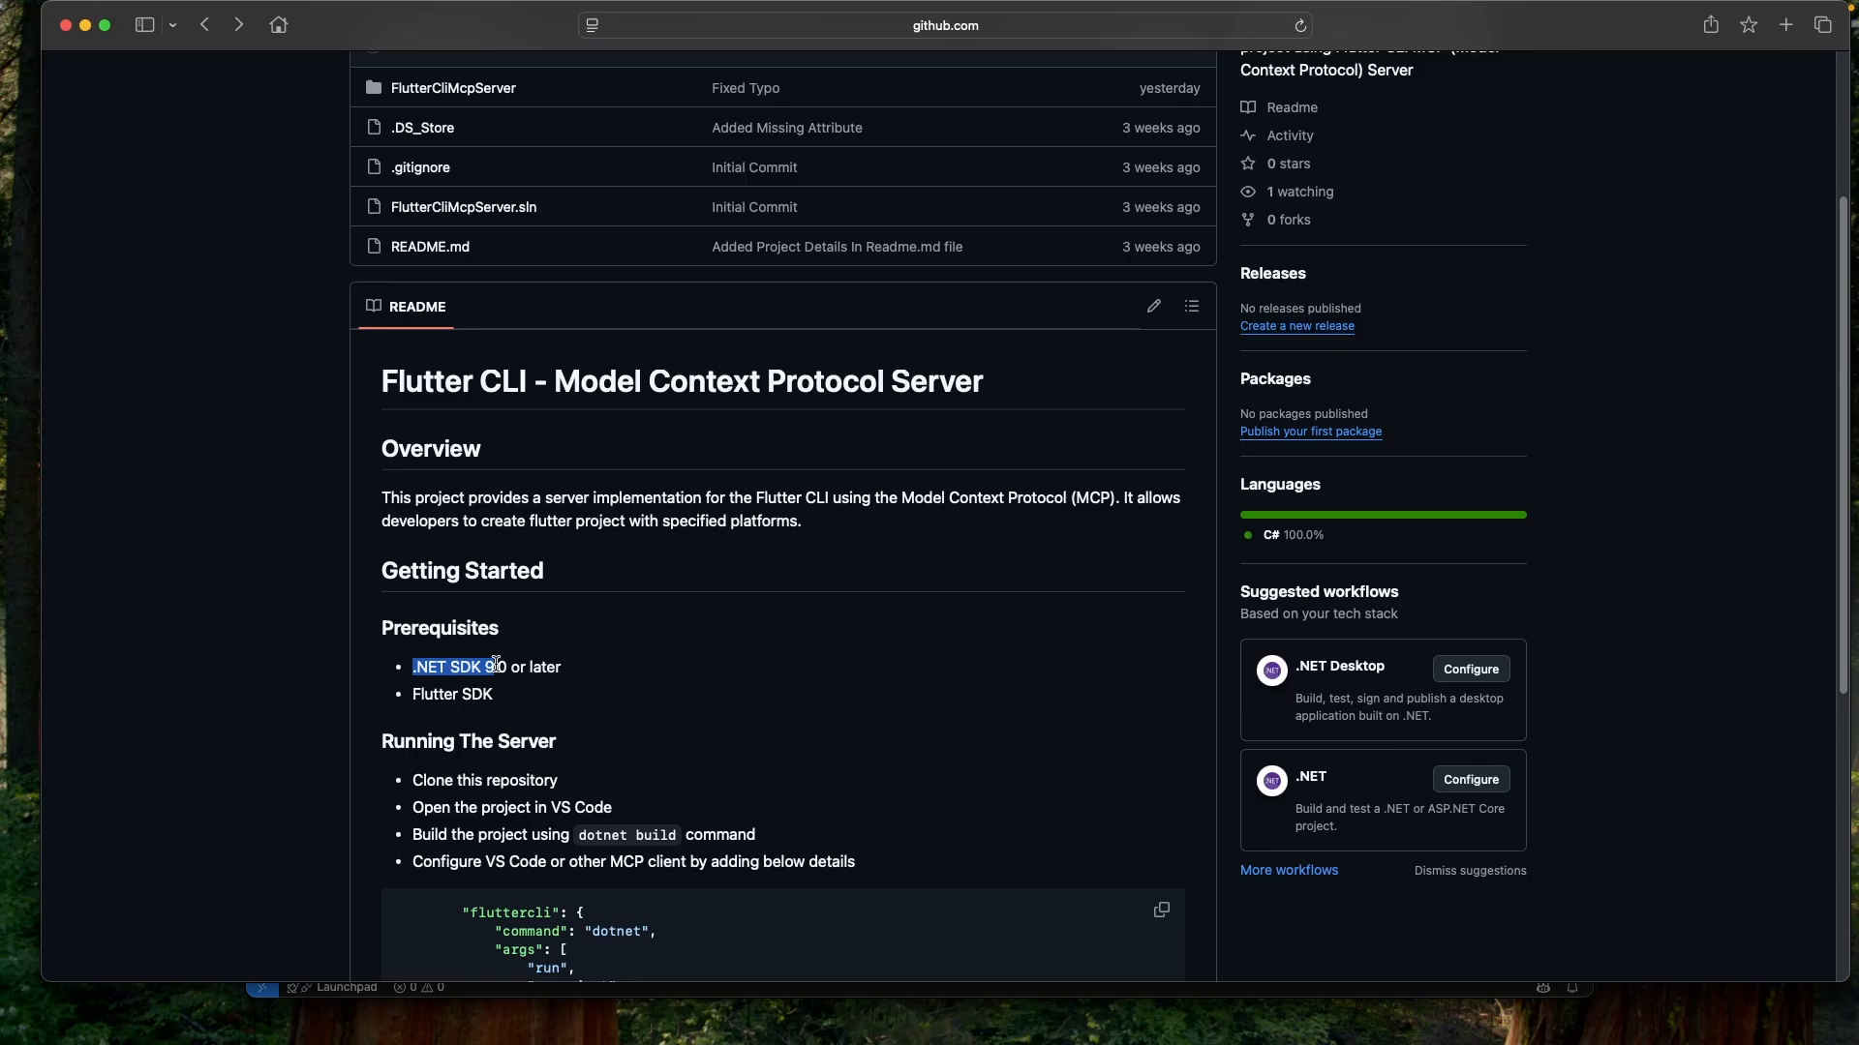
left_click(651, 675)
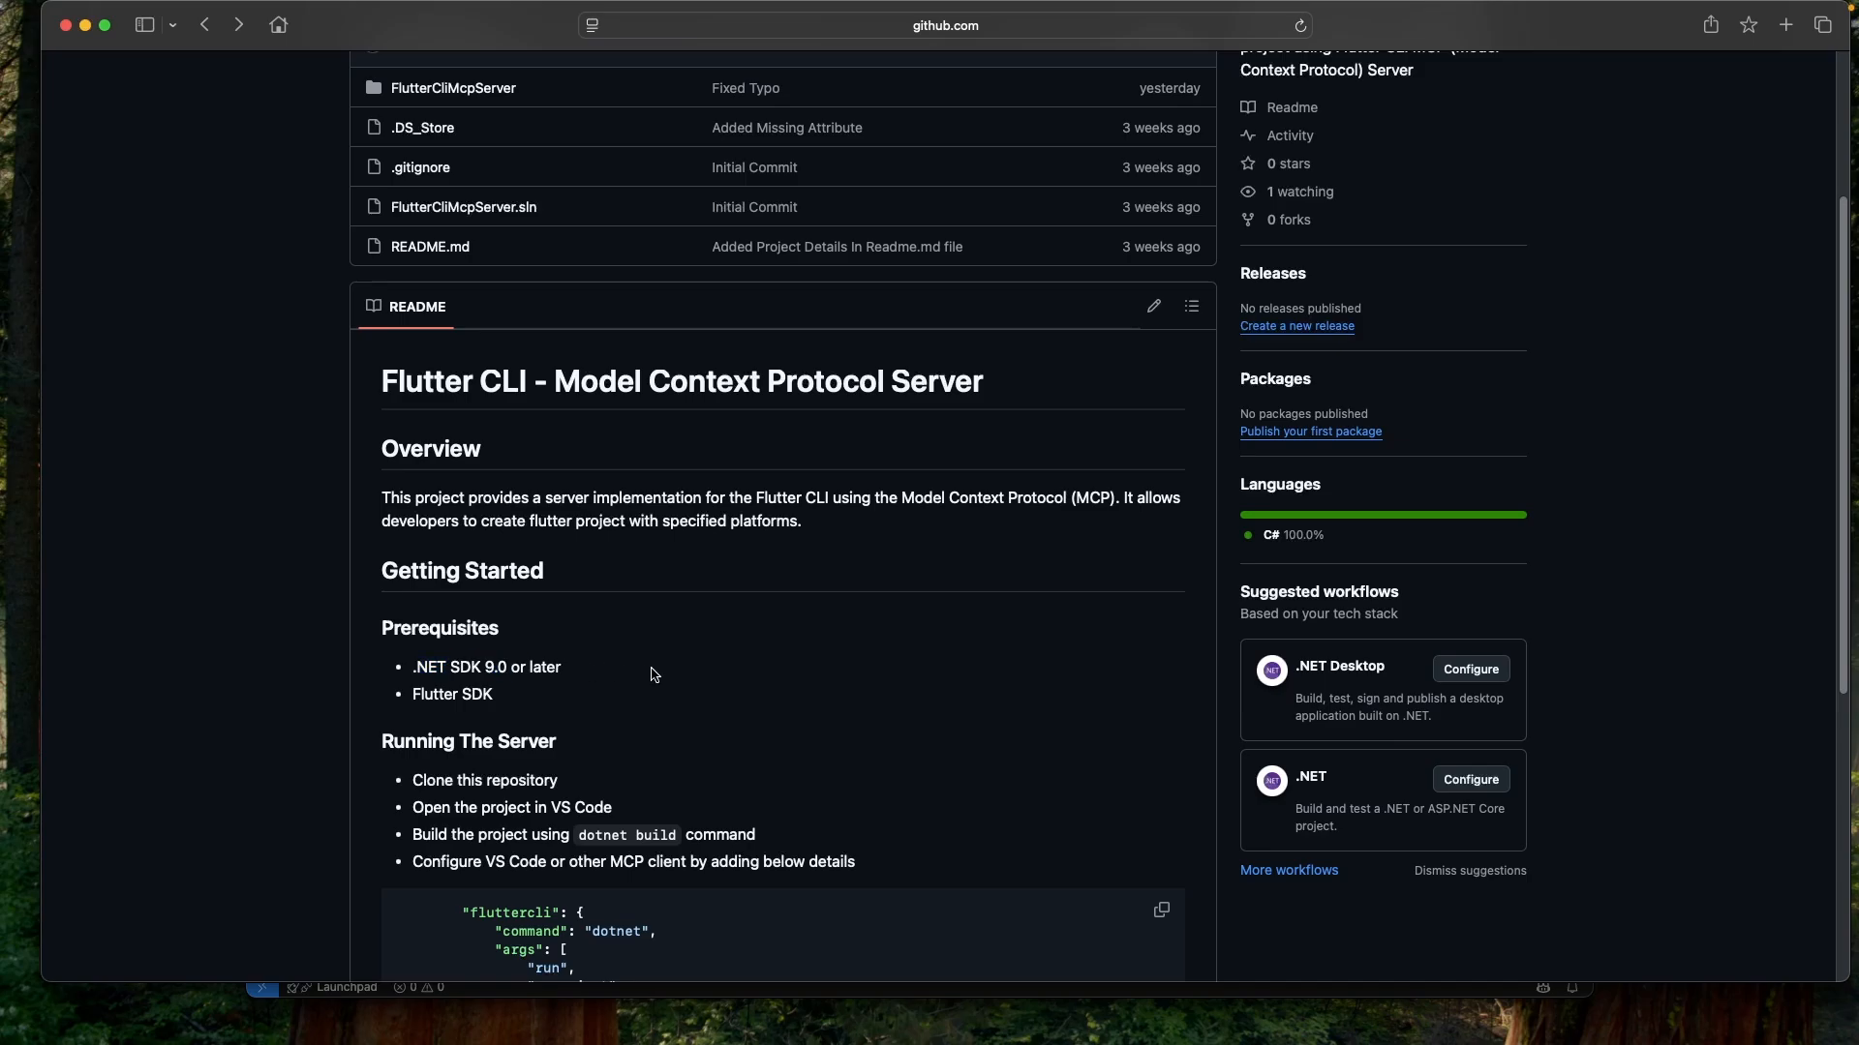
mouse_move(594, 705)
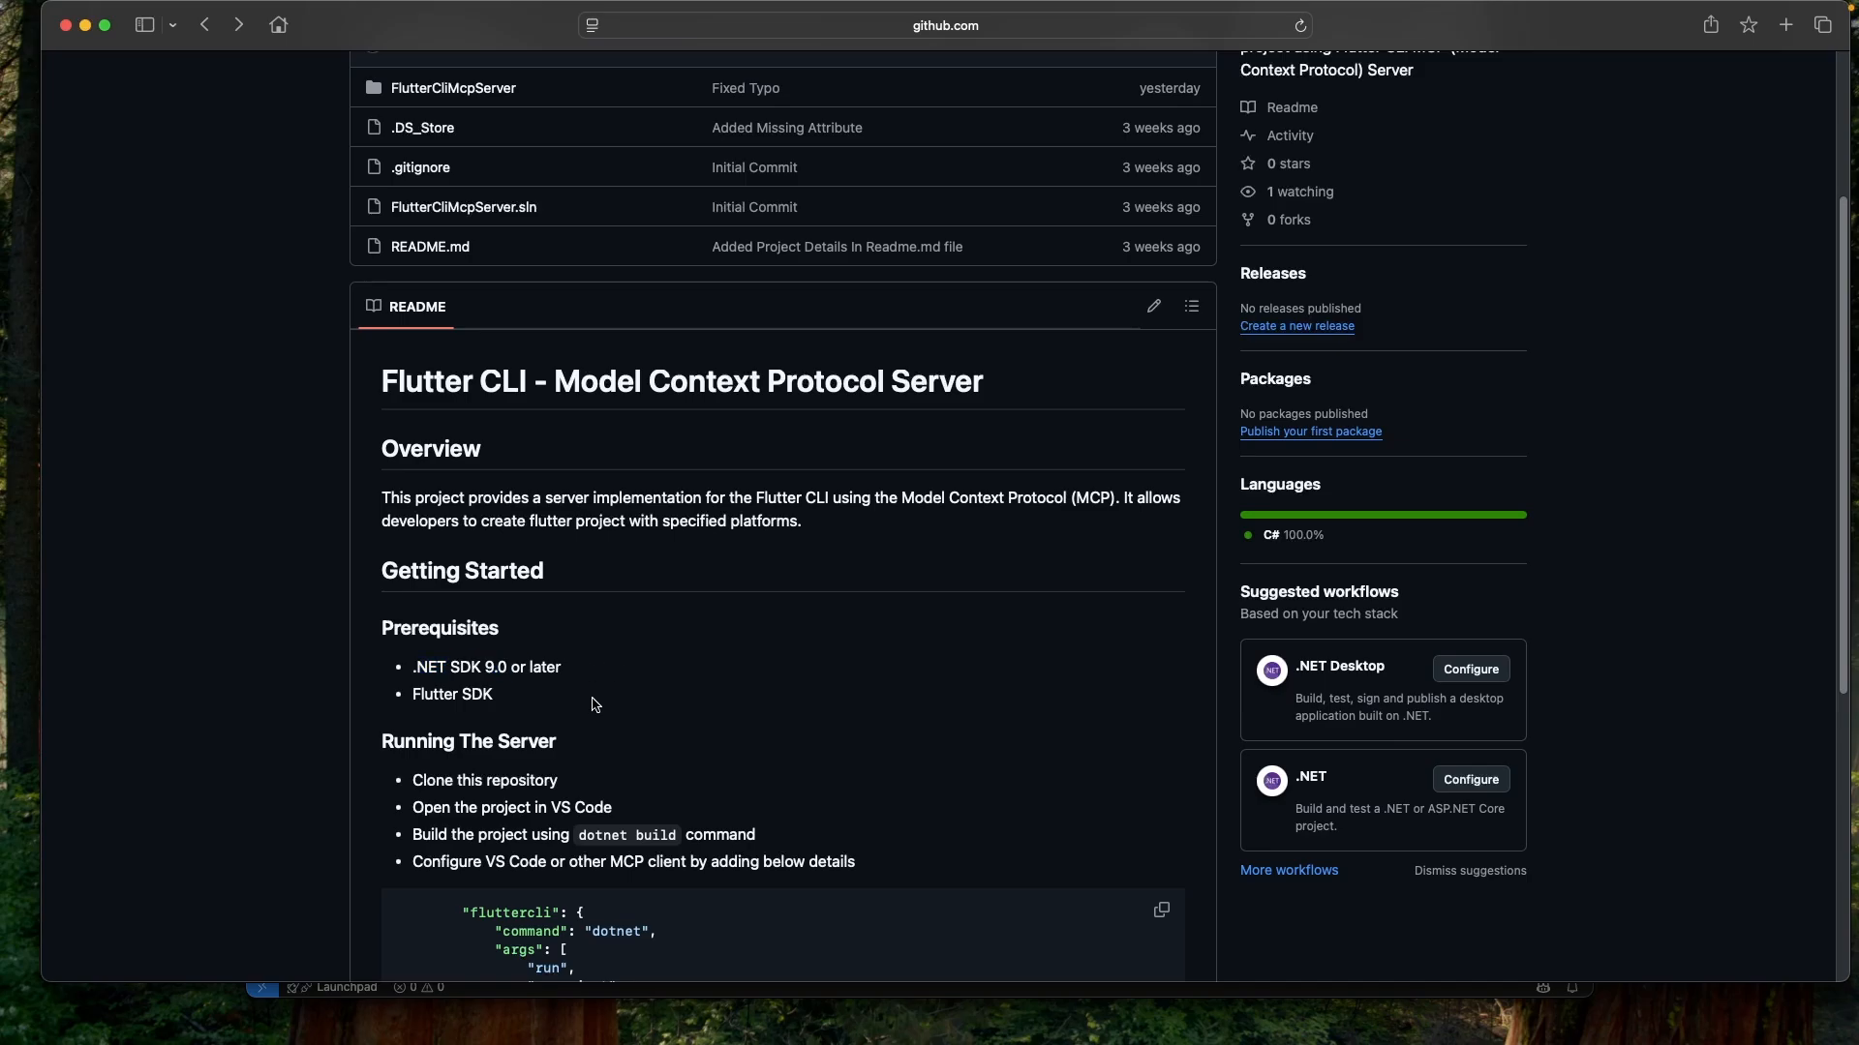
mouse_move(574, 702)
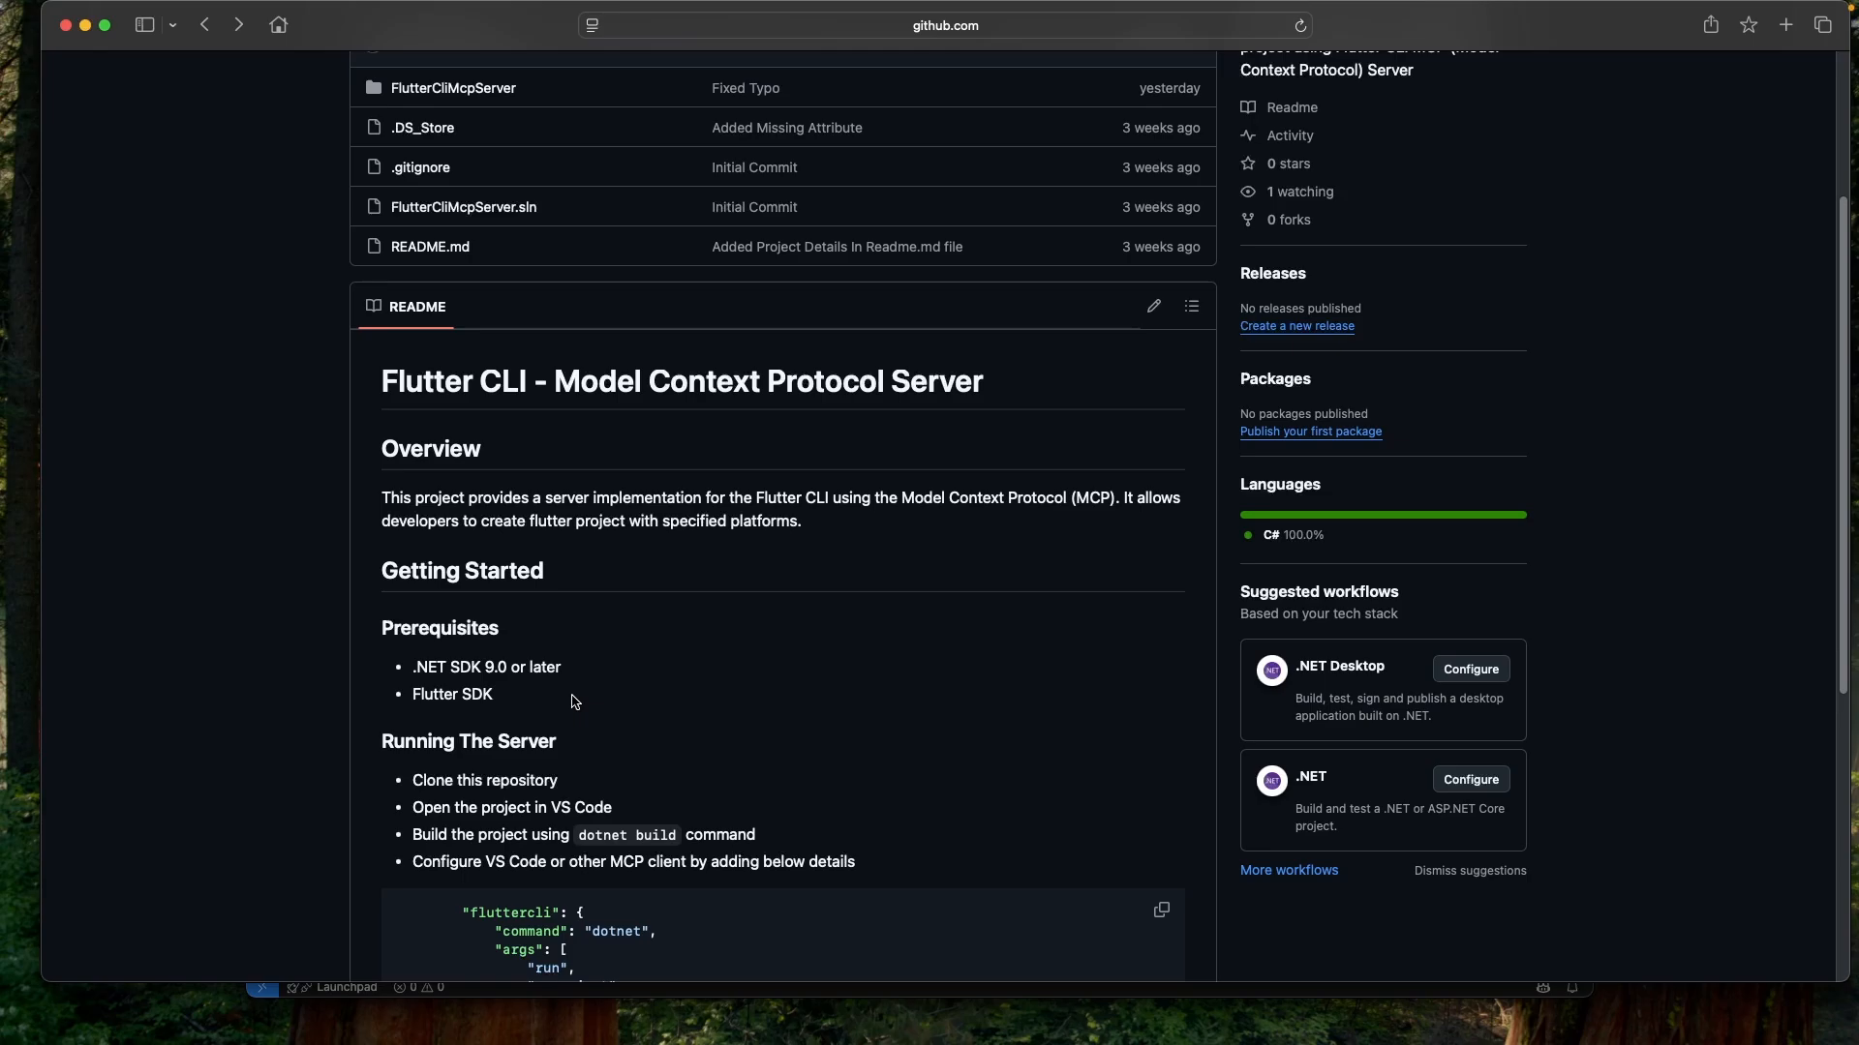
mouse_move(678, 753)
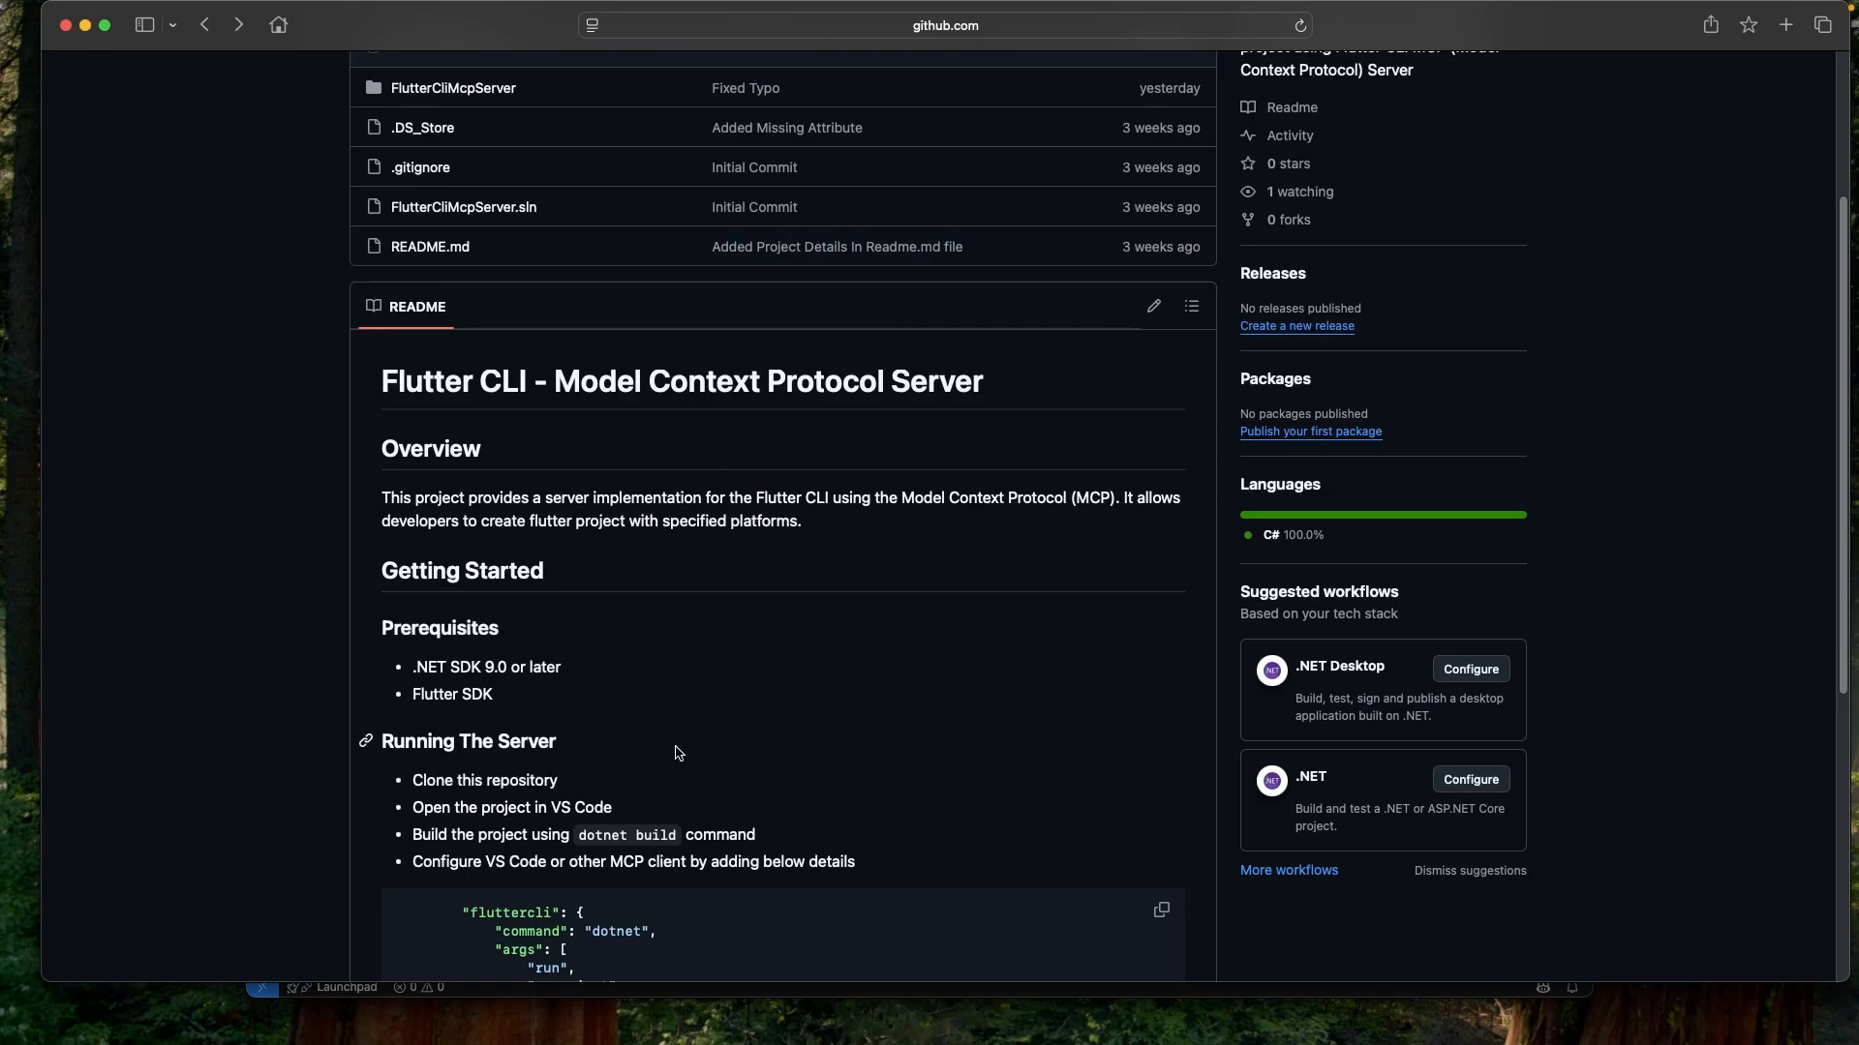
scroll("down", 3)
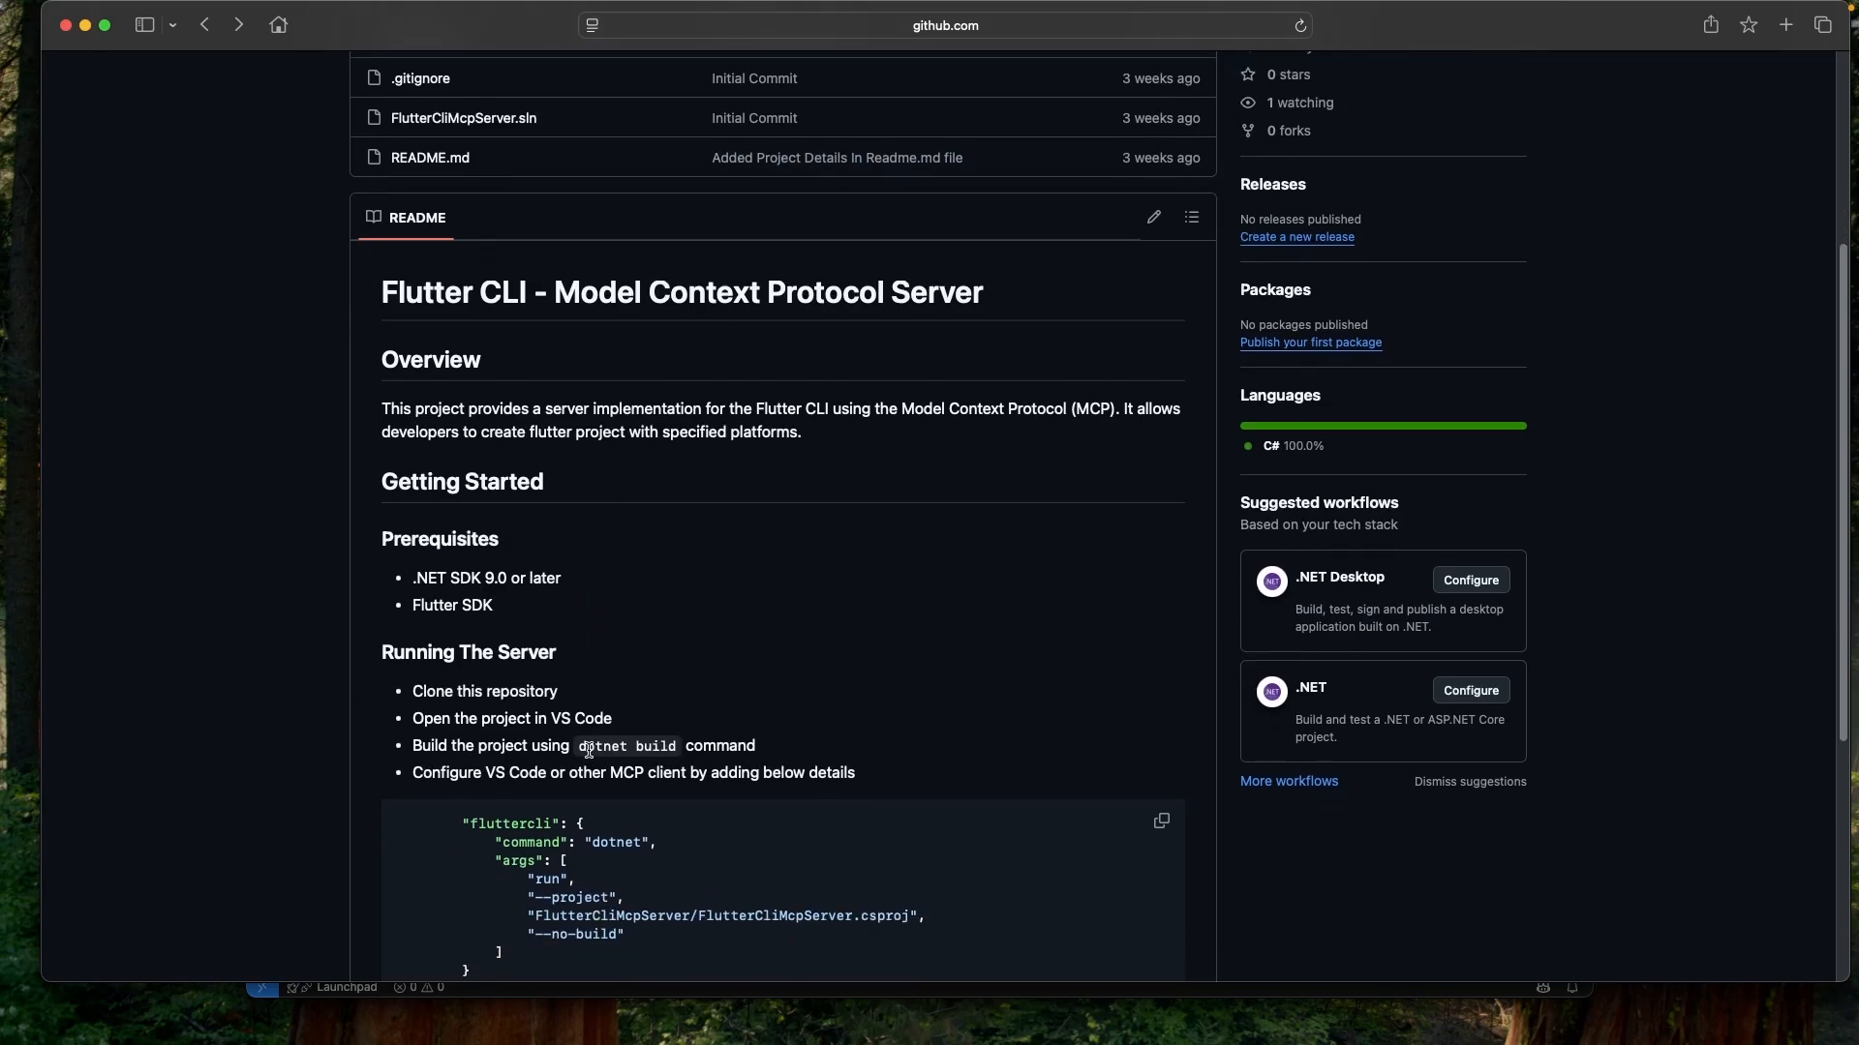
double_click(628, 746)
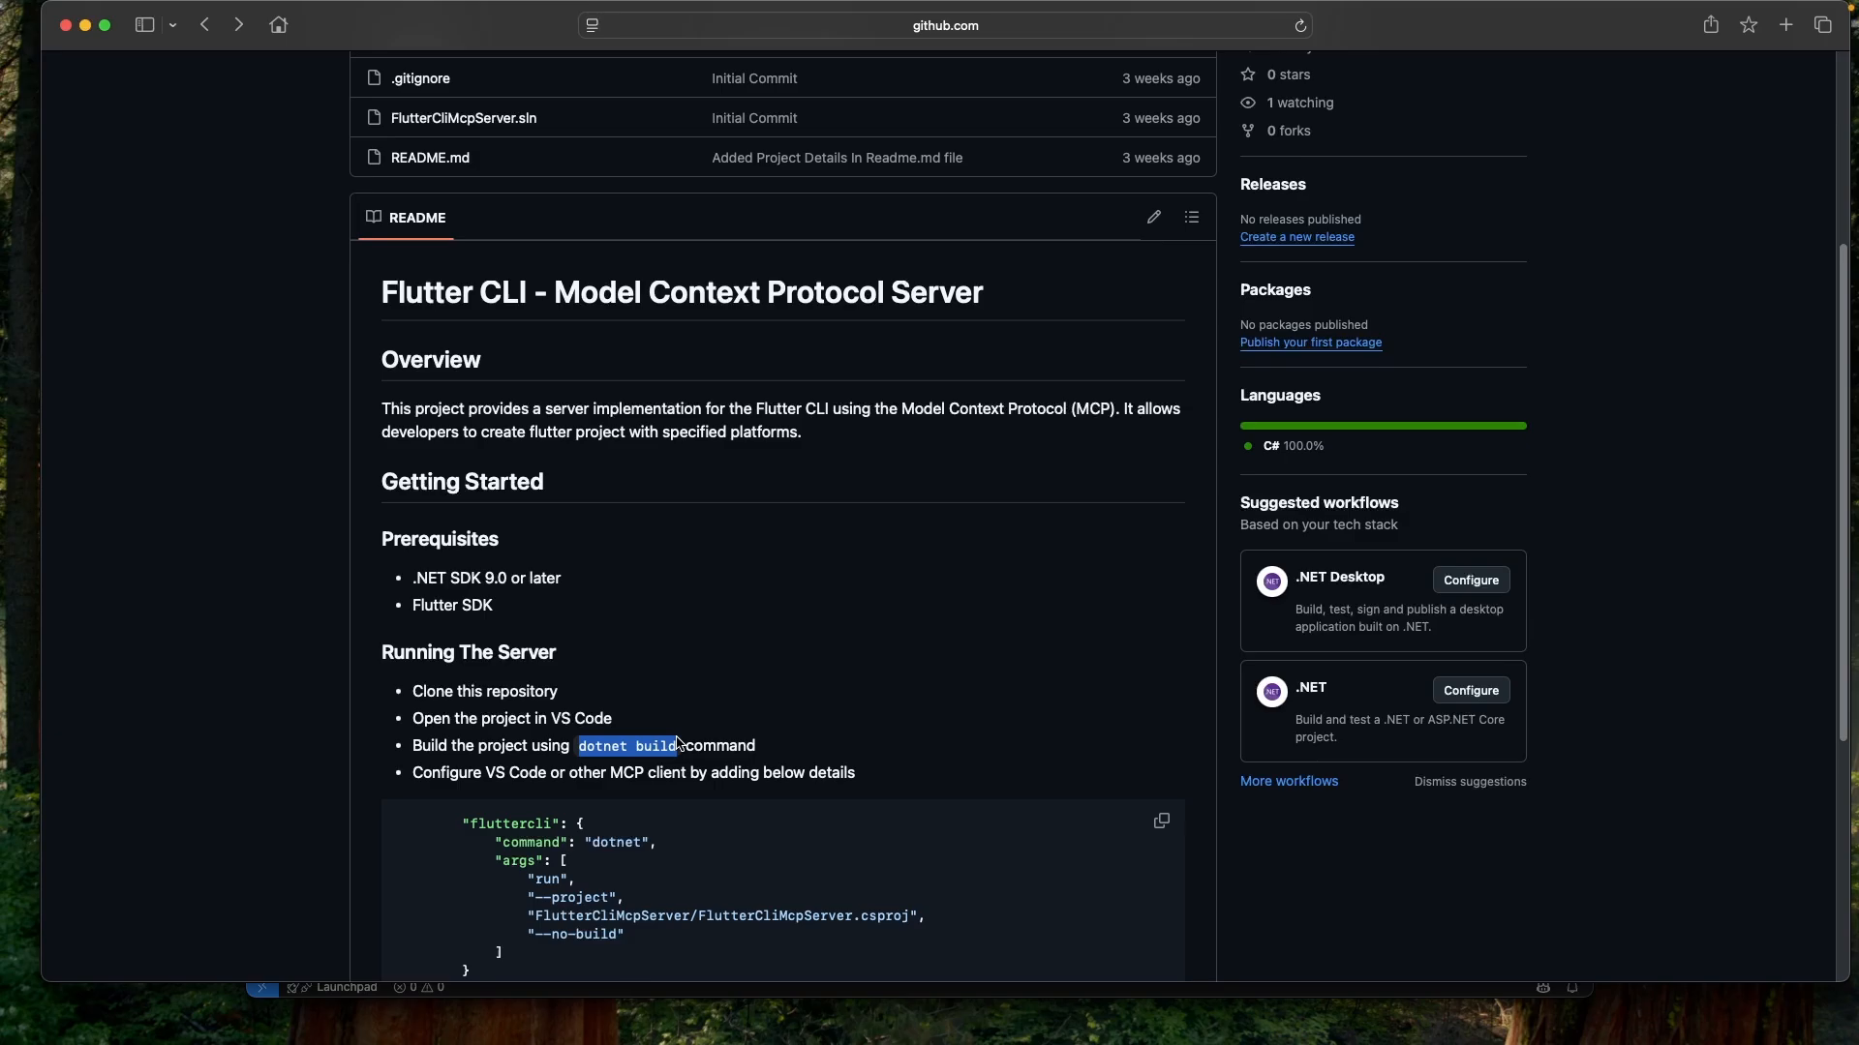
scroll("down", 3)
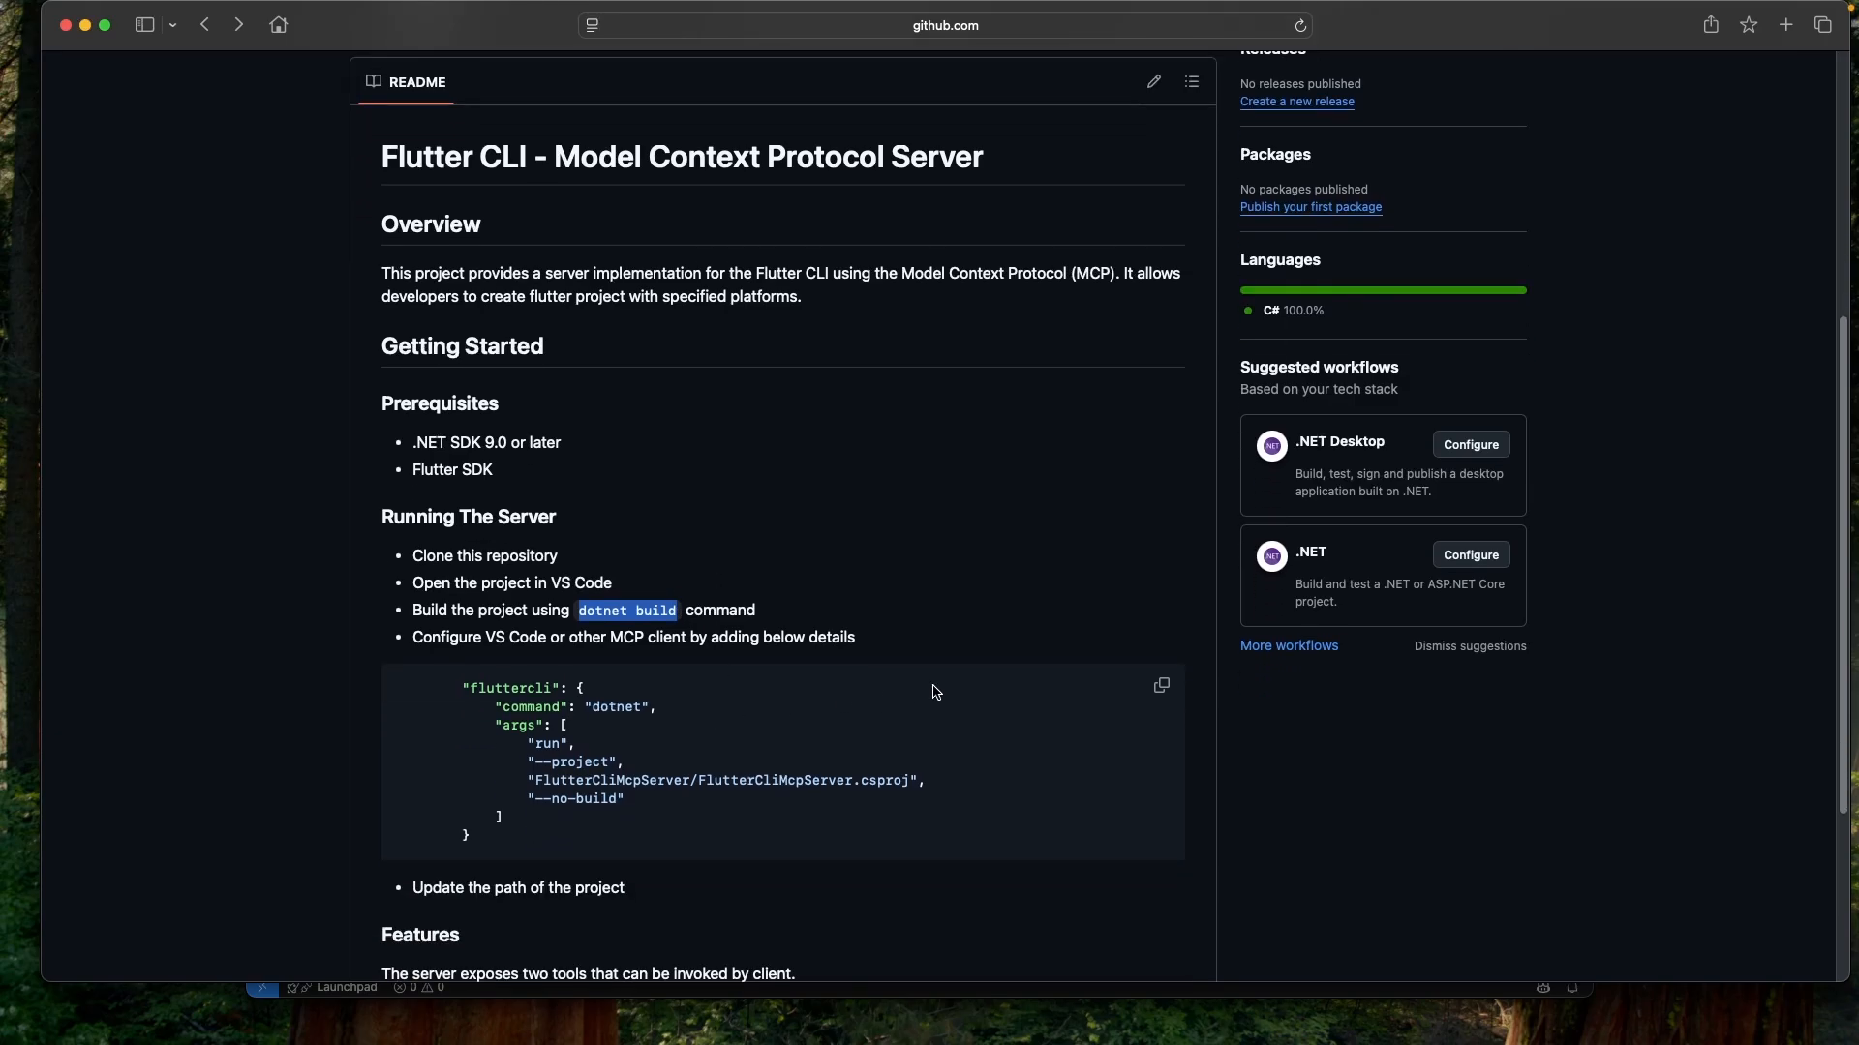
left_click(1161, 686)
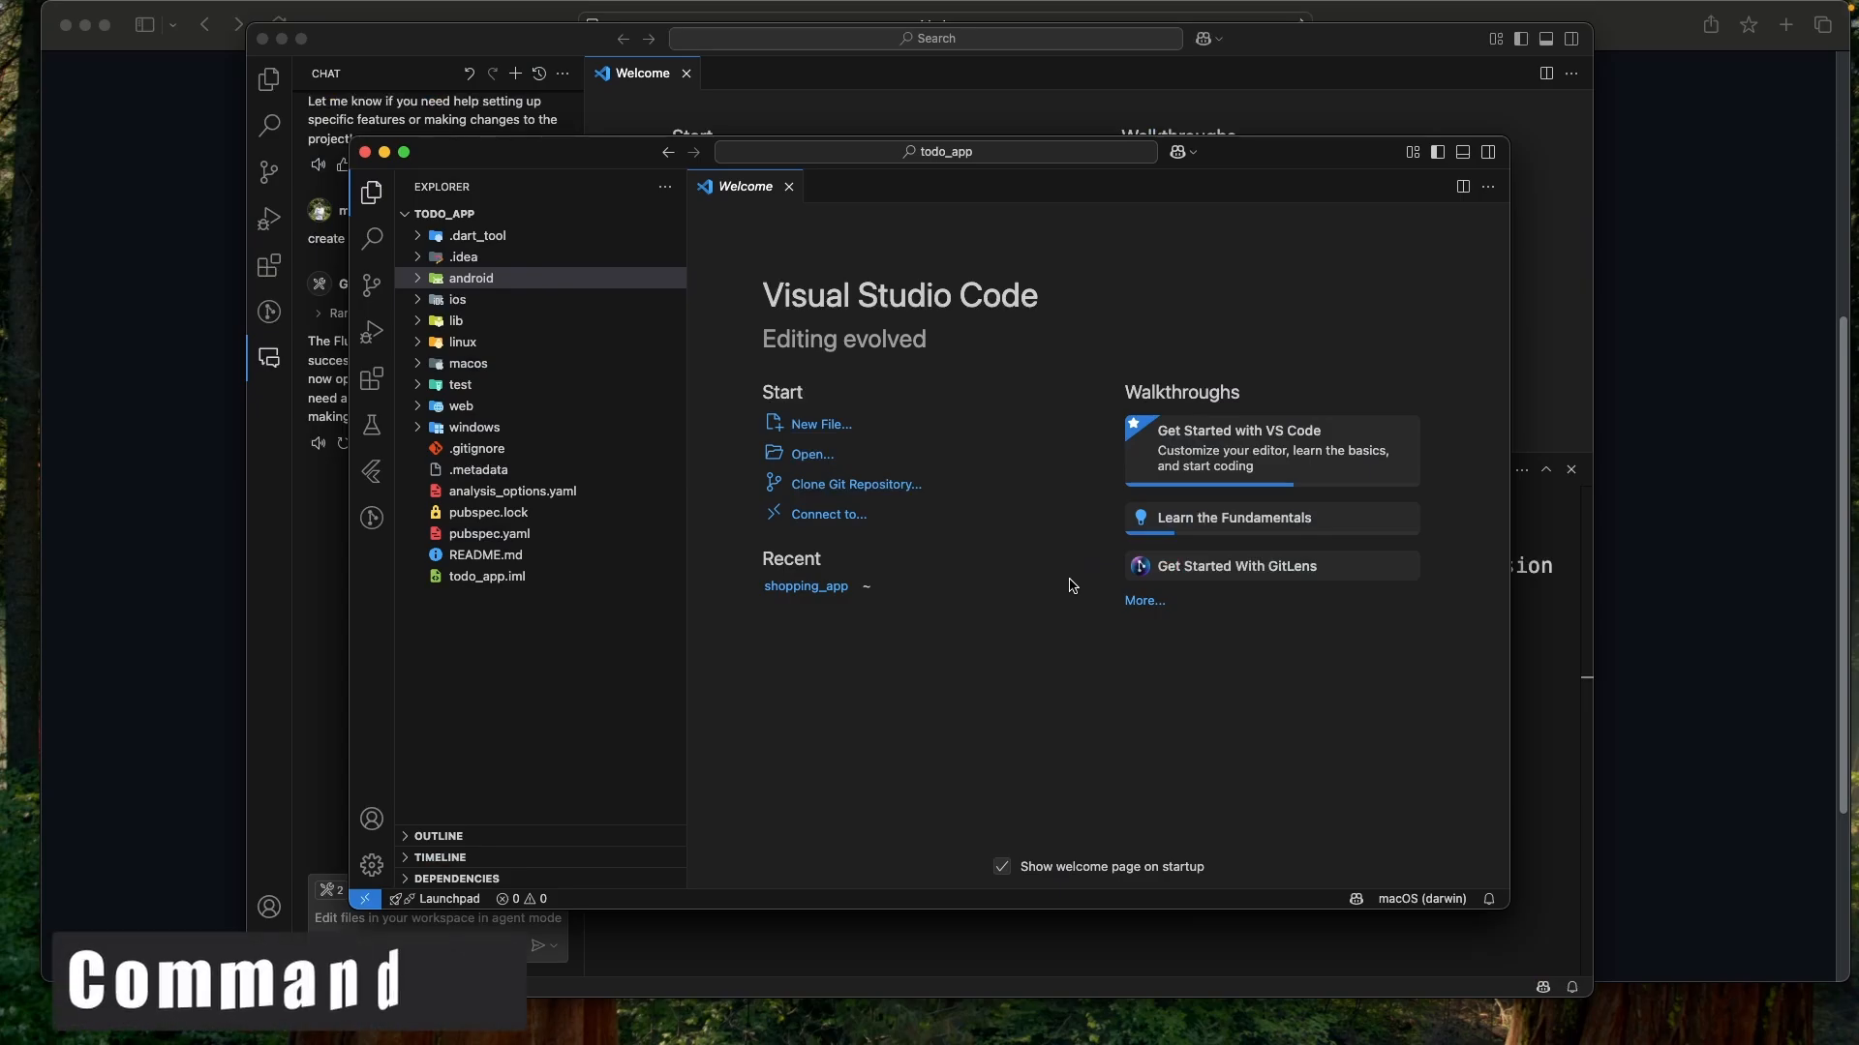
Search Settings for 'mcp' to reach the fluttercli server entry.
key("Cmd+,")
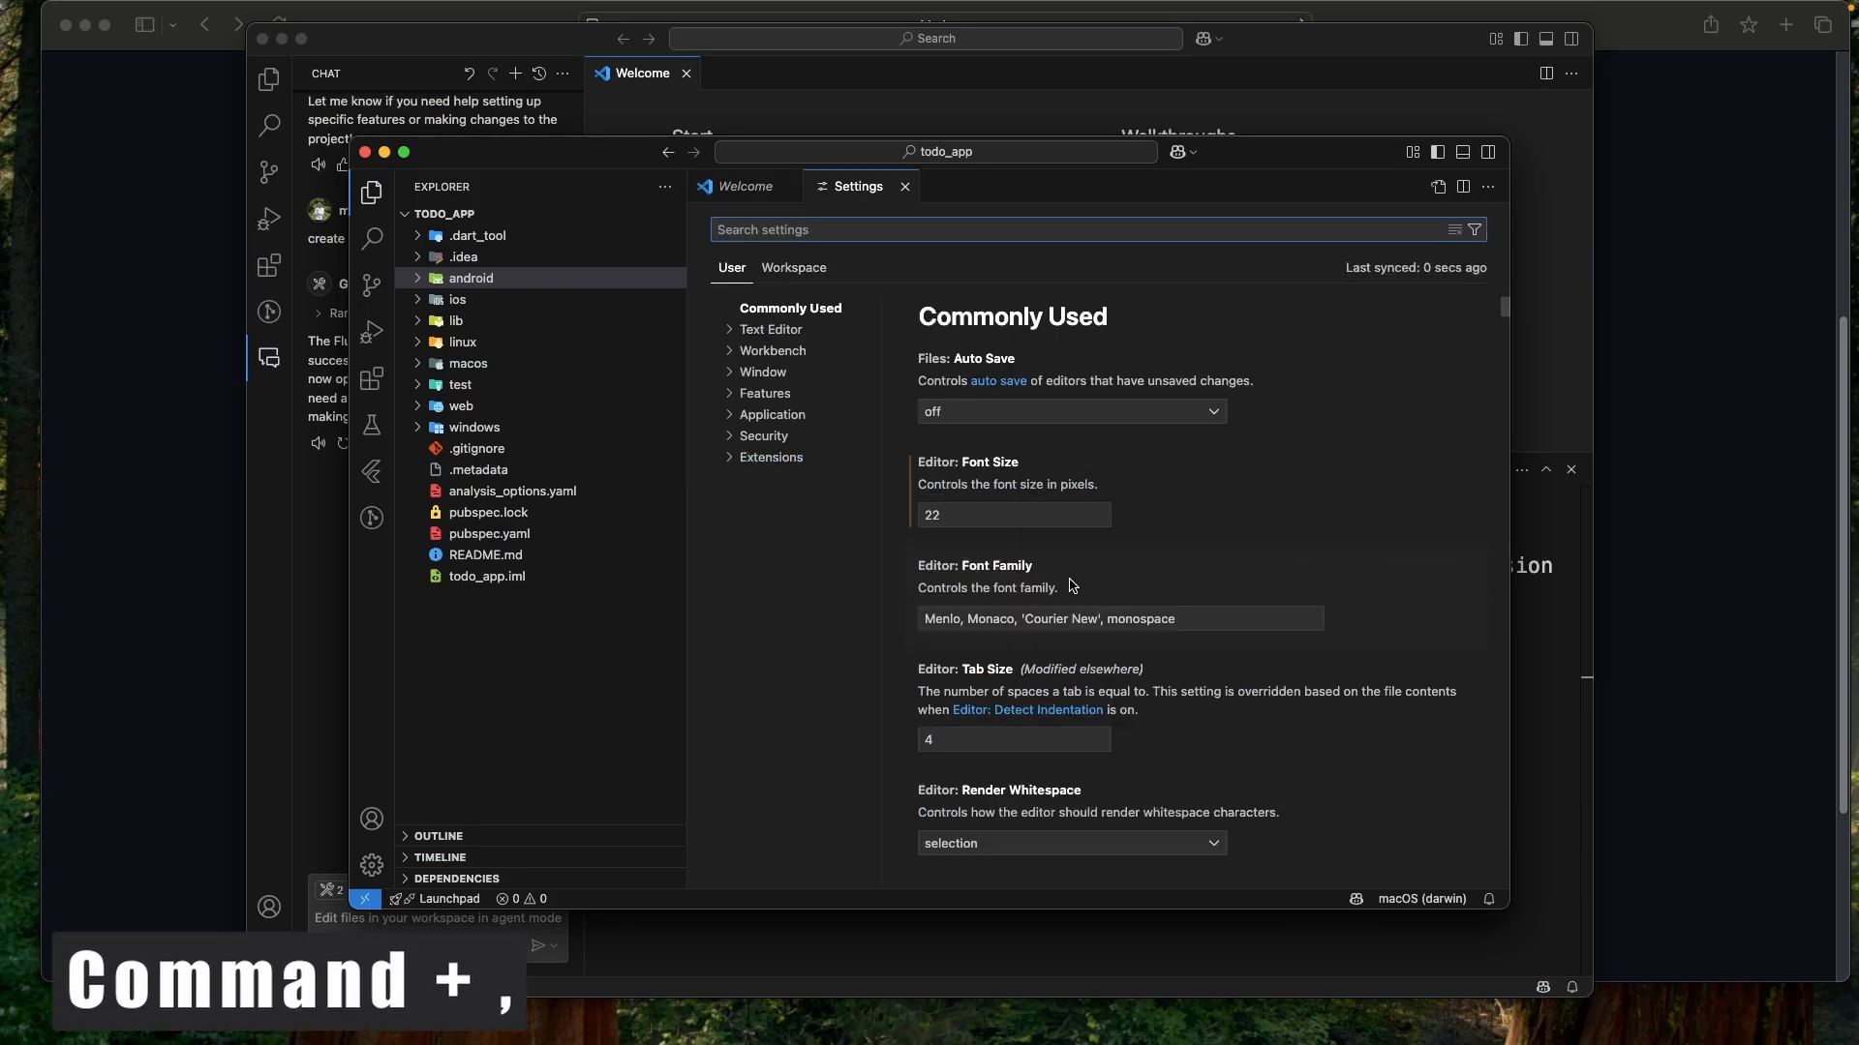
type("mcp\": {")
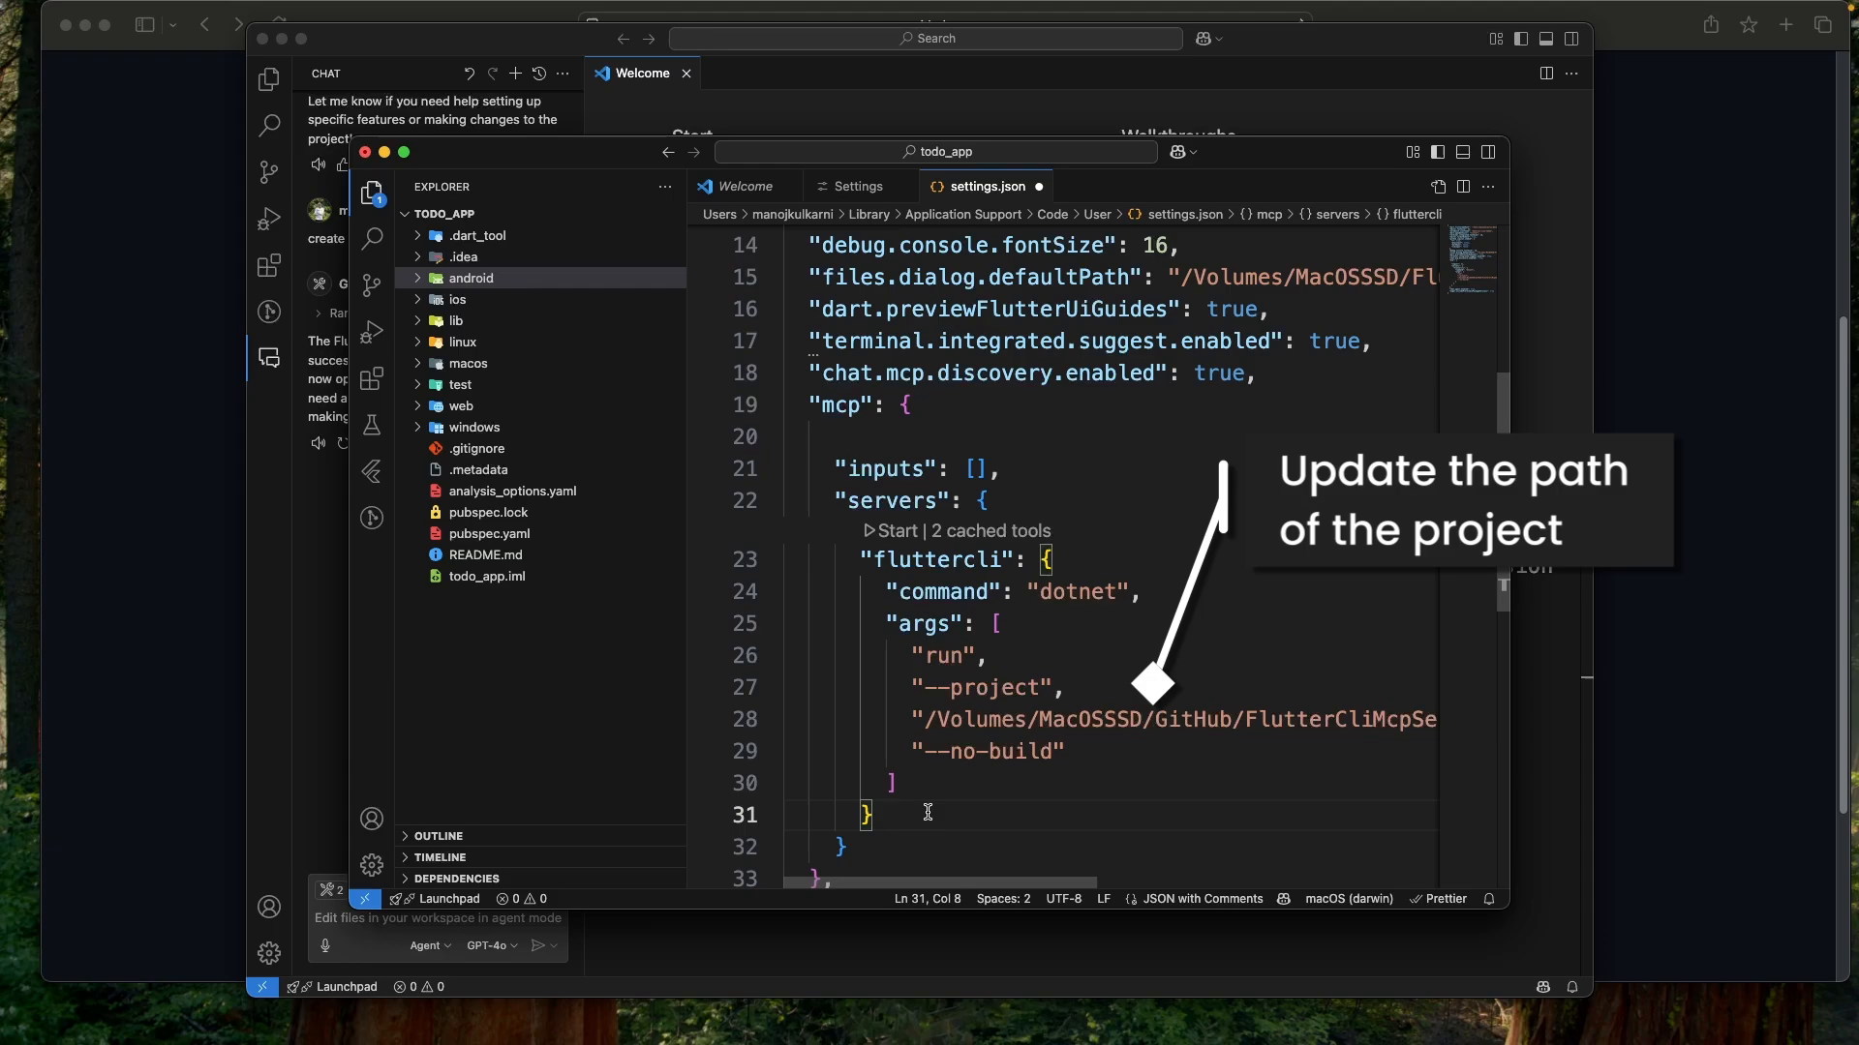
mouse_move(904, 551)
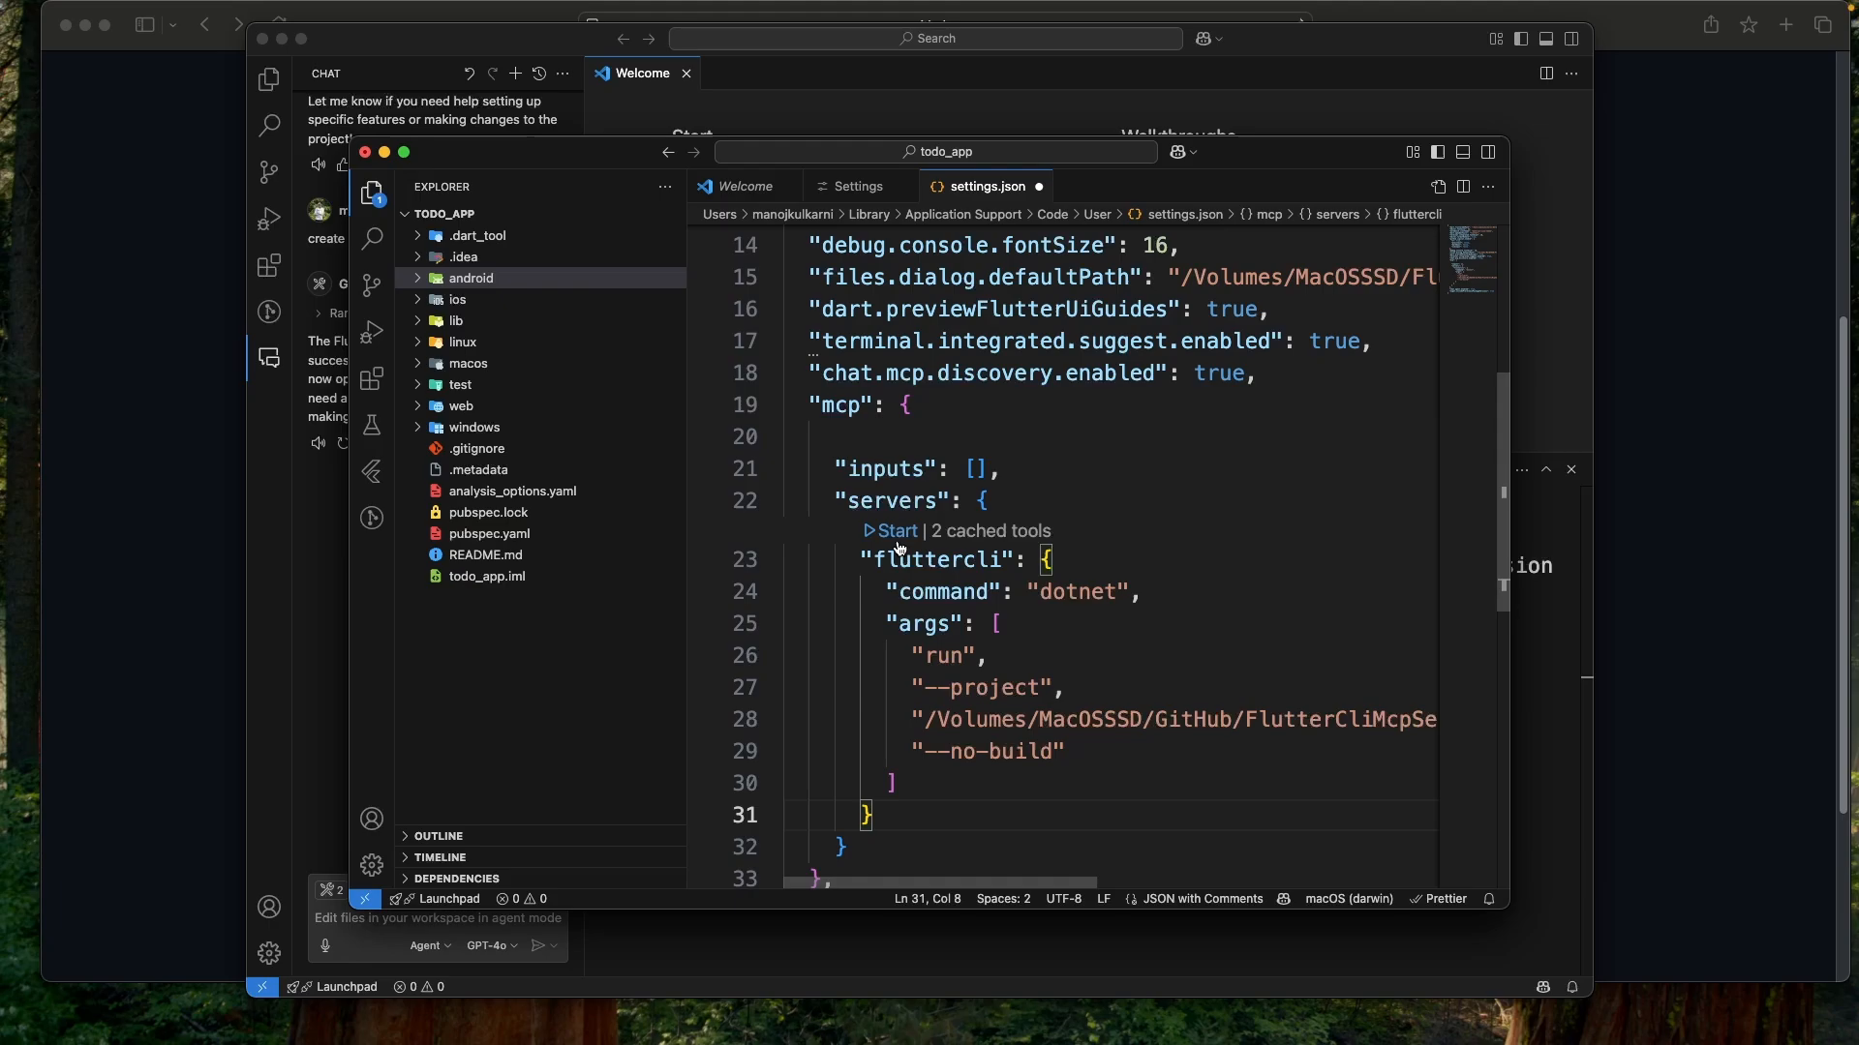
mouse_move(1638, 150)
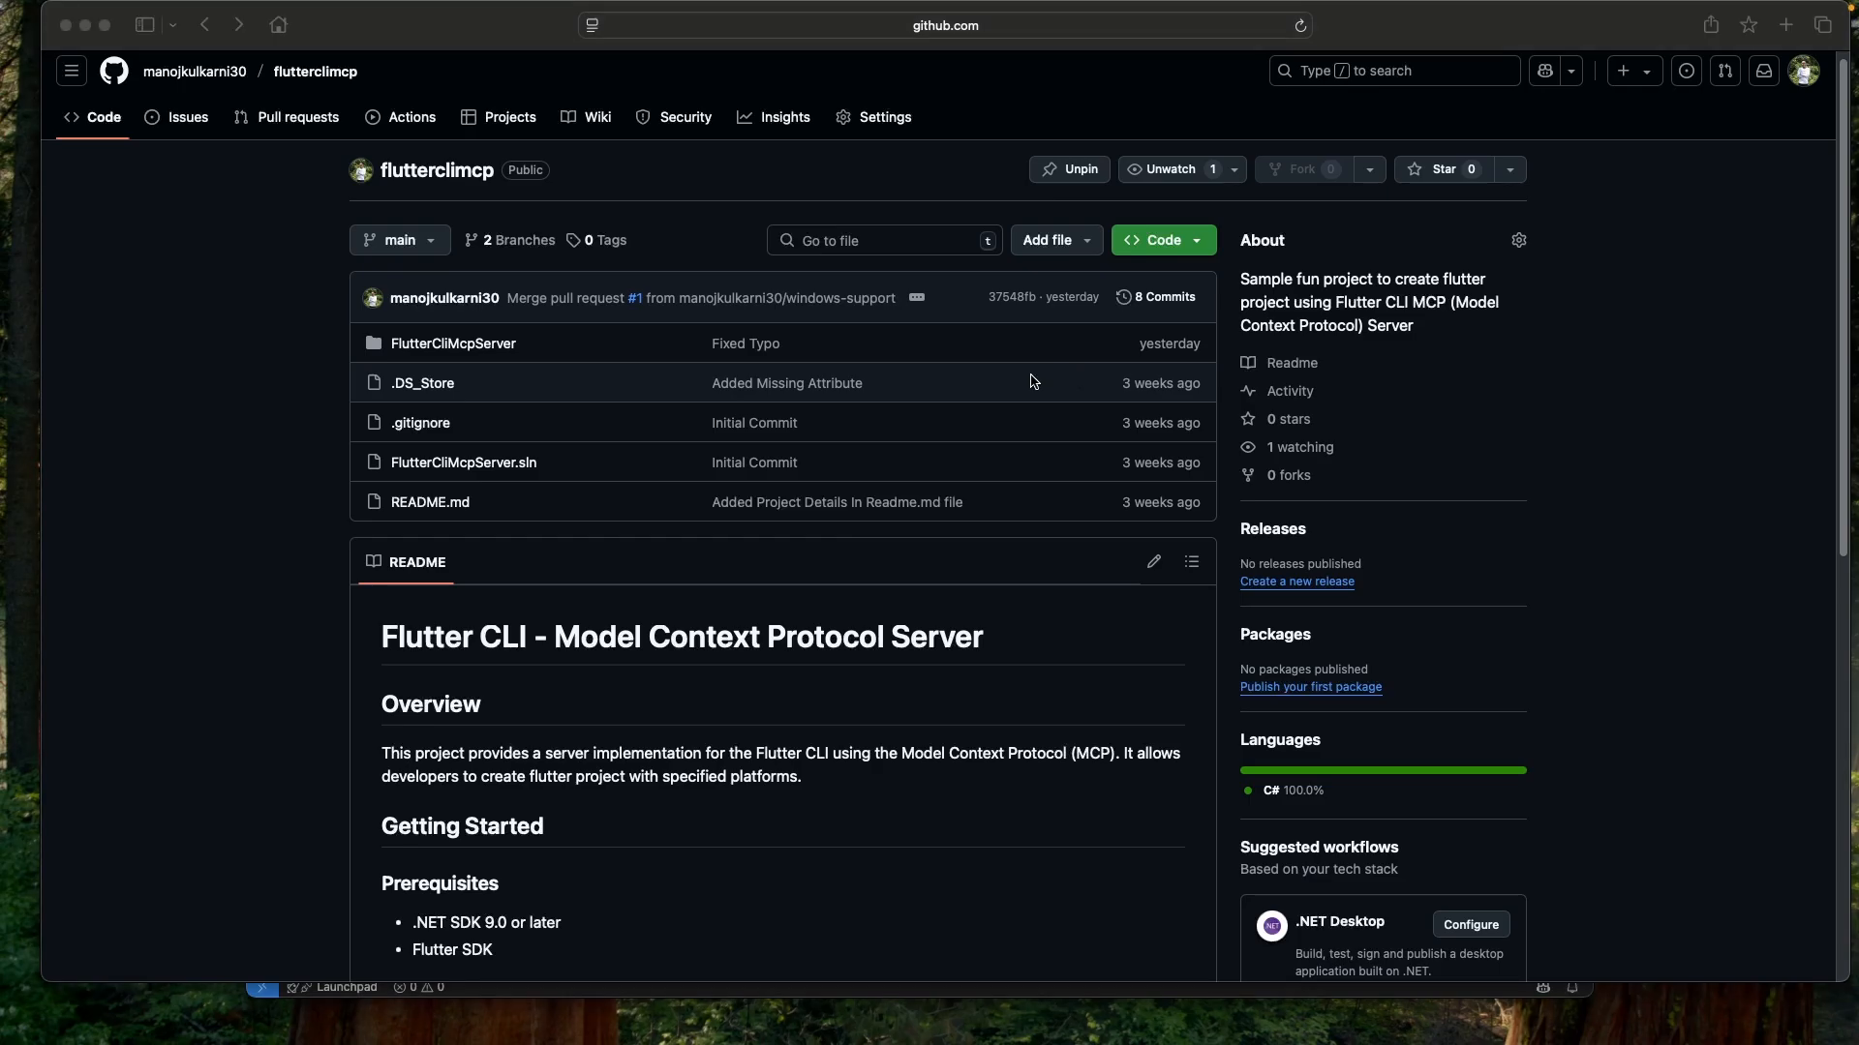
mouse_move(1025, 378)
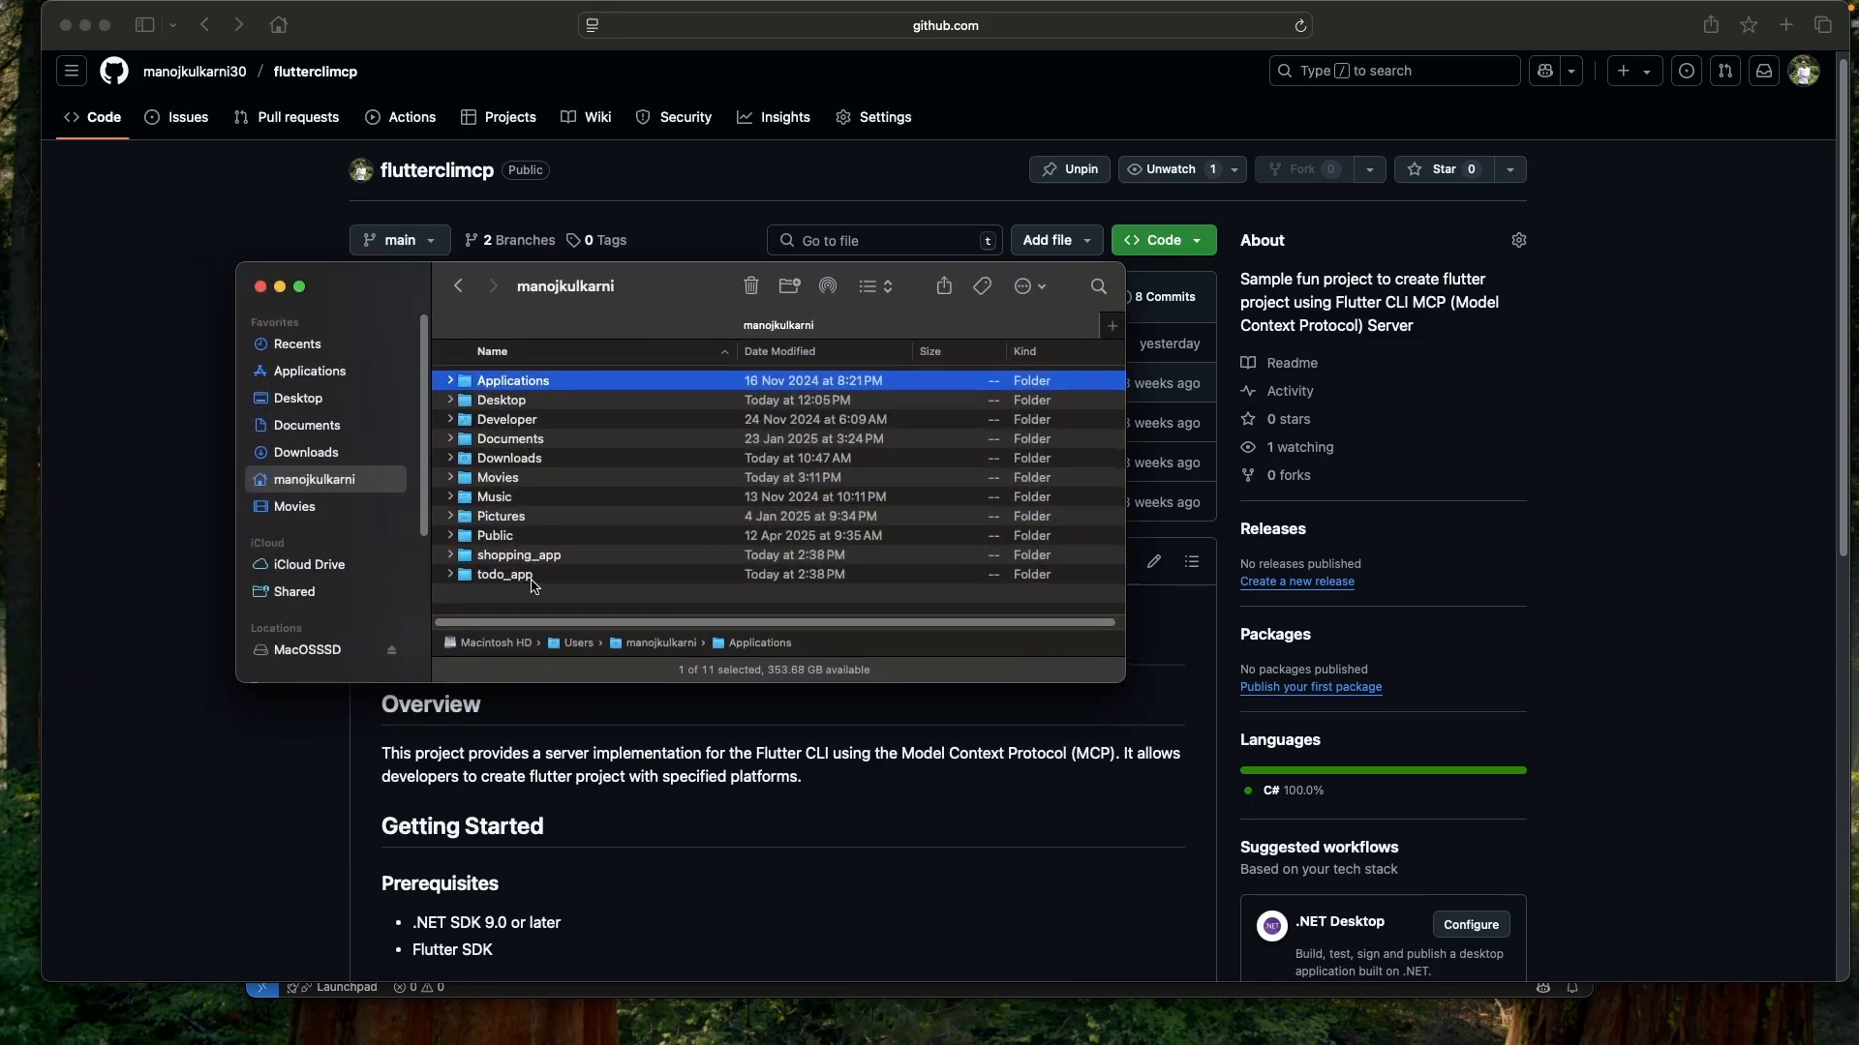
mouse_move(533, 565)
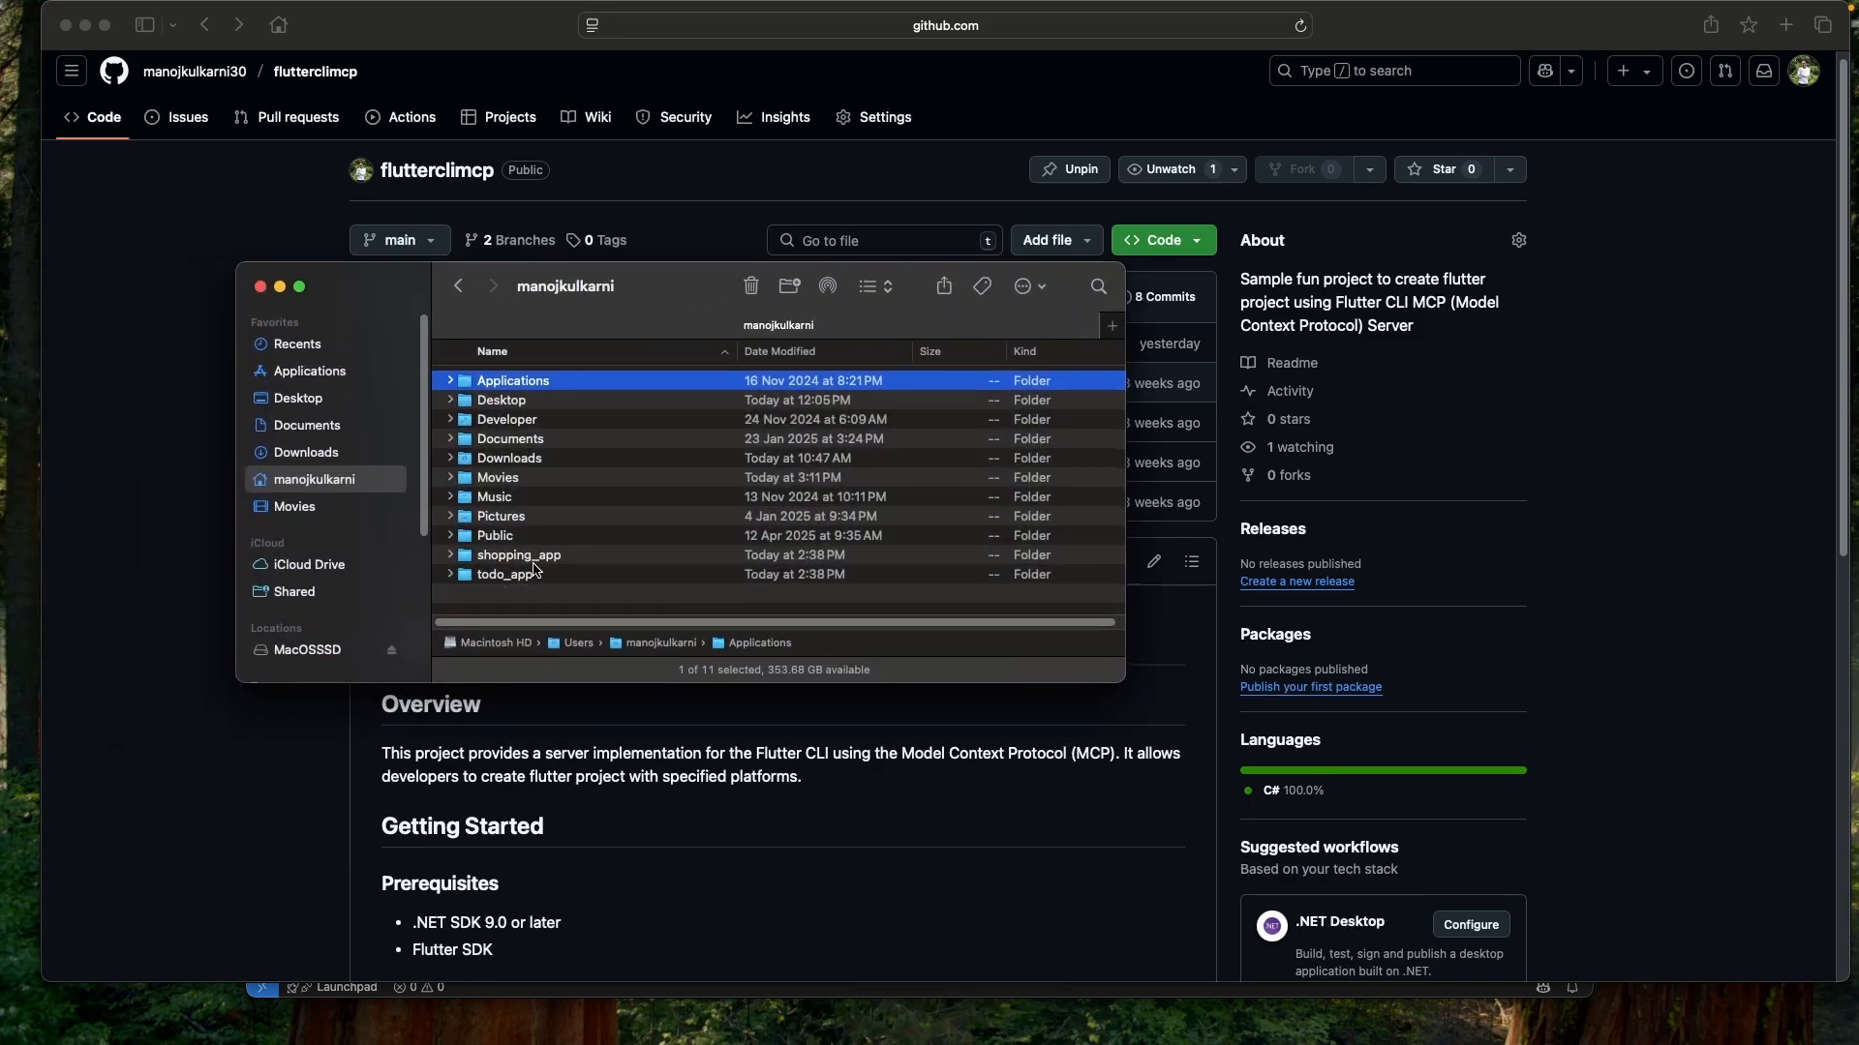